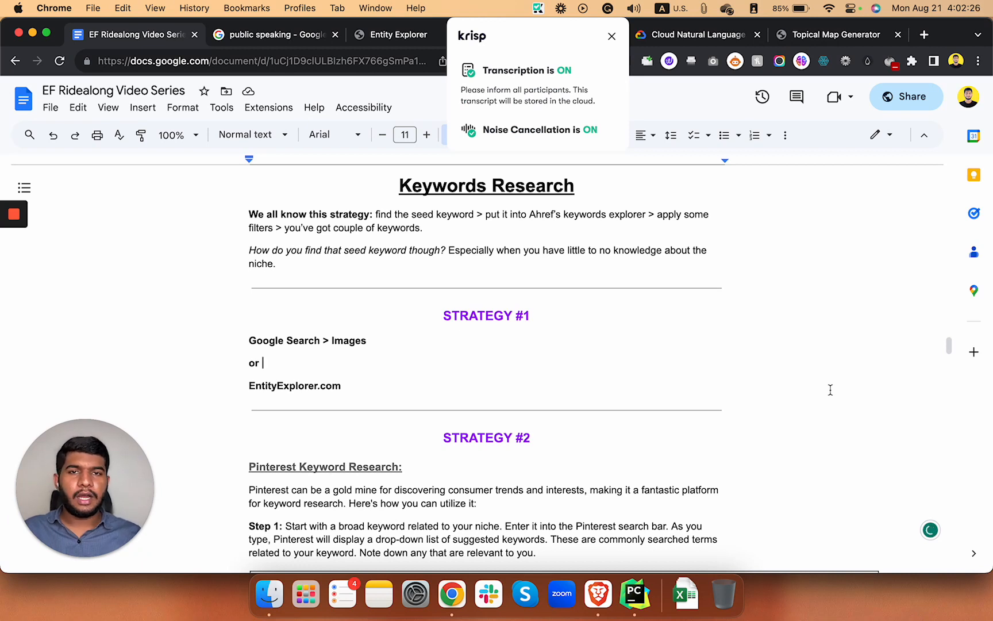
Show Google Images results for 'public speaking' and reveal related chips like podium and glossophobia.
left_click(611, 36)
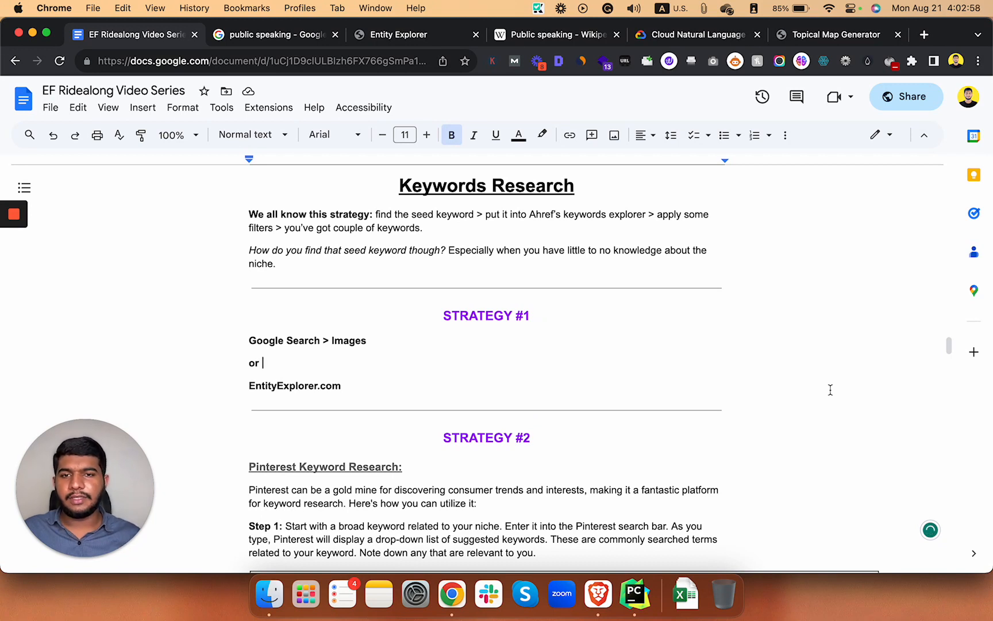
mouse_move(480, 378)
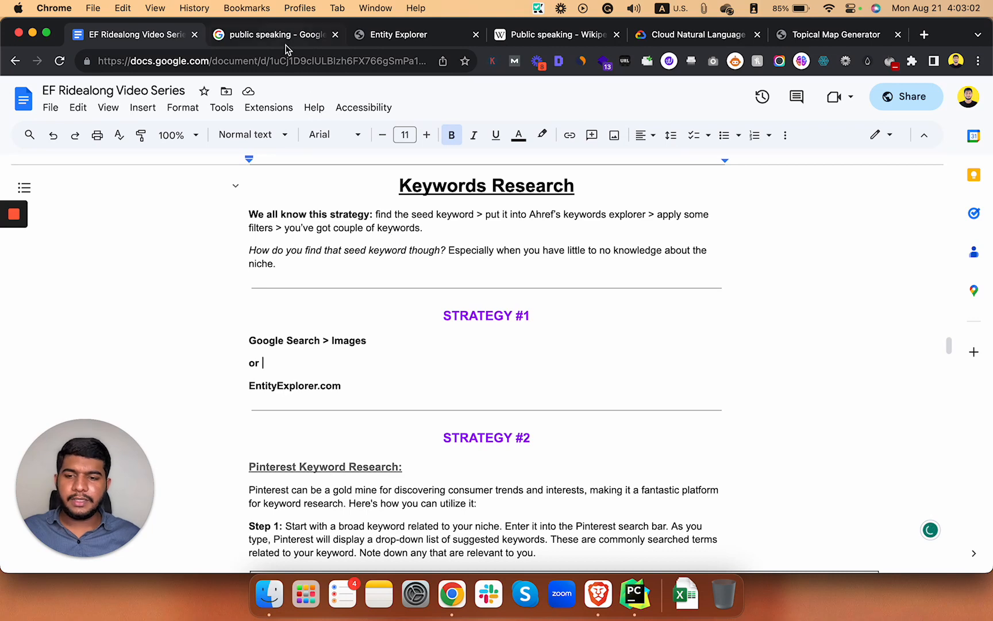
mouse_move(285, 34)
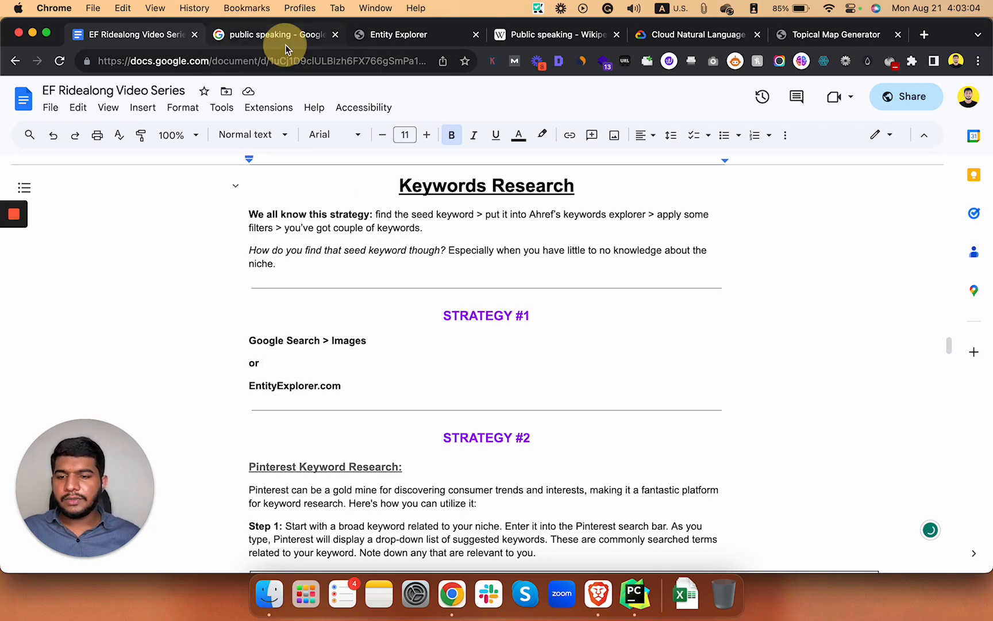
left_click(272, 34)
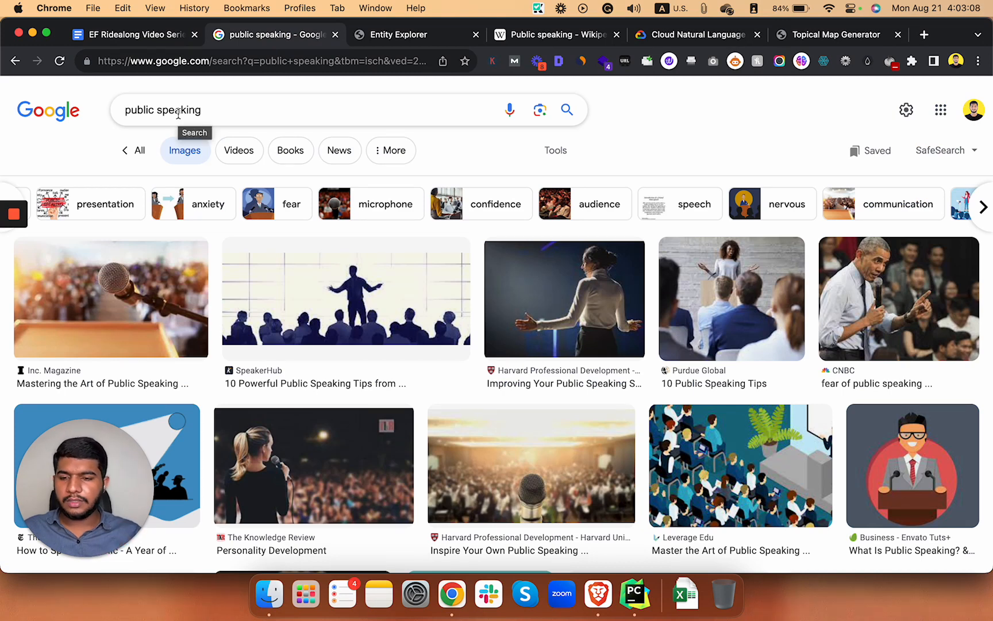
mouse_move(89, 162)
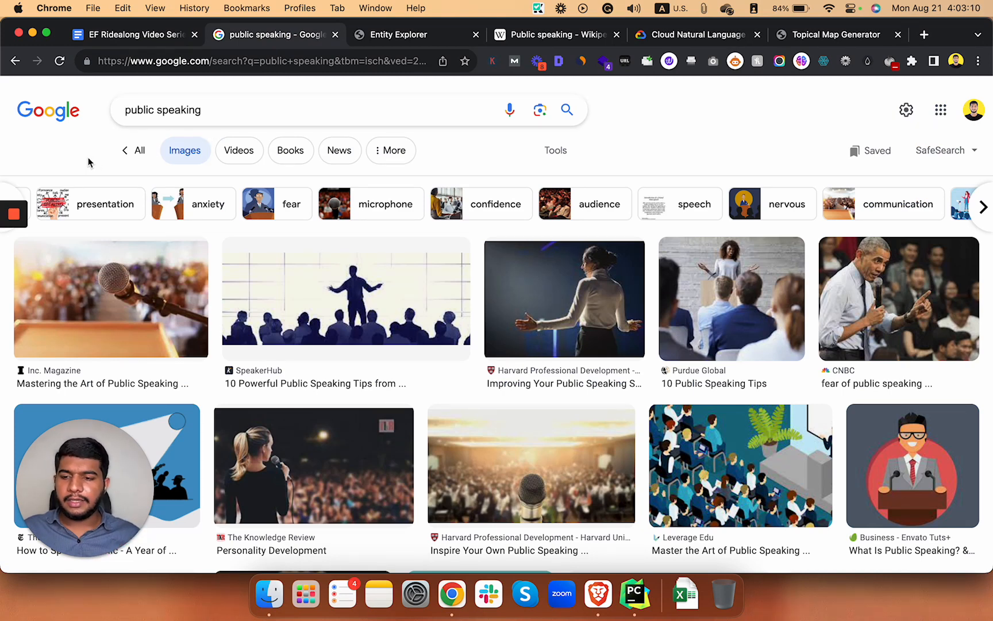
mouse_move(158, 173)
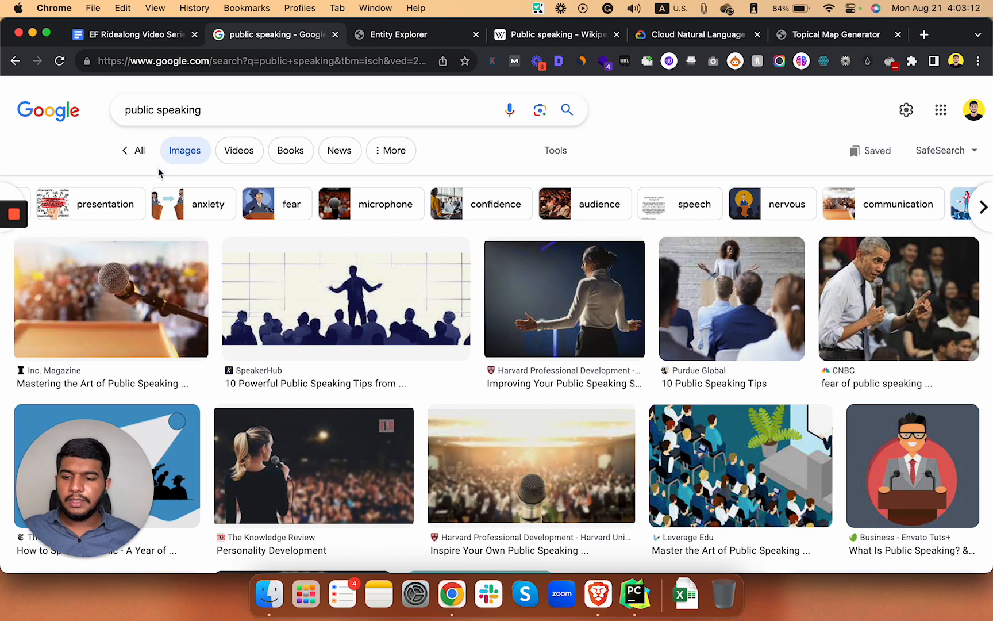
mouse_move(132, 216)
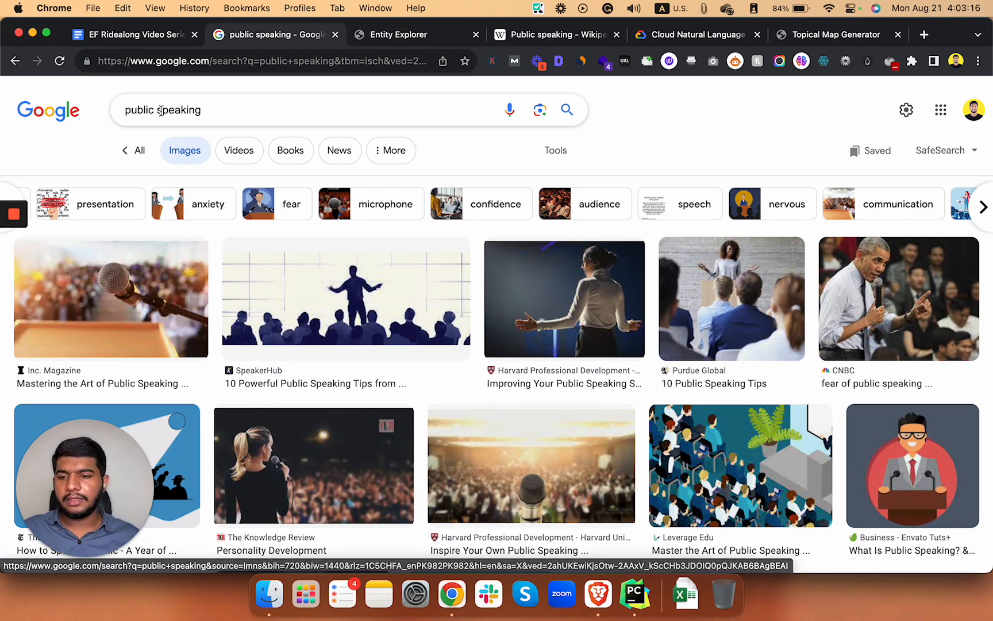
mouse_move(106, 204)
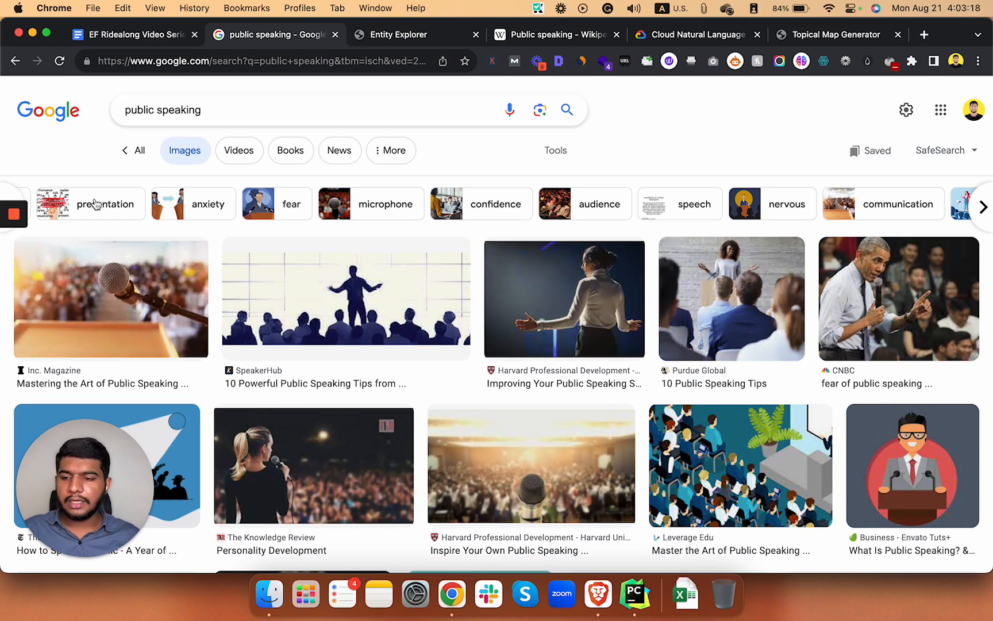
mouse_move(105, 203)
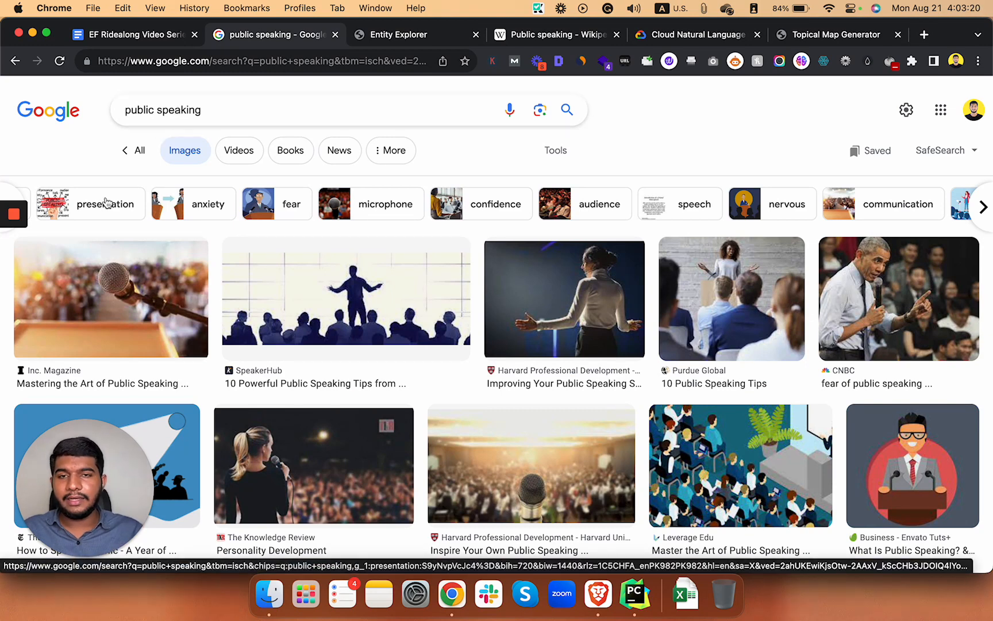
mouse_move(480, 159)
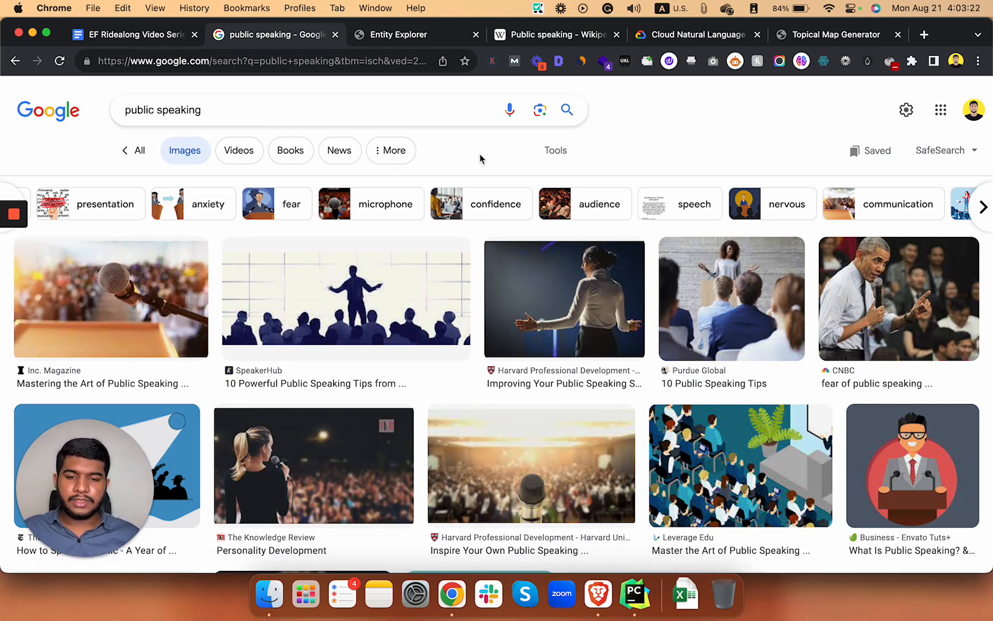
mouse_move(199, 213)
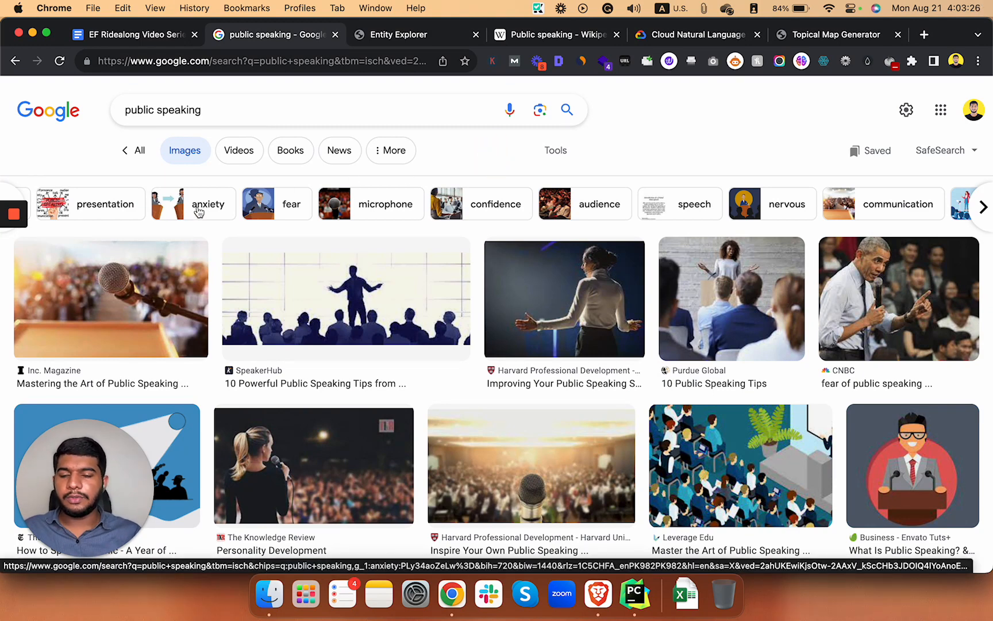
mouse_move(507, 170)
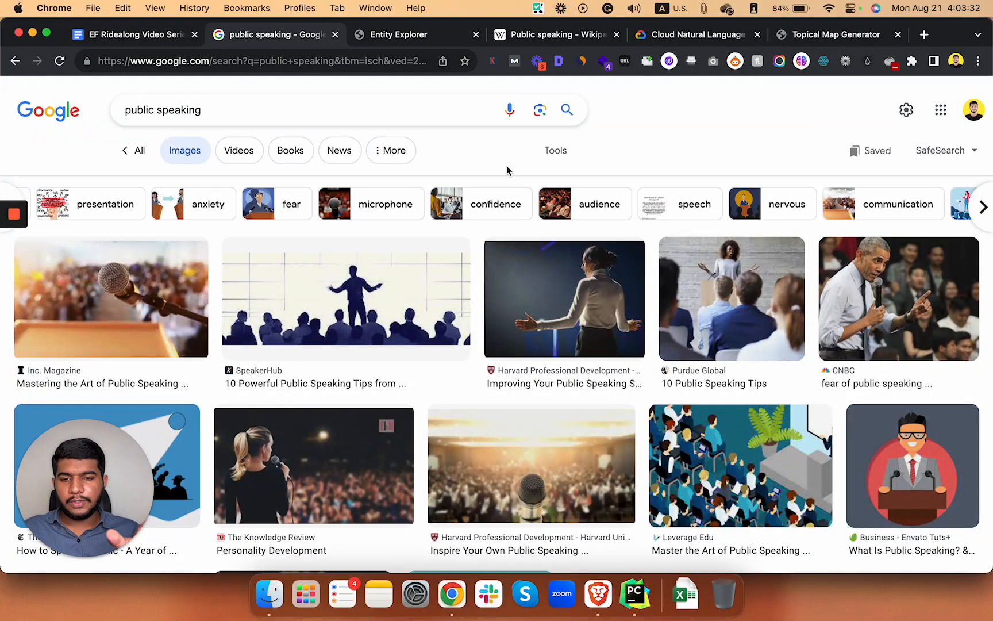
mouse_move(281, 213)
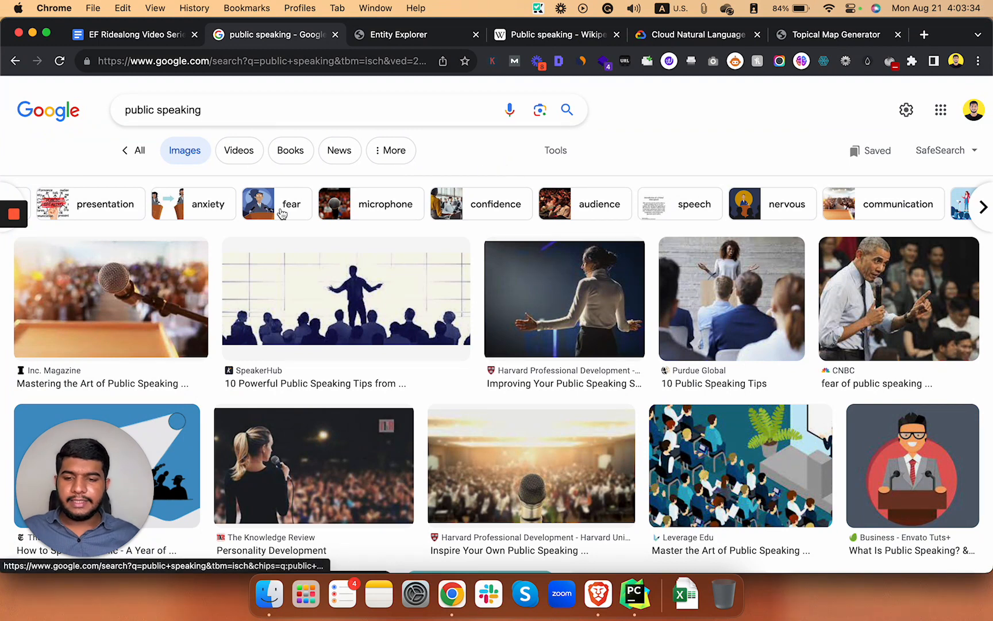
mouse_move(664, 213)
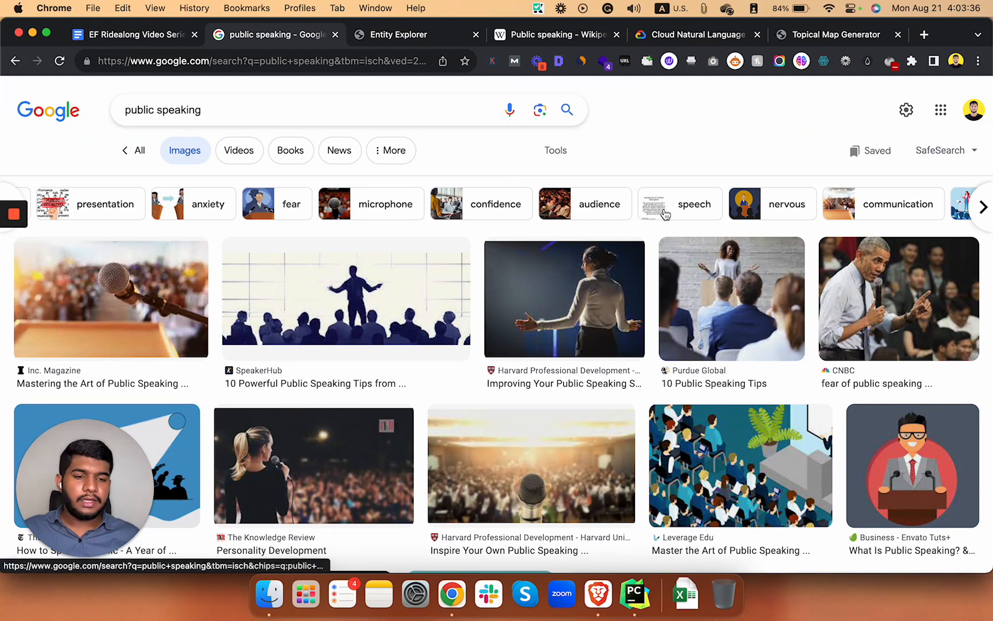
left_click(982, 206)
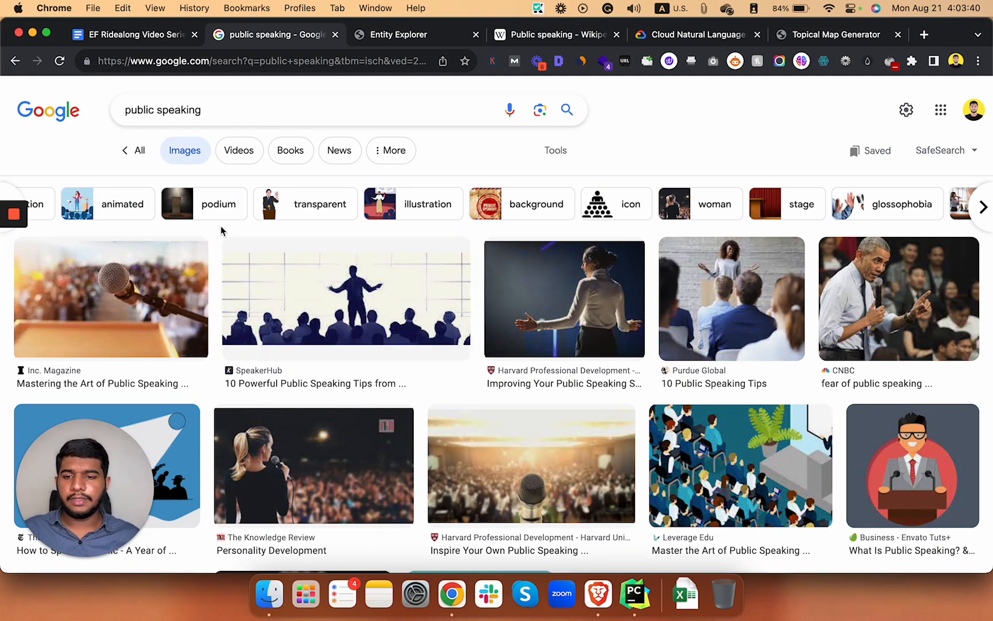
mouse_move(658, 133)
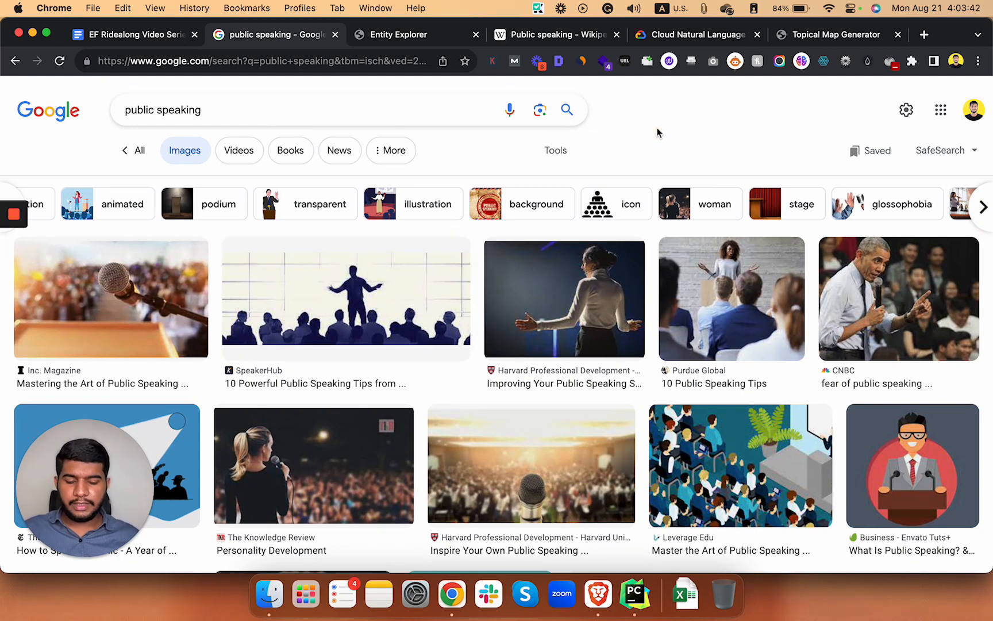
mouse_move(518, 91)
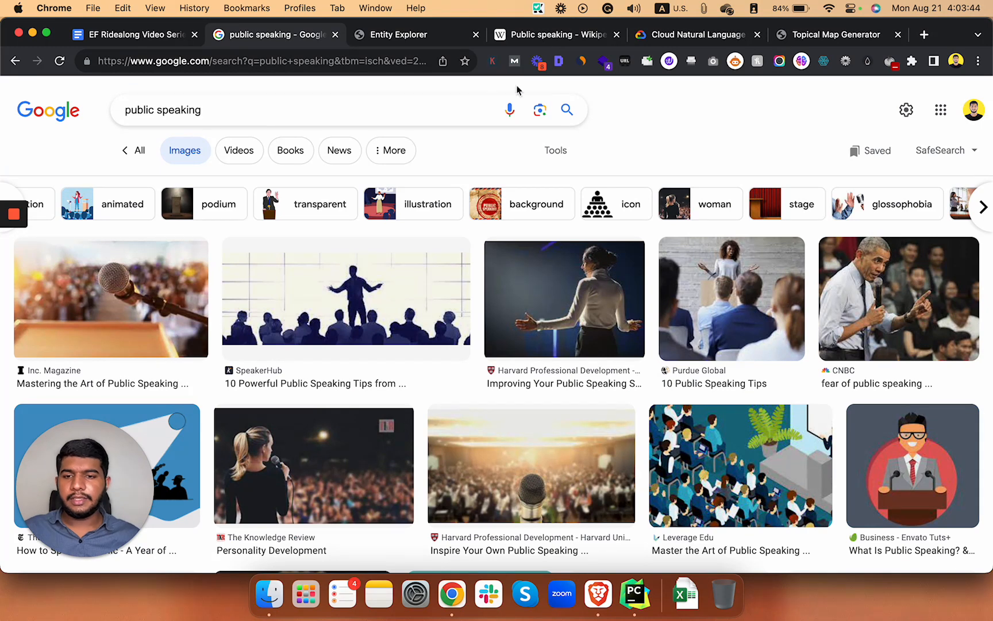
Search 'public speaking' in Entity Explorer to map podium, glossophobia, fear and microphone.
left_click(412, 34)
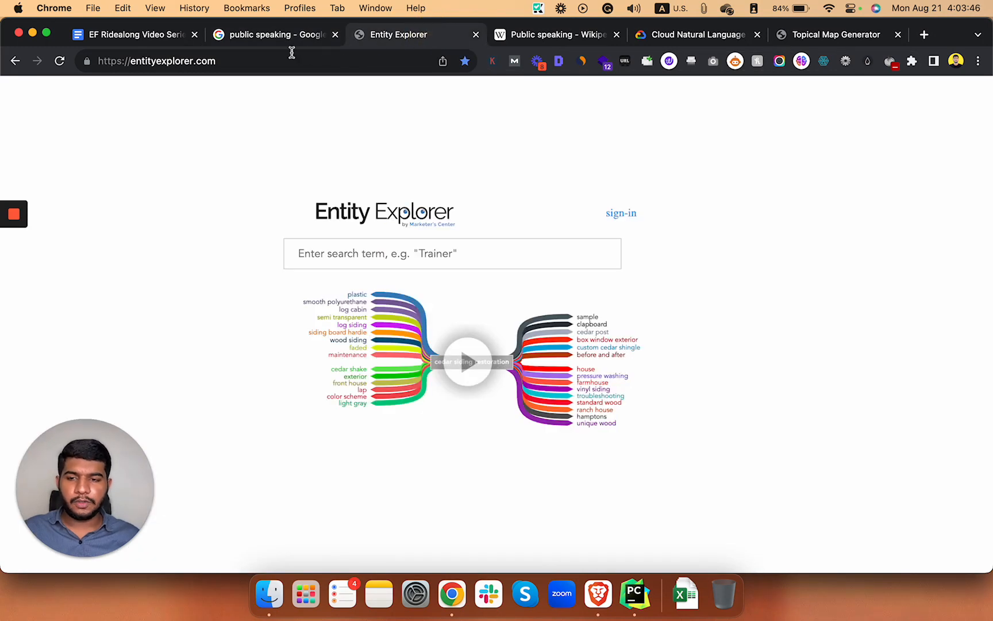
left_click(273, 35)
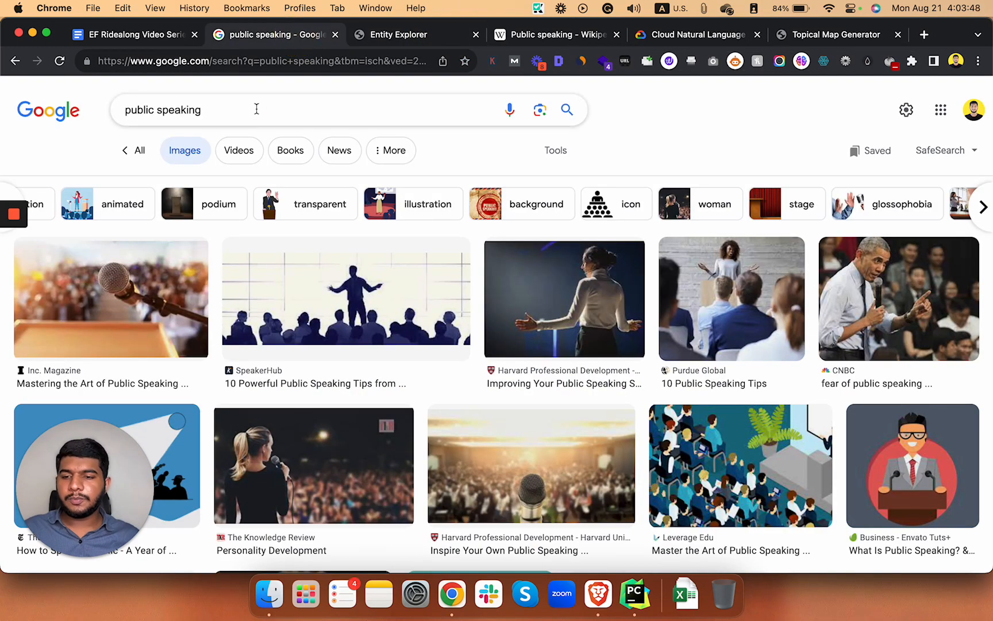
left_click(416, 35)
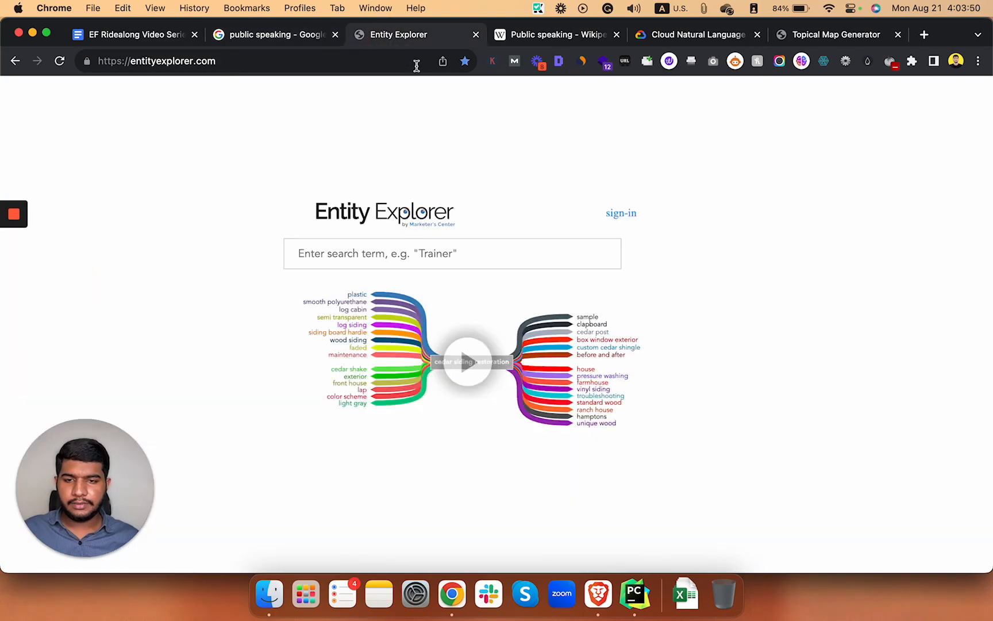
type("public speaking")
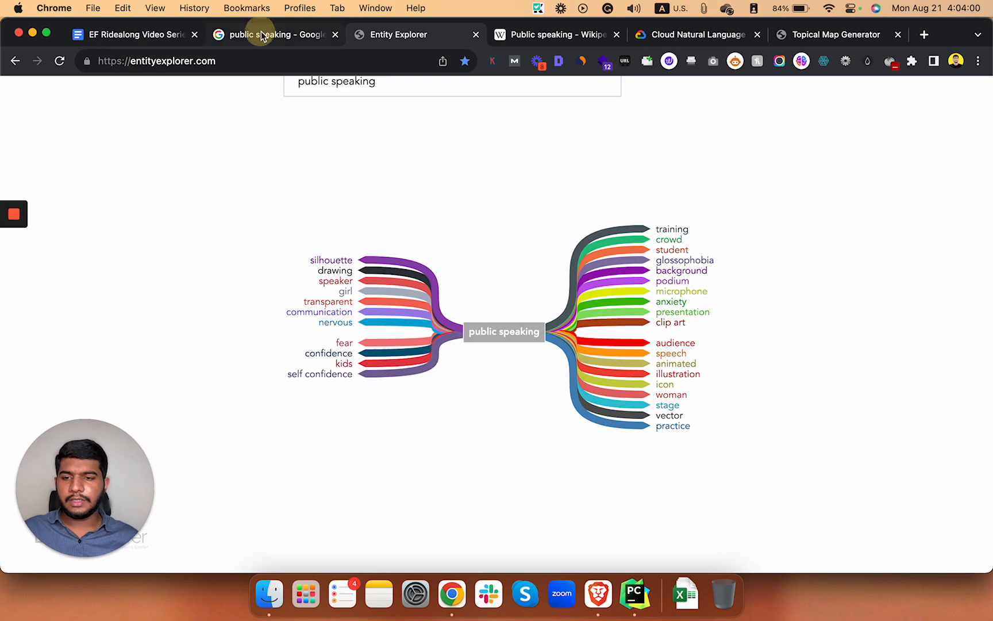
left_click(266, 34)
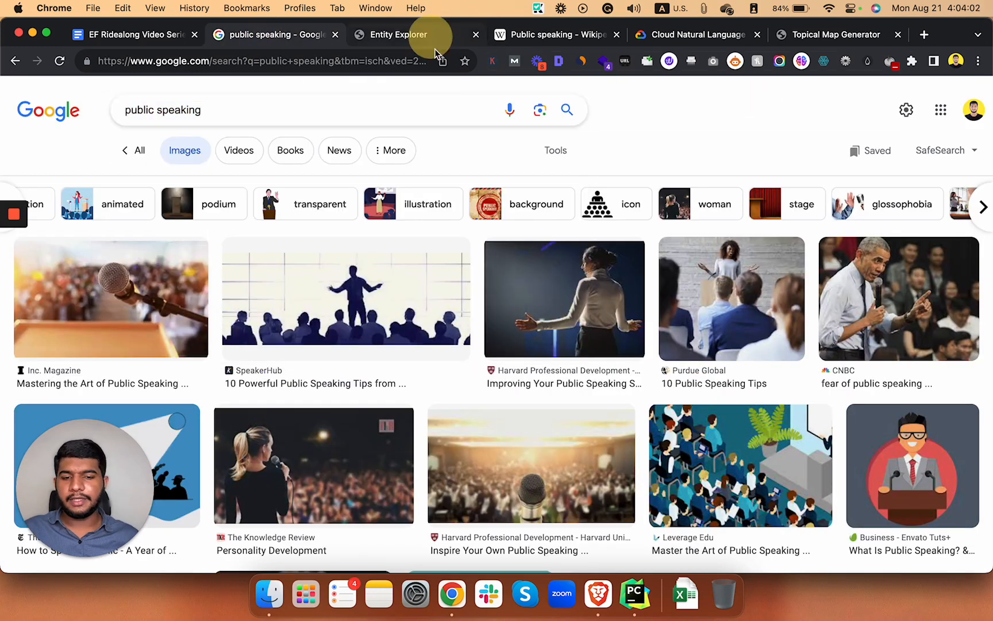
left_click(399, 34)
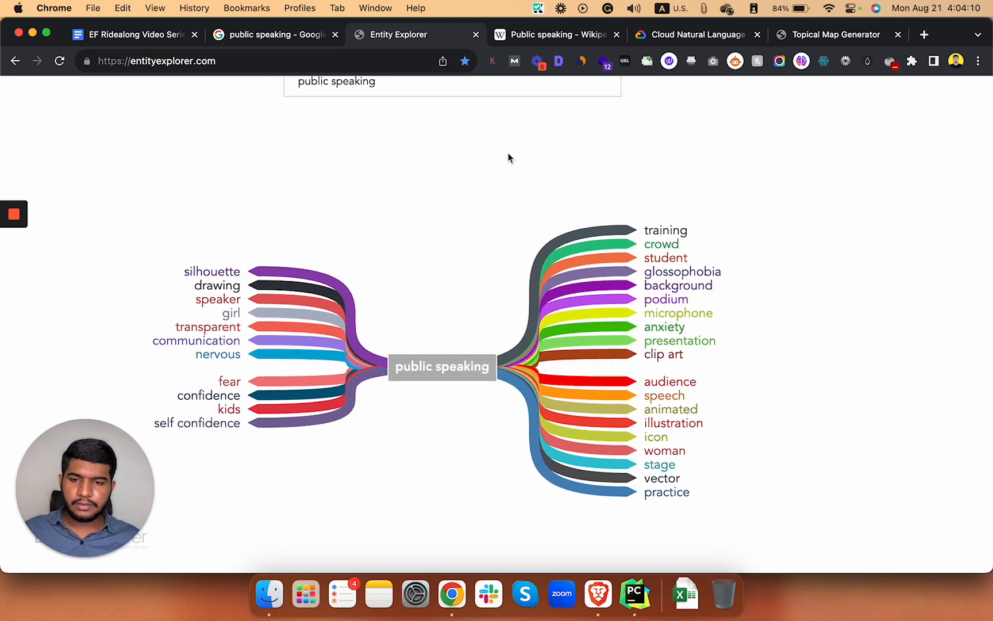
left_click(388, 86)
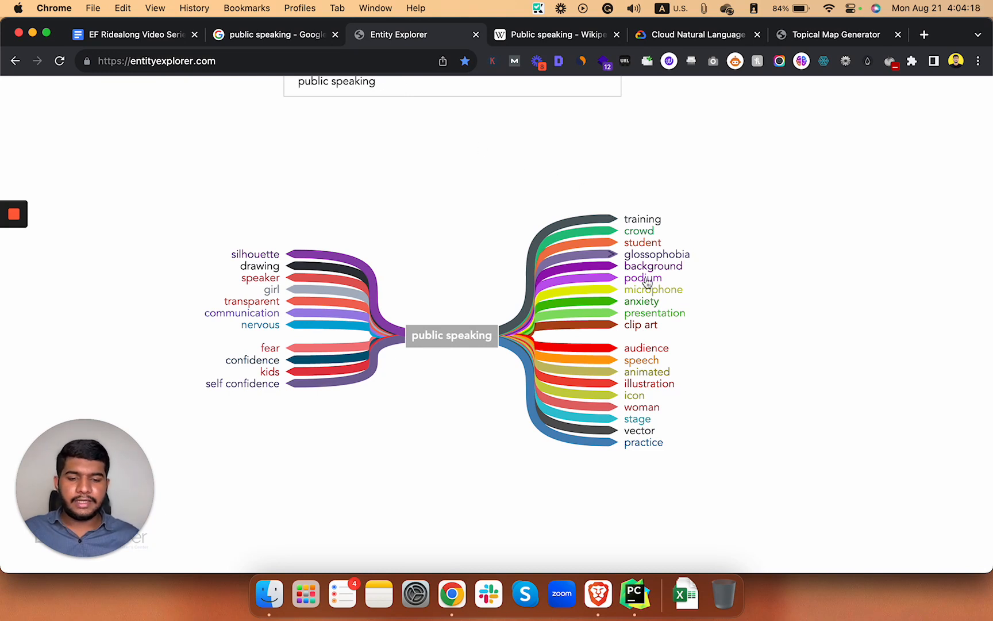
mouse_move(760, 365)
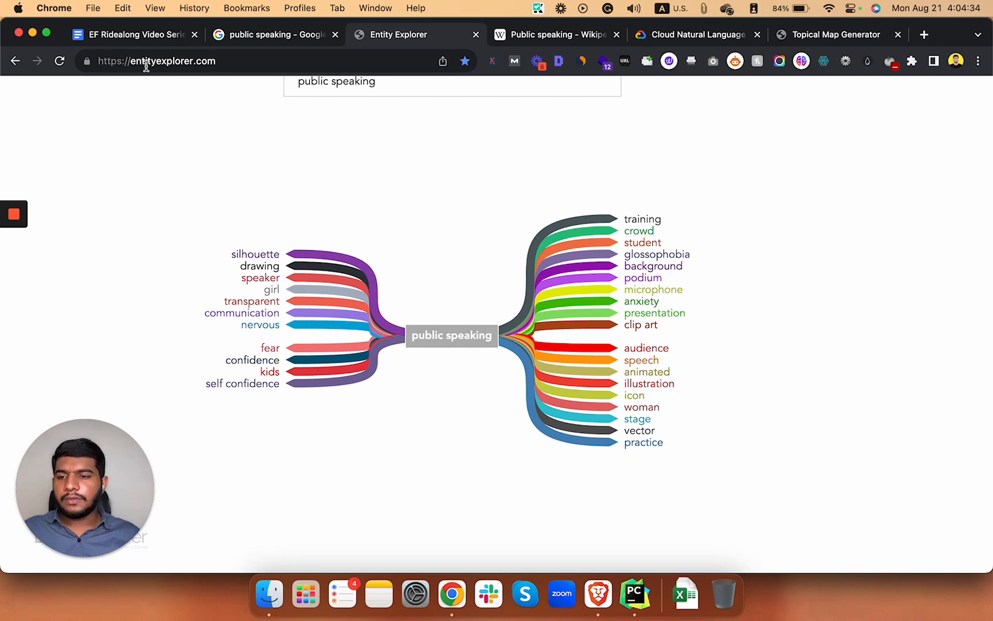
Return to the strategy doc at Pinterest Step 1's photography search suggestions screenshot.
left_click(130, 35)
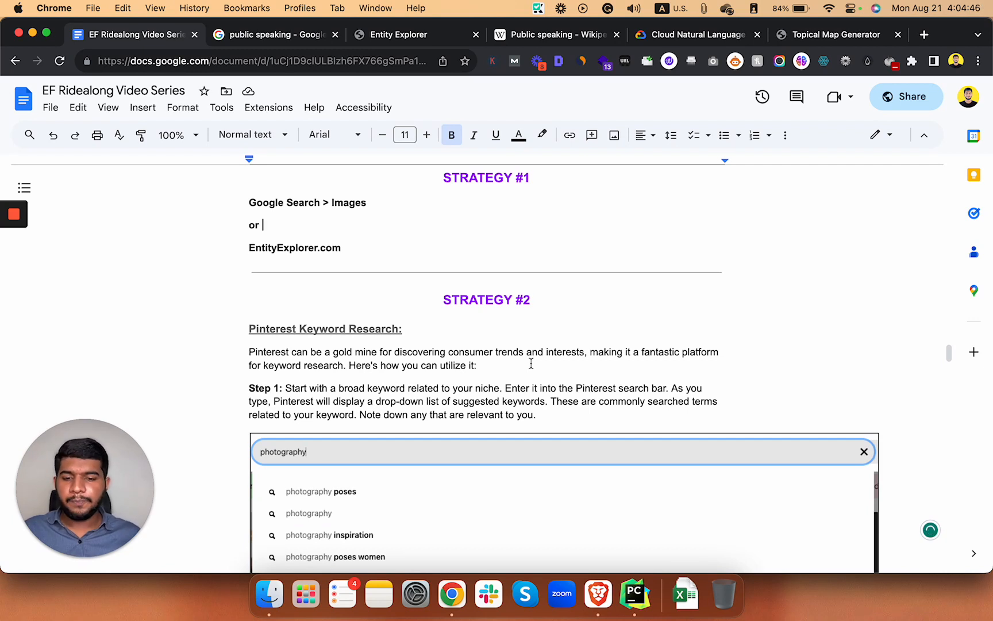
scroll("down", 3)
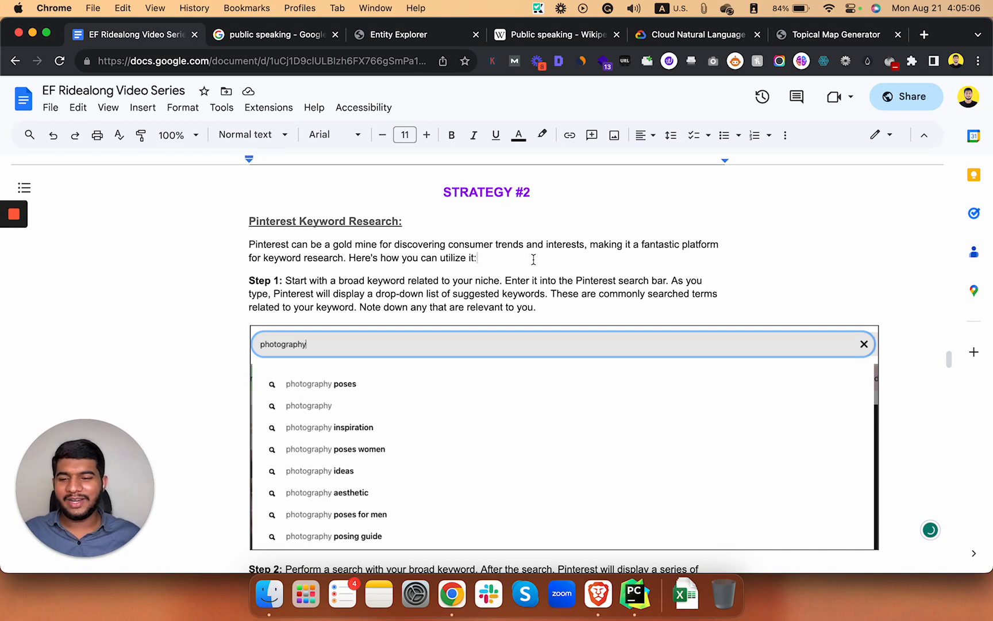
scroll("down", 3)
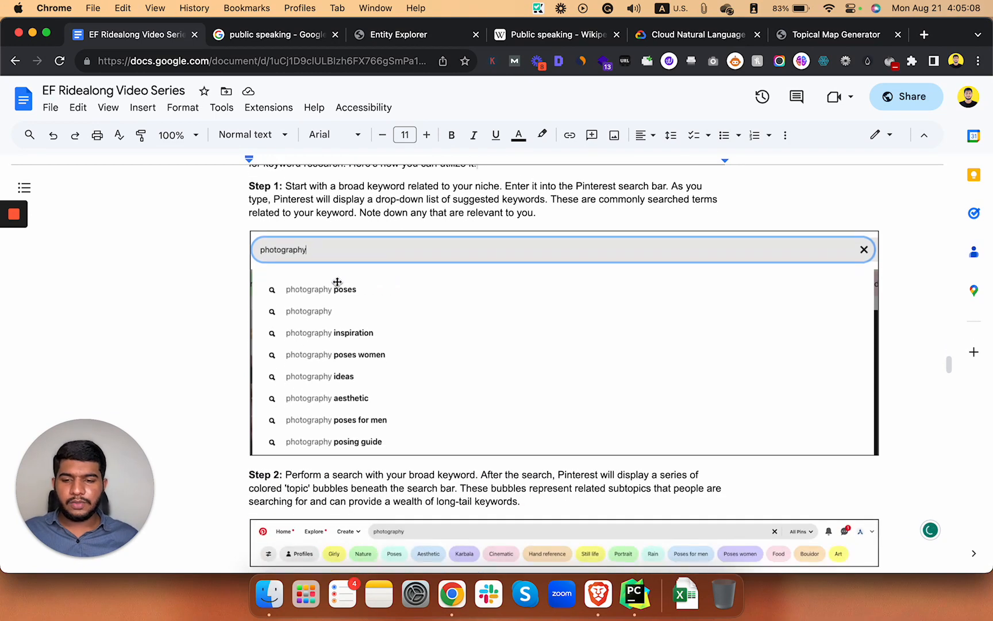
mouse_move(577, 294)
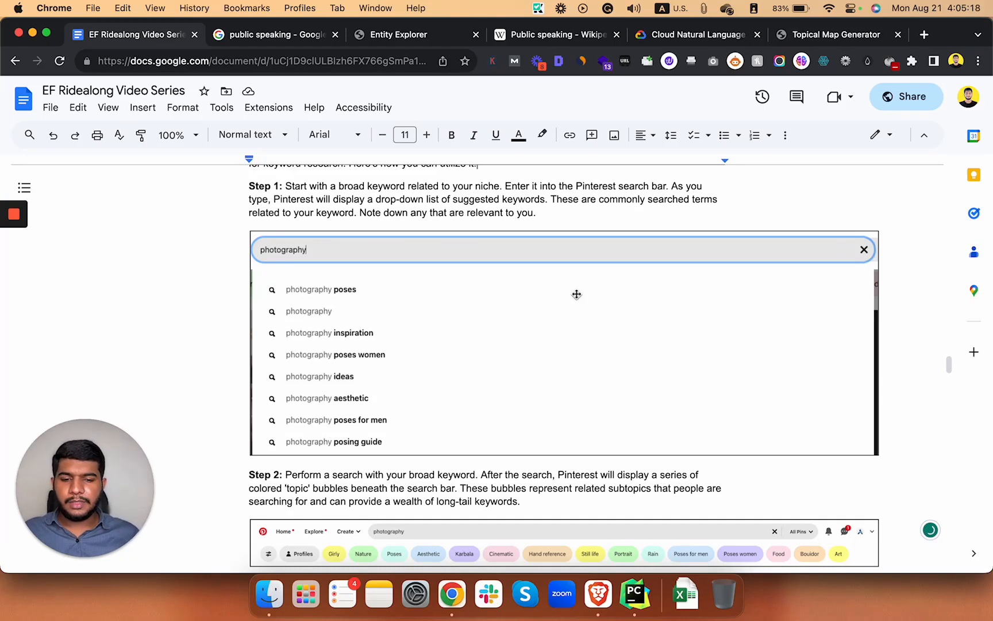
mouse_move(426, 303)
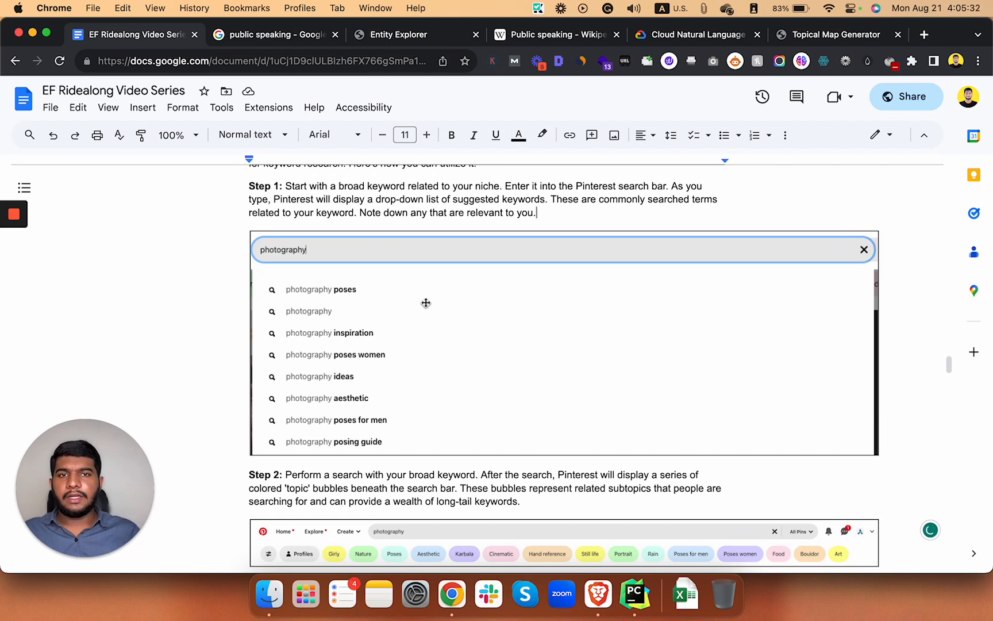
mouse_move(672, 195)
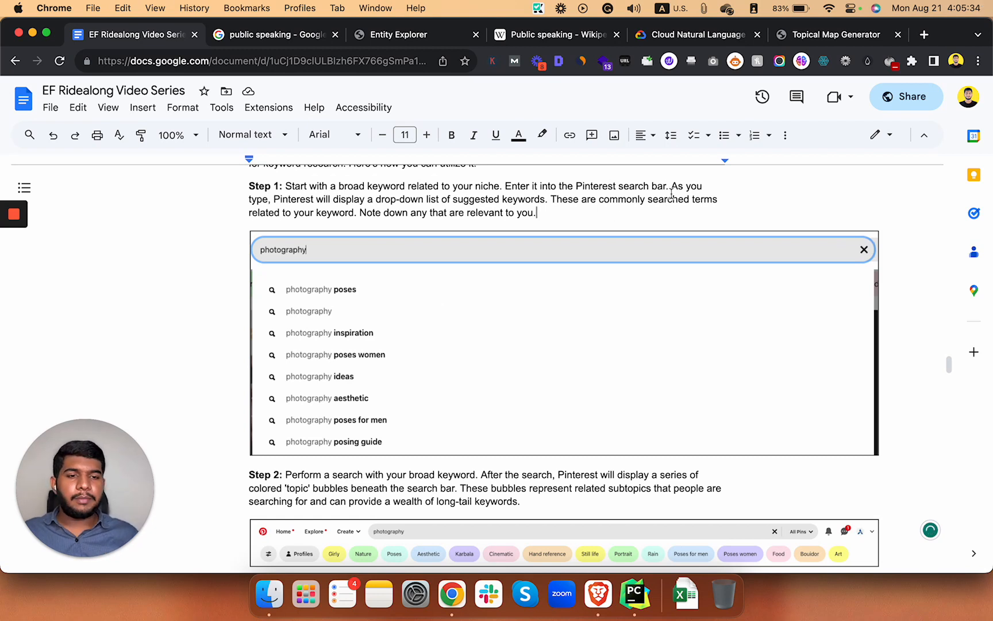
mouse_move(822, 34)
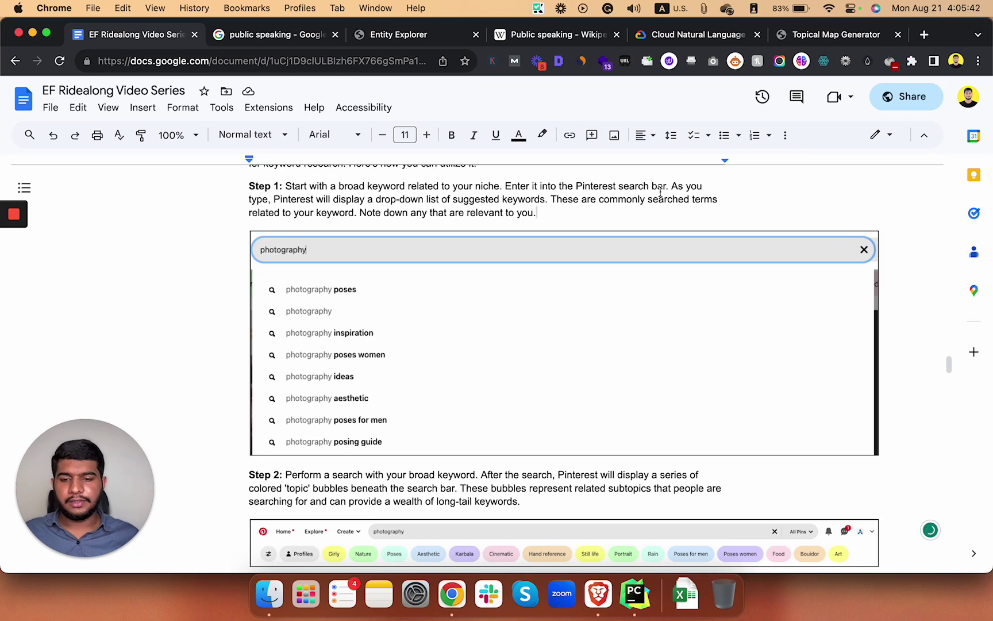
Scroll past Step 2 to Step 3's food photography topic-bubble example and Step 4.
scroll("down", 3)
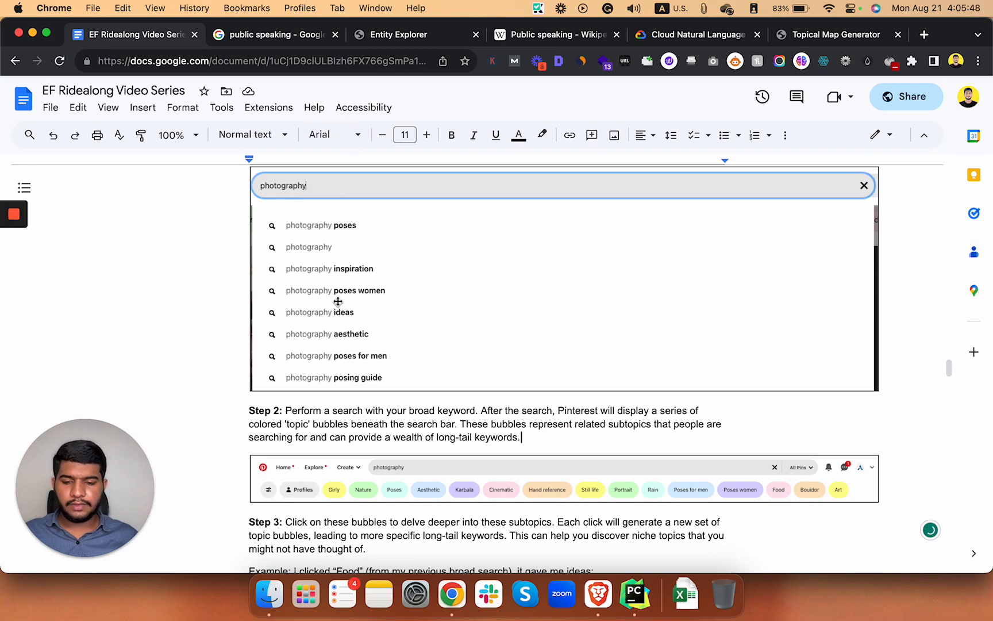
scroll("down", 3)
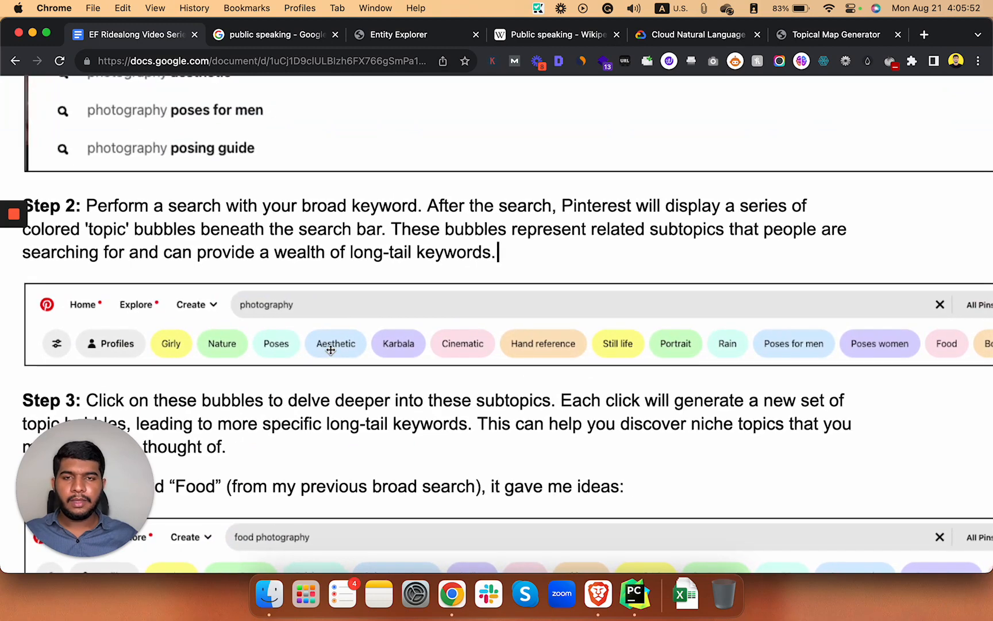
mouse_move(166, 356)
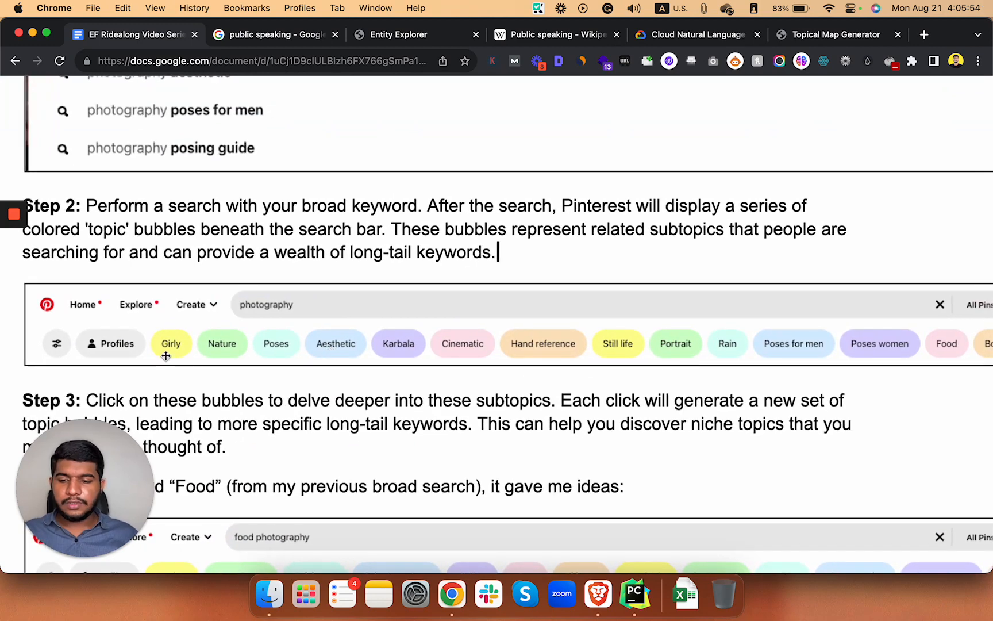
mouse_move(407, 357)
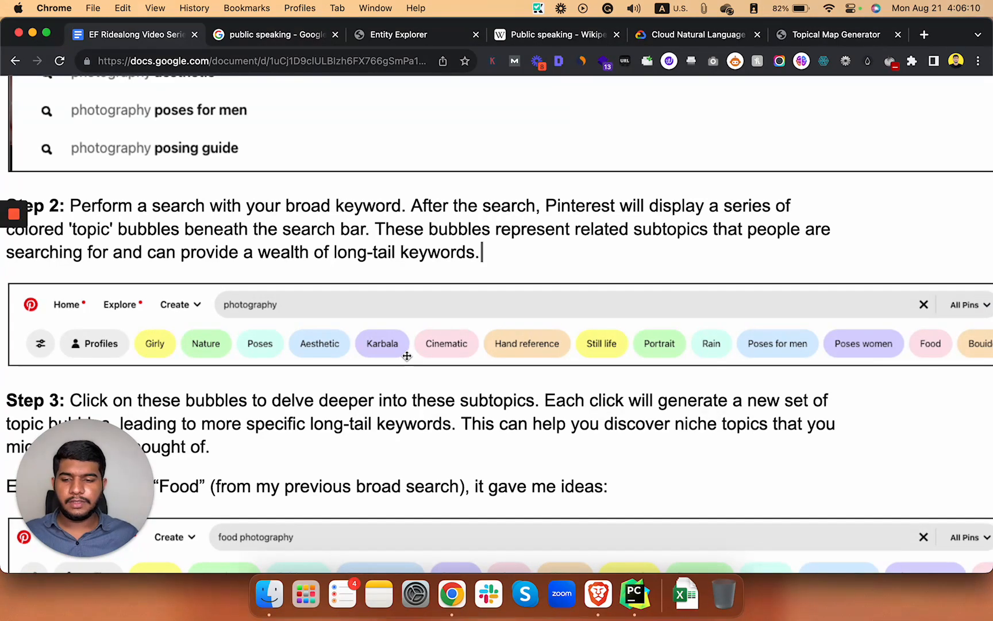
scroll("down", 3)
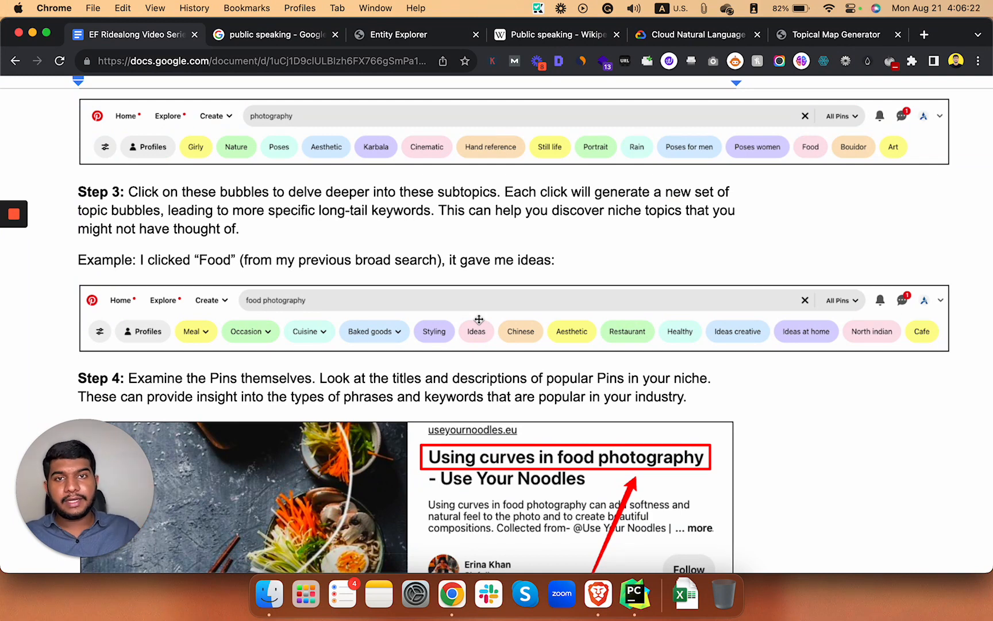
mouse_move(240, 300)
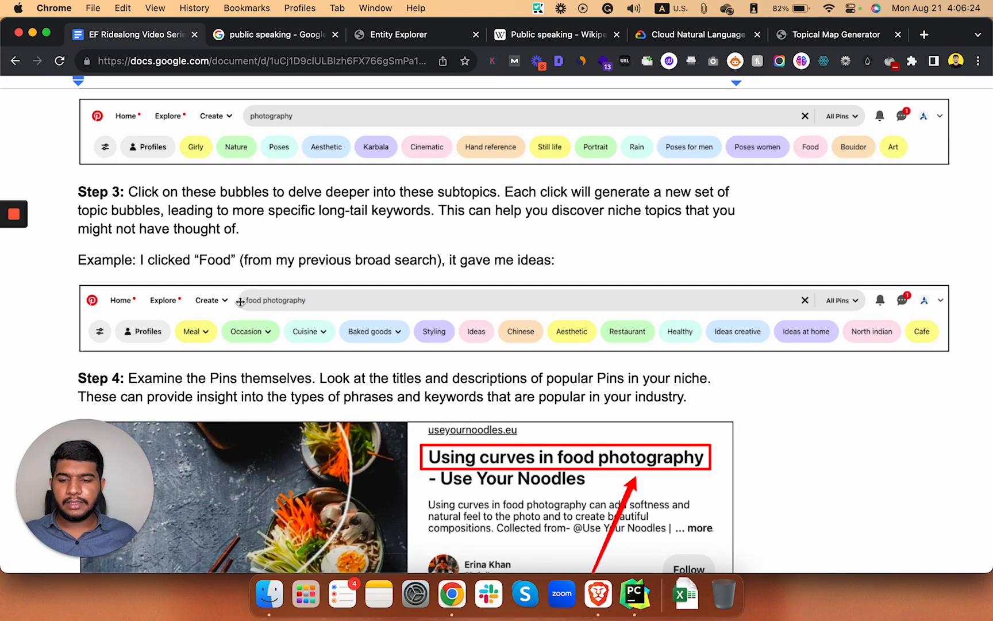
mouse_move(387, 331)
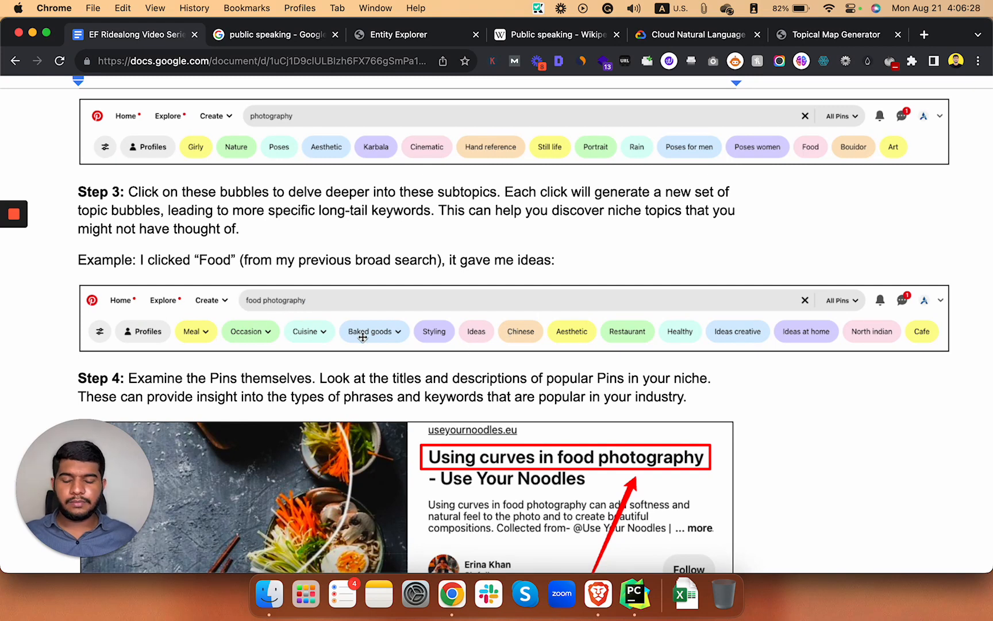
mouse_move(290, 323)
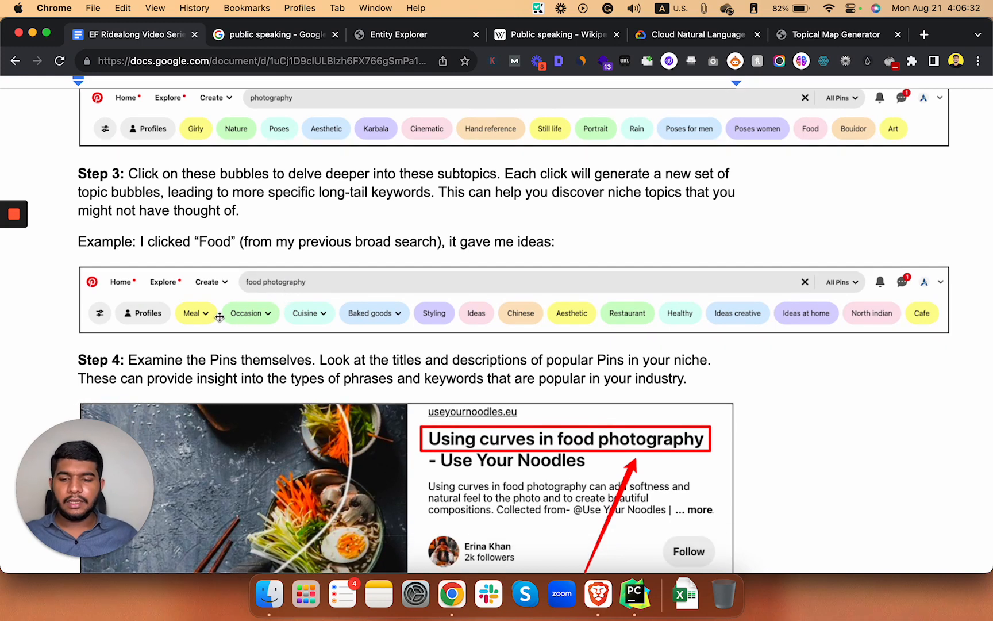
mouse_move(382, 313)
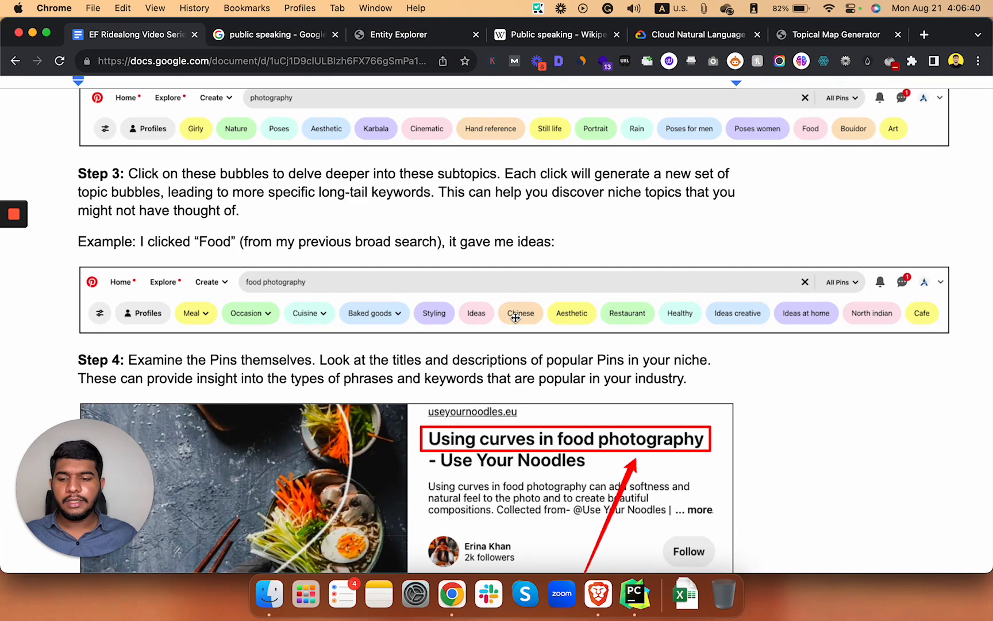
Scroll past Step 4's pin to the 's curve food photography' keyword and Step 5.
scroll("down", 3)
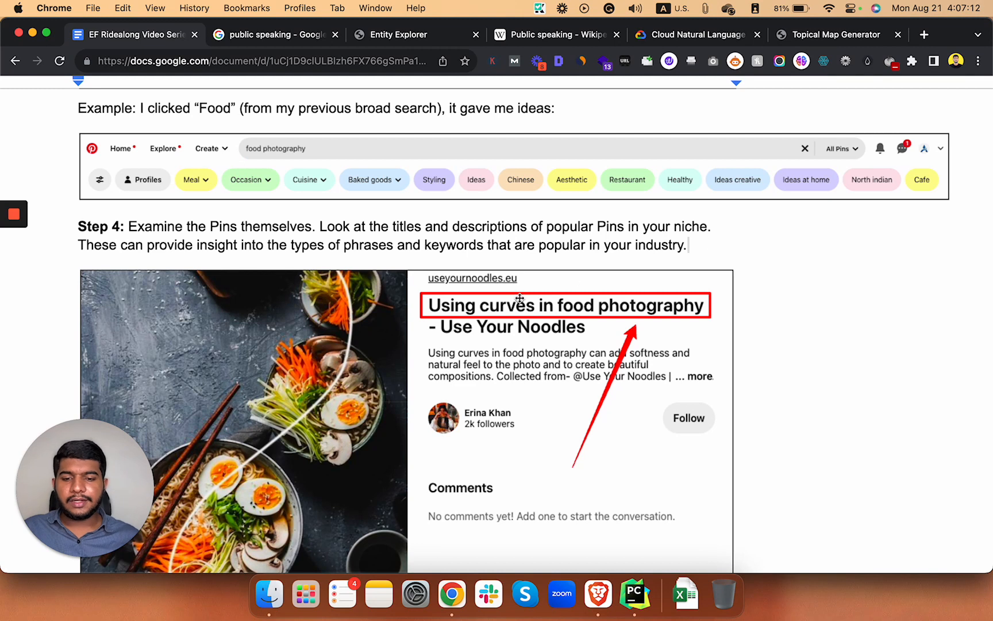
mouse_move(513, 286)
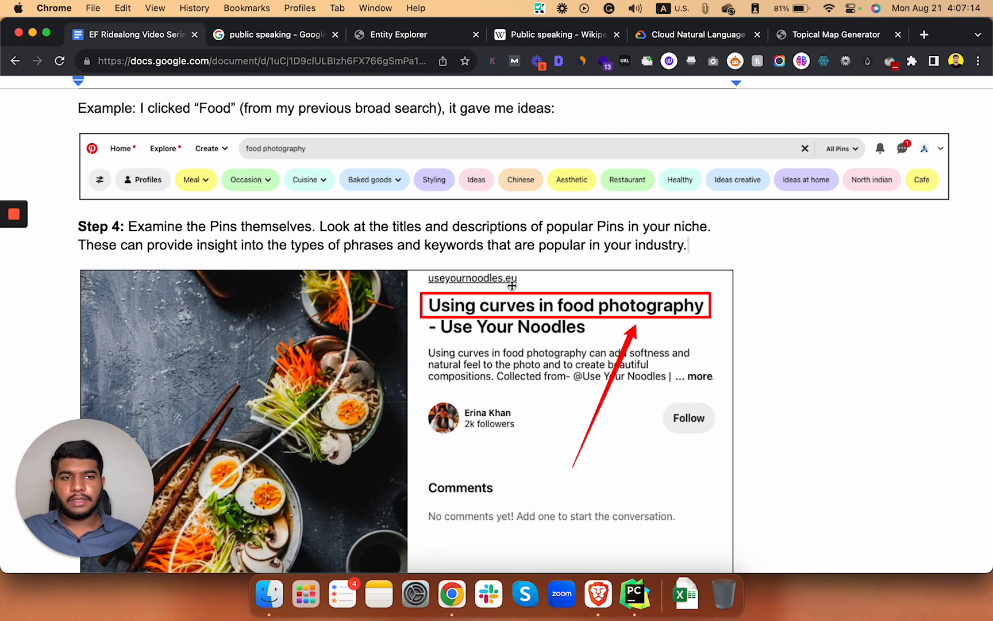
mouse_move(430, 286)
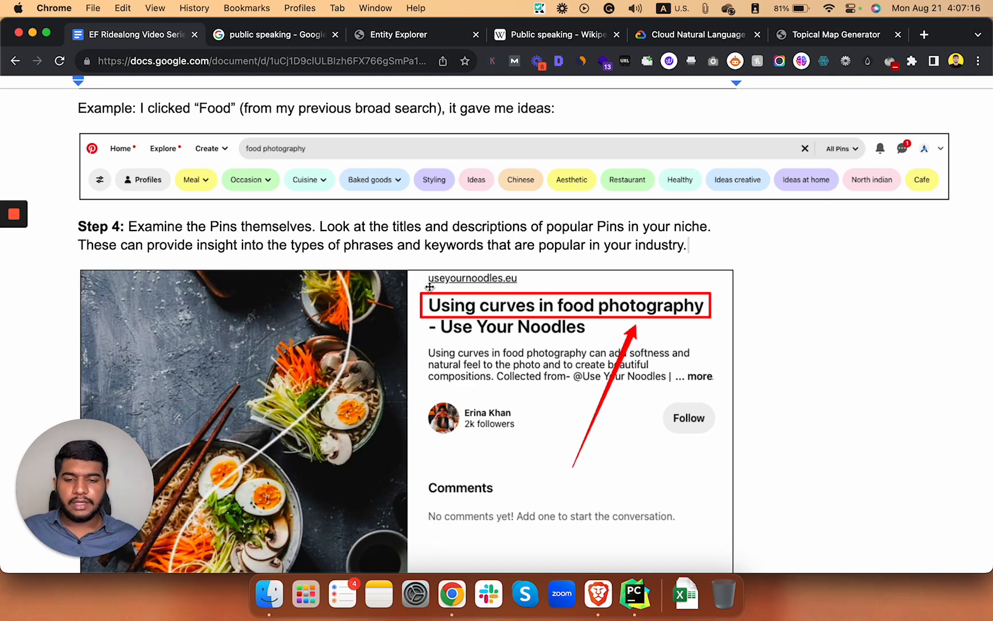
mouse_move(490, 279)
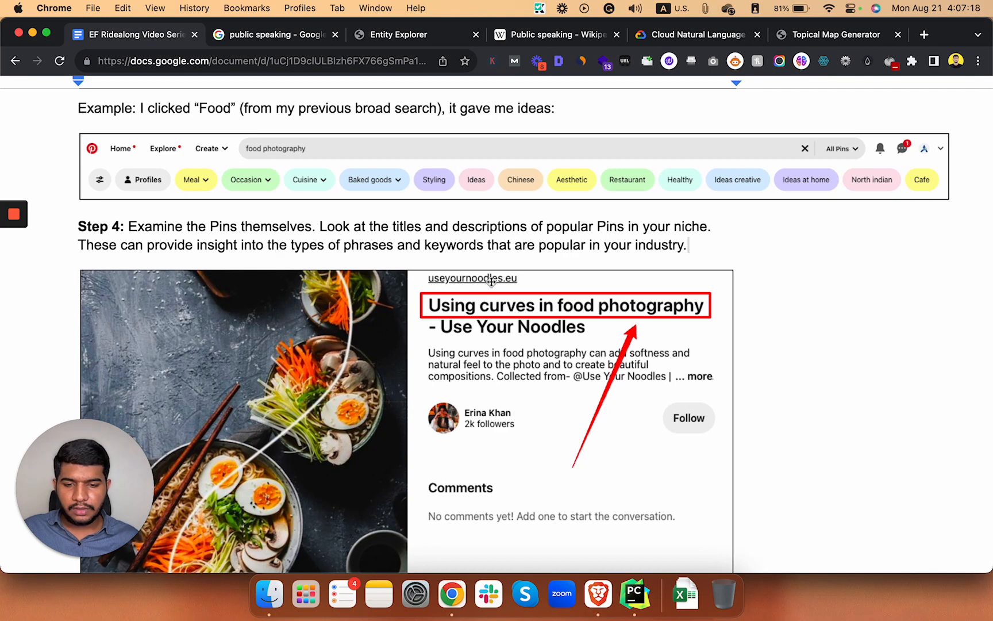
mouse_move(611, 282)
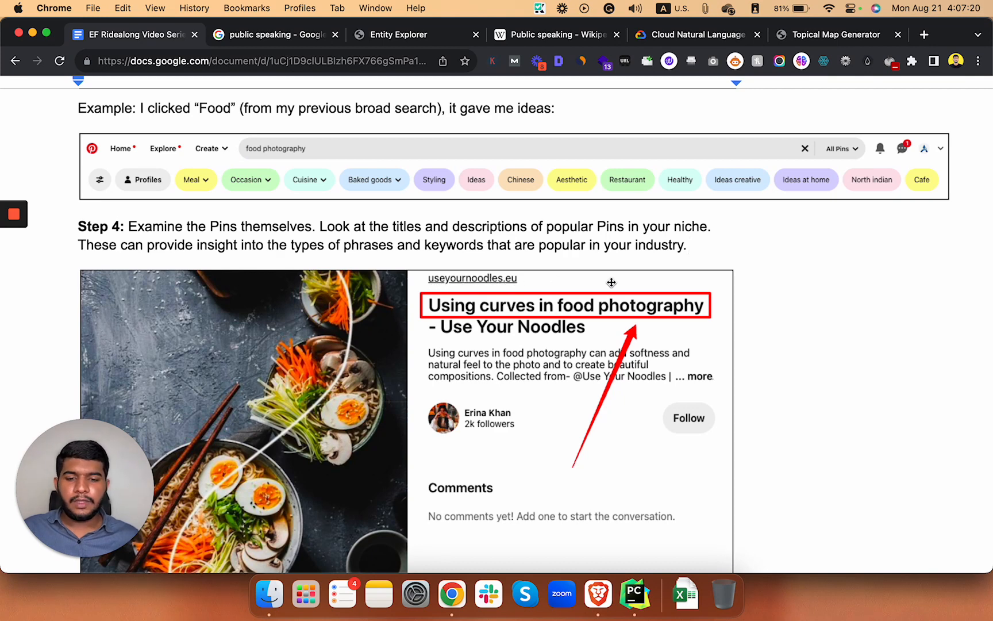
scroll("down", 3)
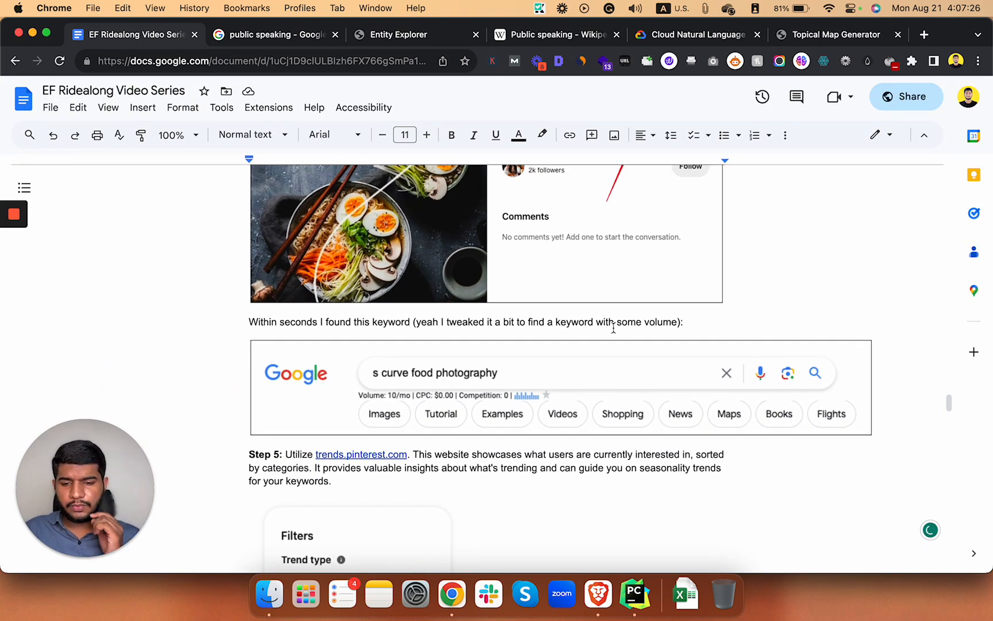
mouse_move(391, 385)
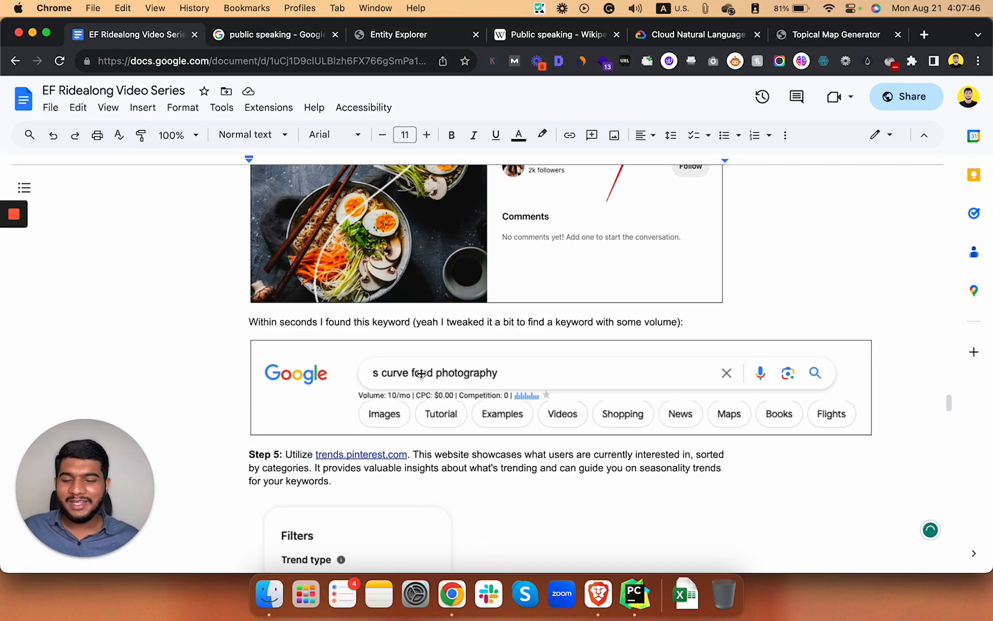
scroll("down", 3)
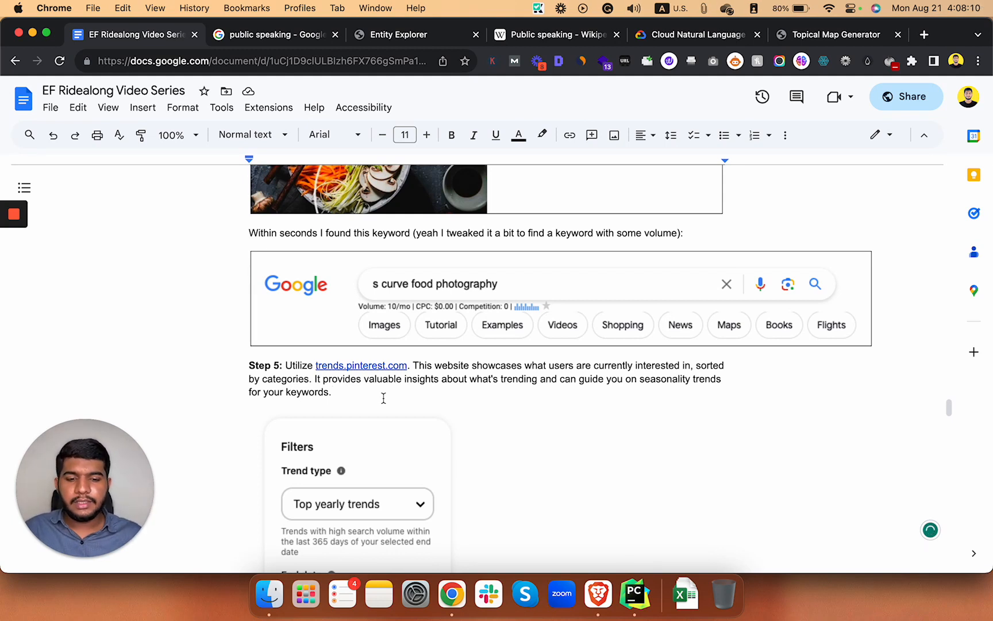
Scroll past the Pinterest Trends filters screenshot to Strategy #3 on Wikipedia pages.
scroll("down", 3)
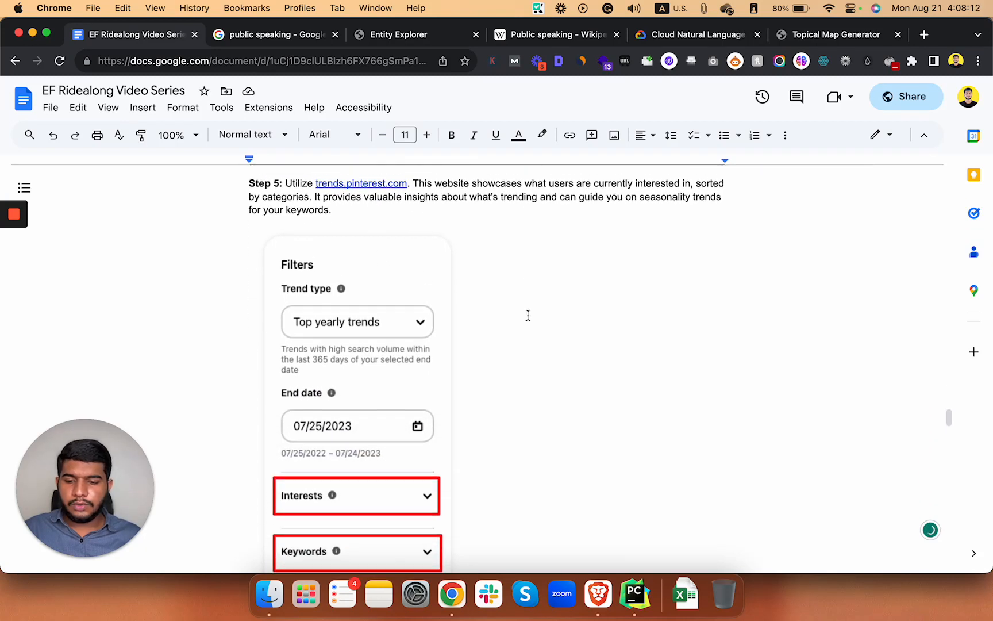
scroll("down", 3)
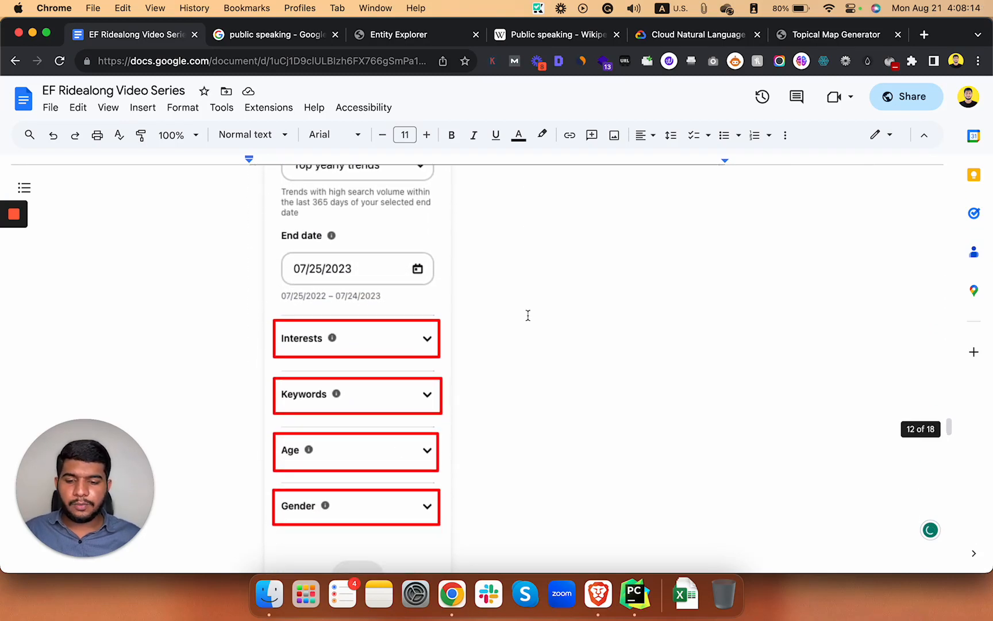
scroll("down", 3)
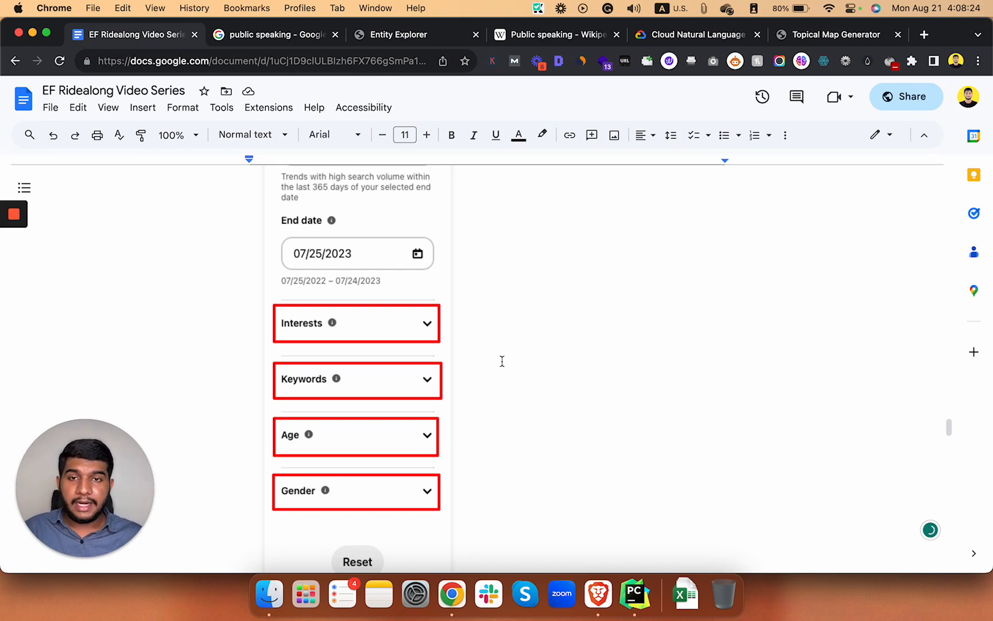
scroll("down", 3)
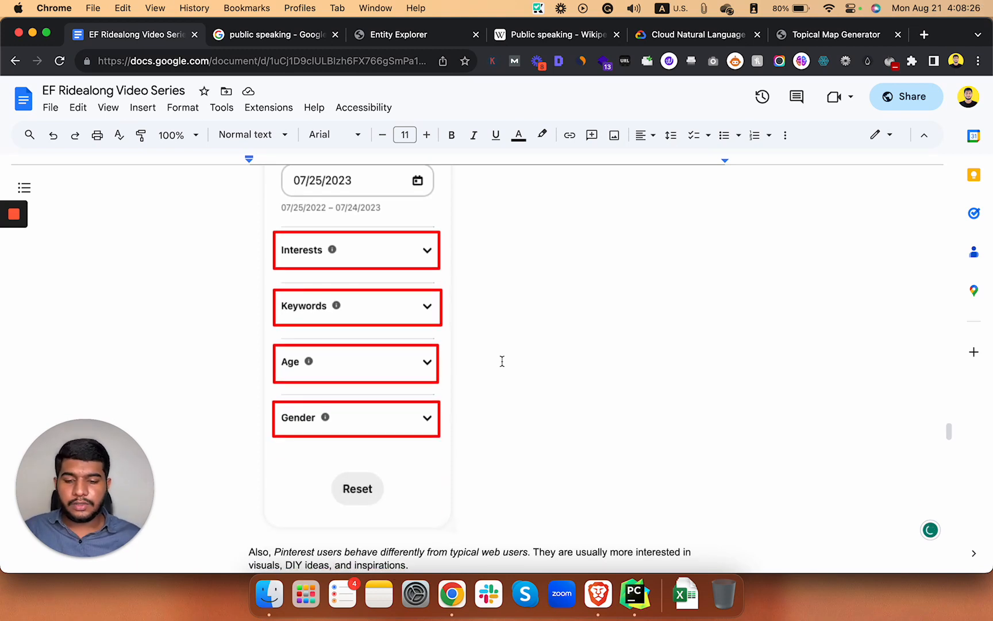
scroll("down", 3)
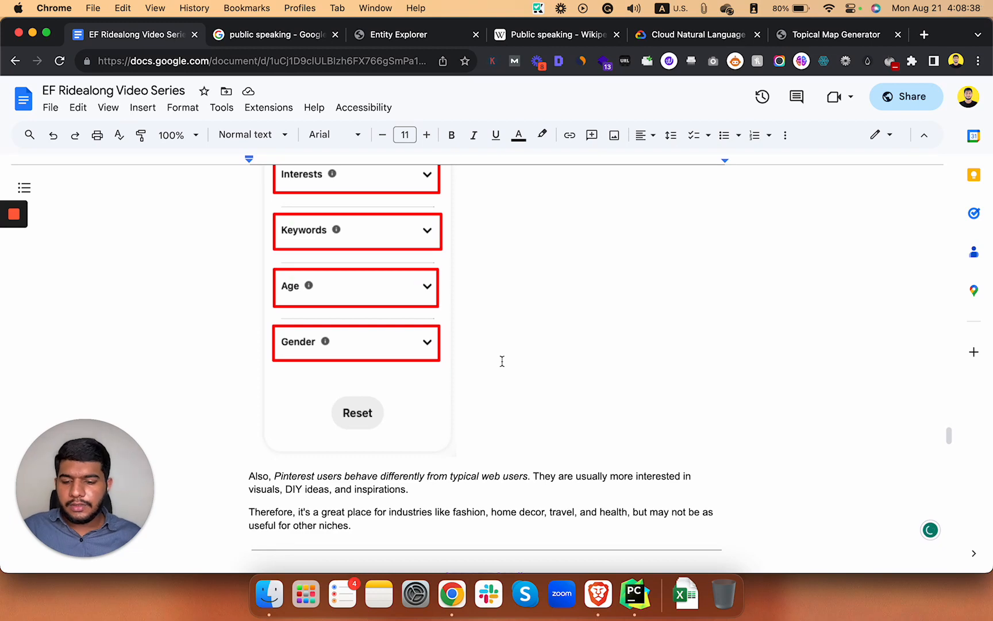
scroll("down", 3)
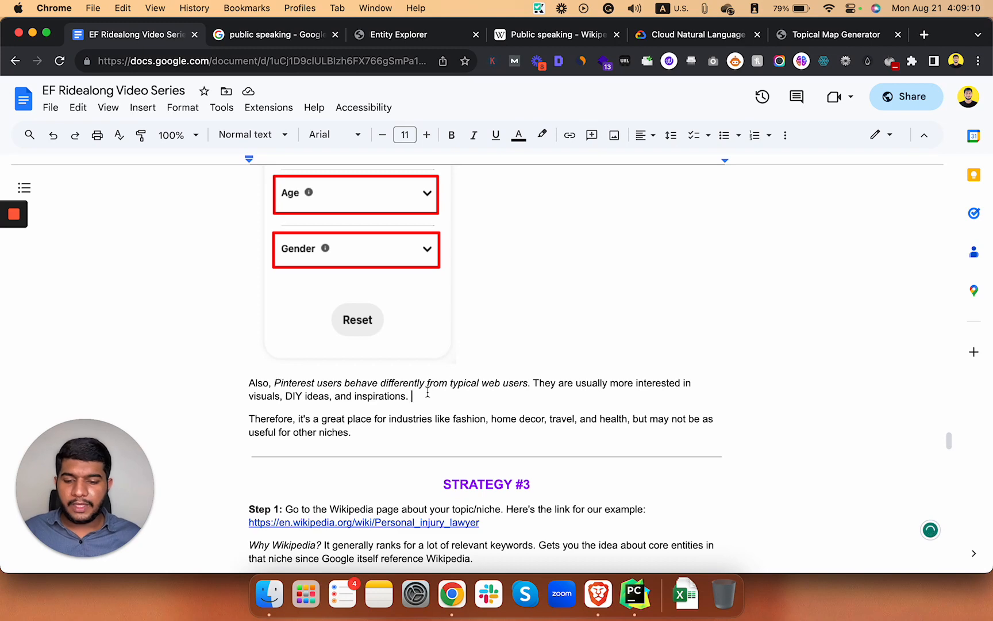
scroll("down", 3)
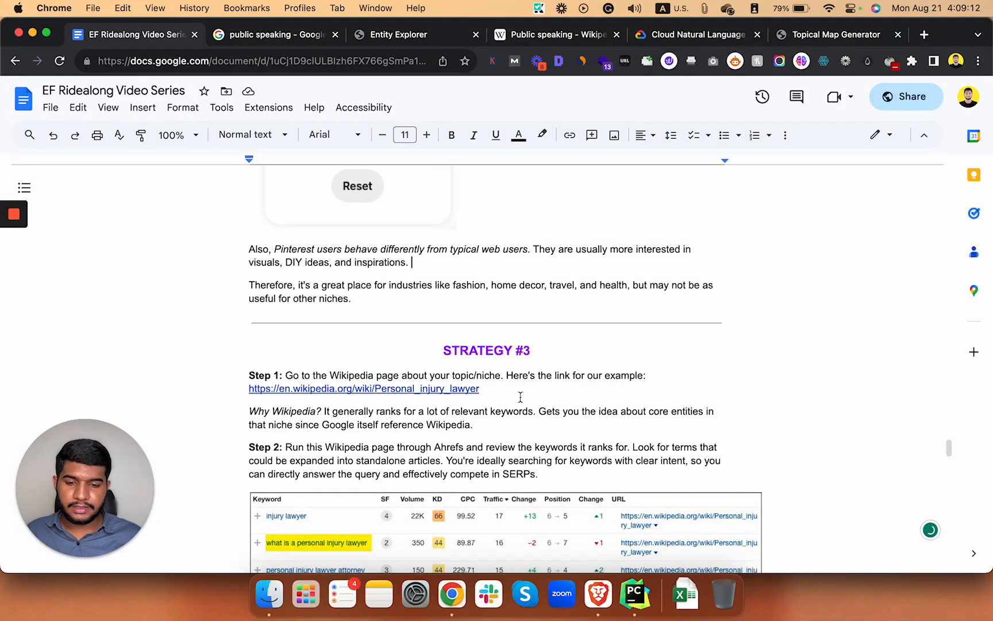
scroll("down", 3)
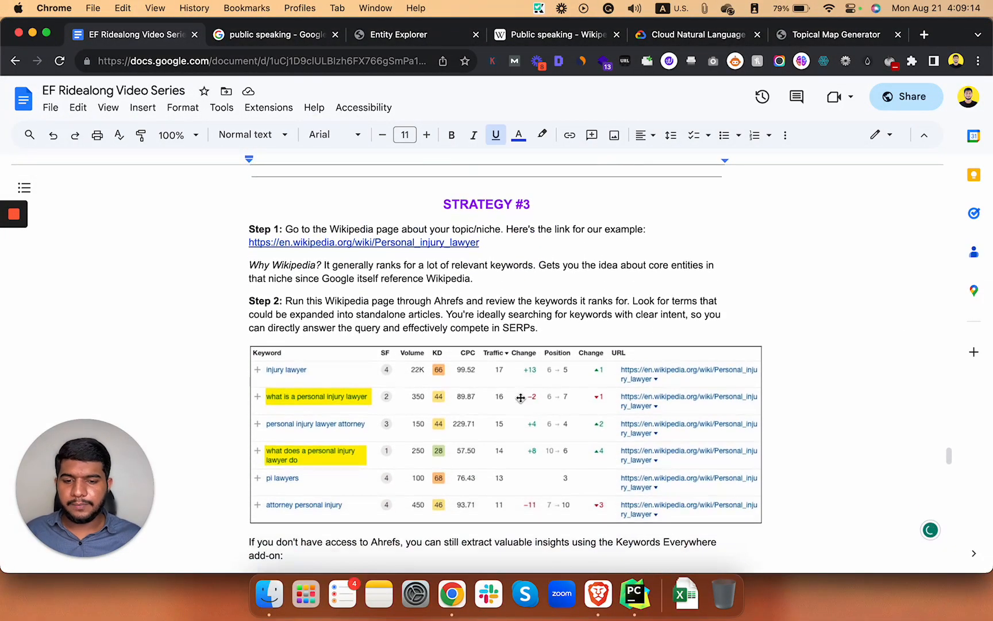
scroll("down", 3)
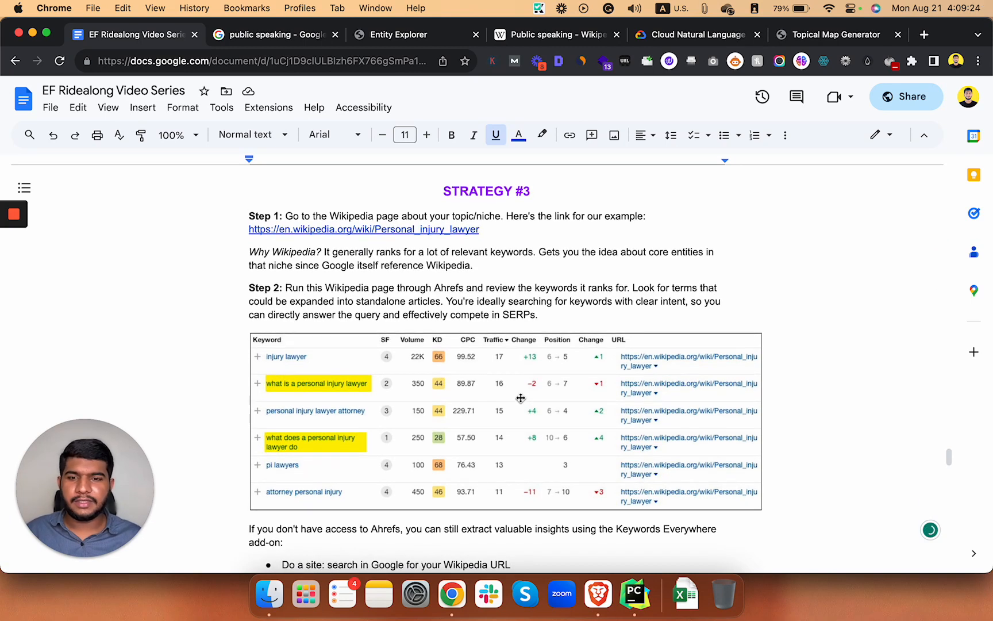
scroll("up", 3)
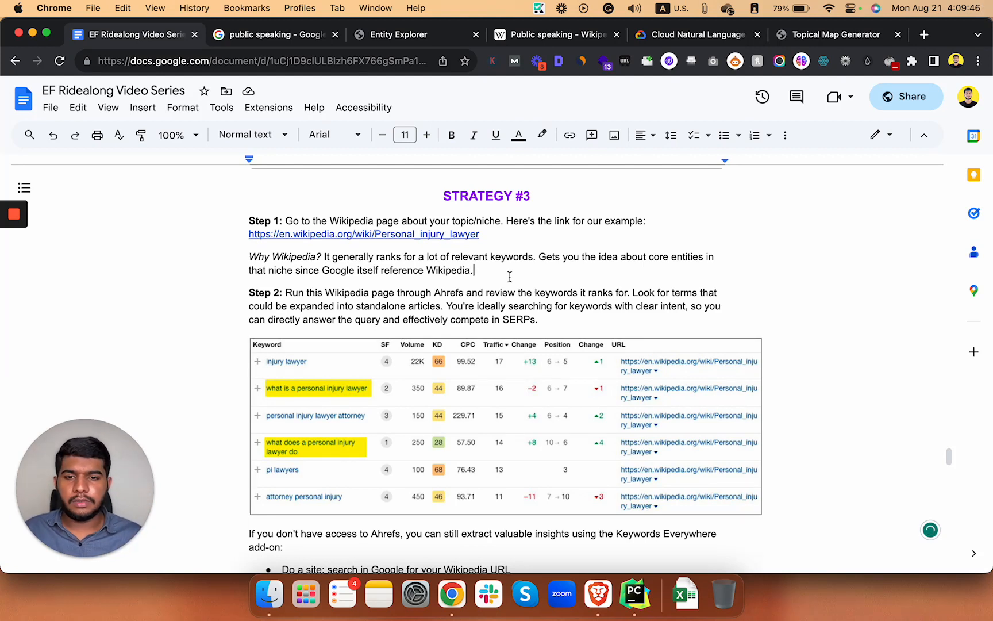
left_click(554, 34)
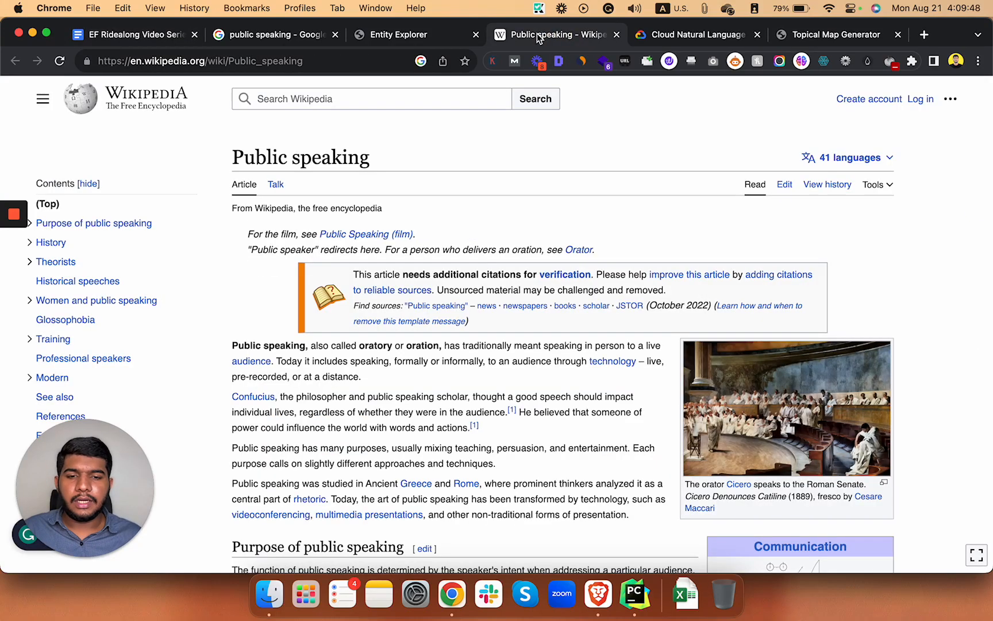
left_click(126, 34)
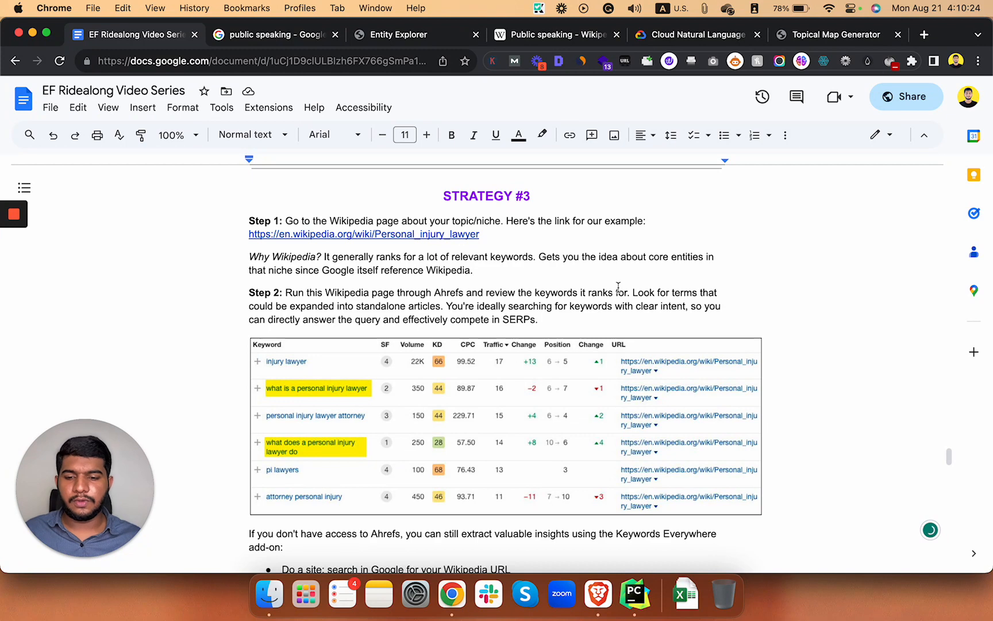
mouse_move(332, 280)
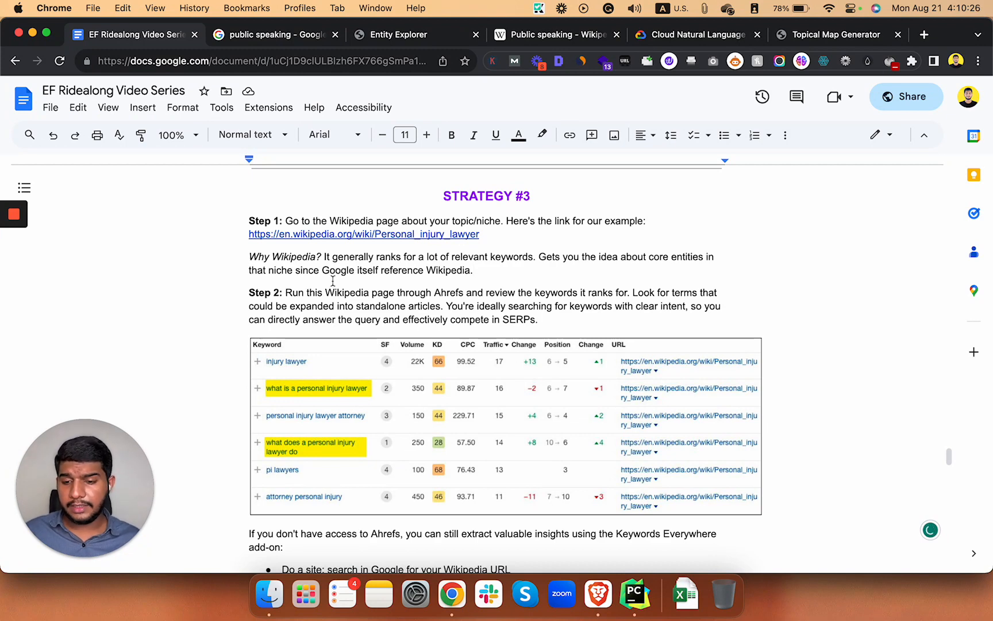
scroll("down", 3)
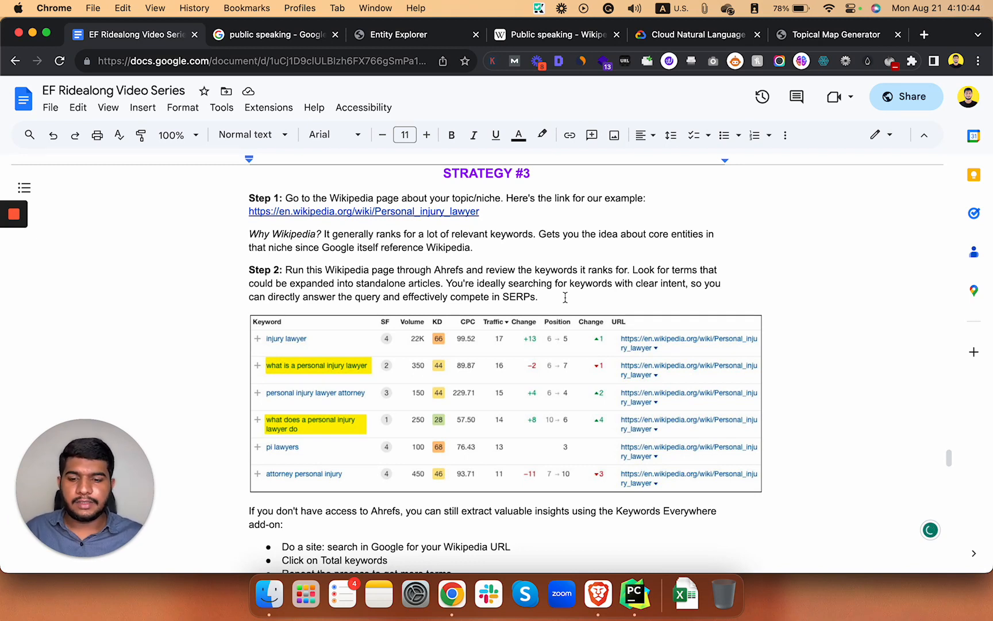
mouse_move(408, 203)
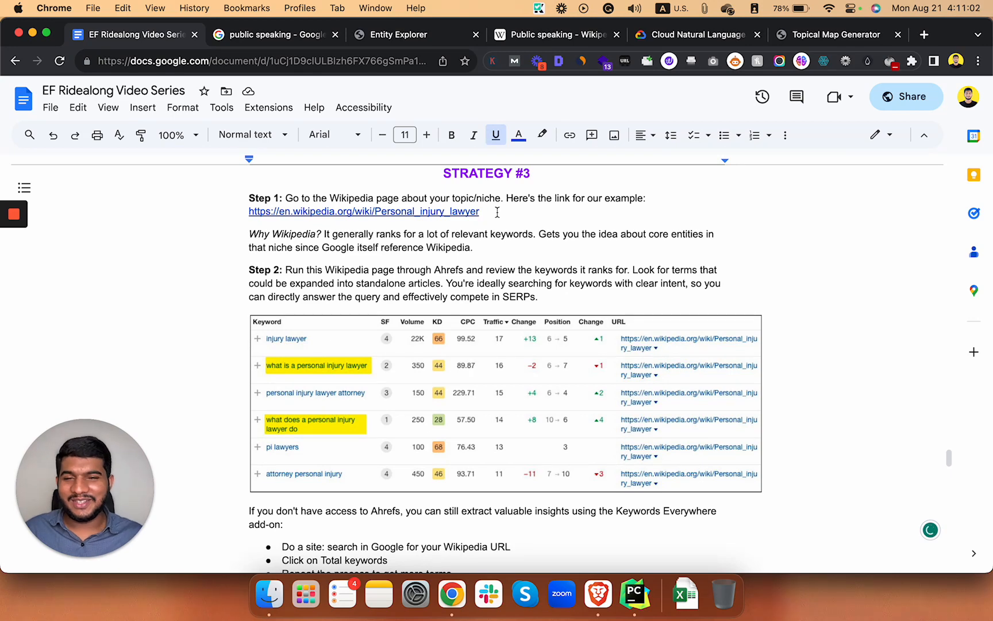
scroll("down", 3)
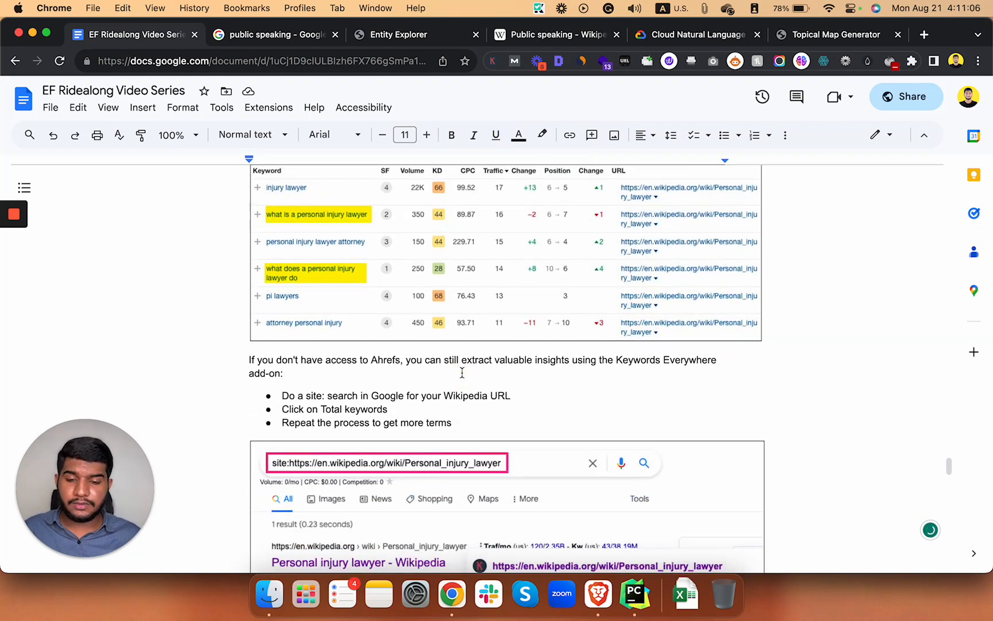
Scroll to Step 3 and open the MissingTopics link, which shows 404 Not Found.
scroll("down", 3)
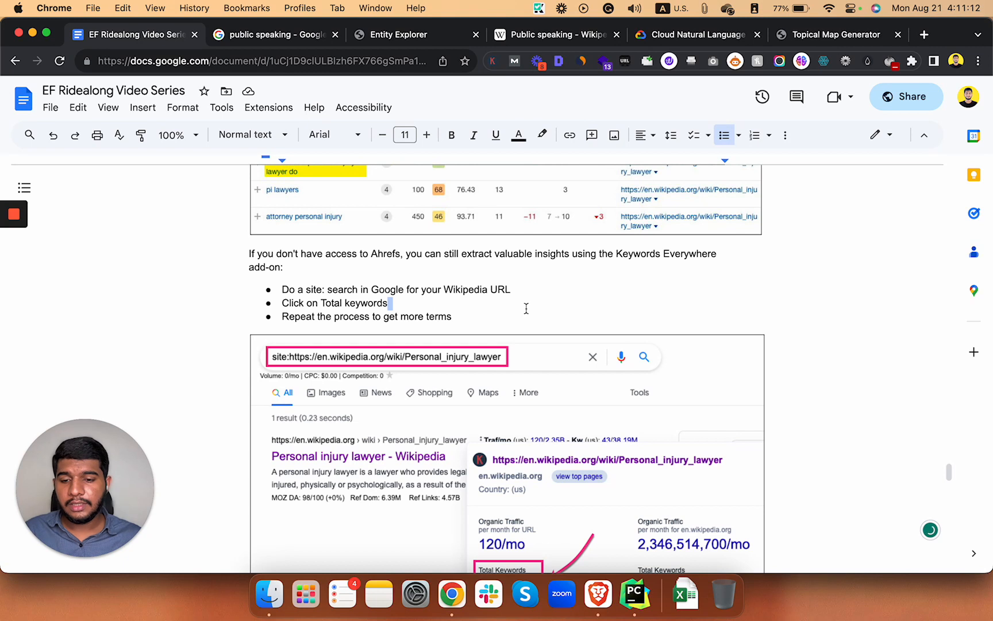
scroll("down", 3)
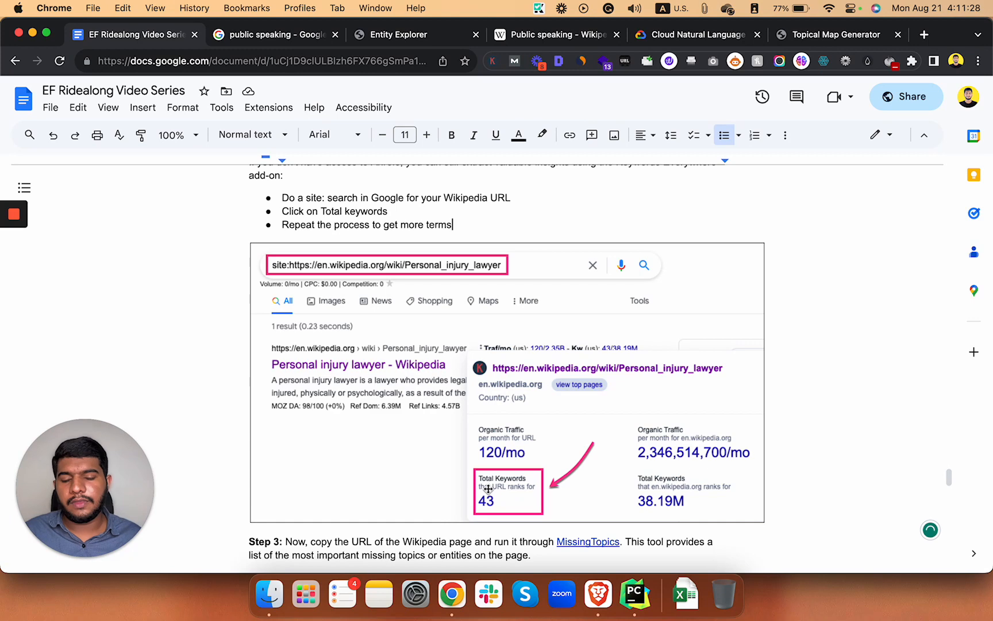
scroll("down", 3)
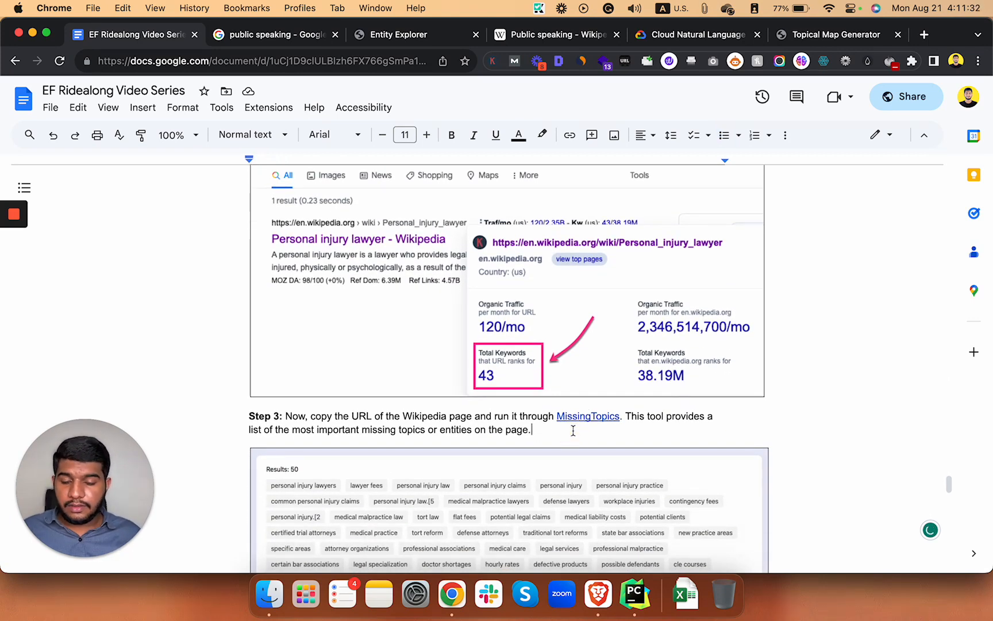
scroll("down", 3)
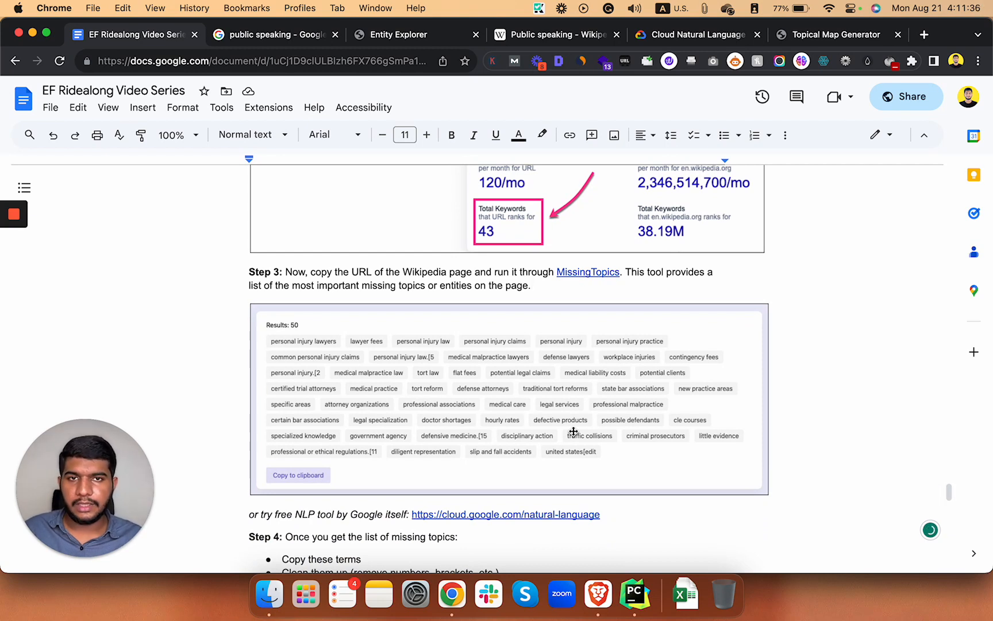
mouse_move(588, 272)
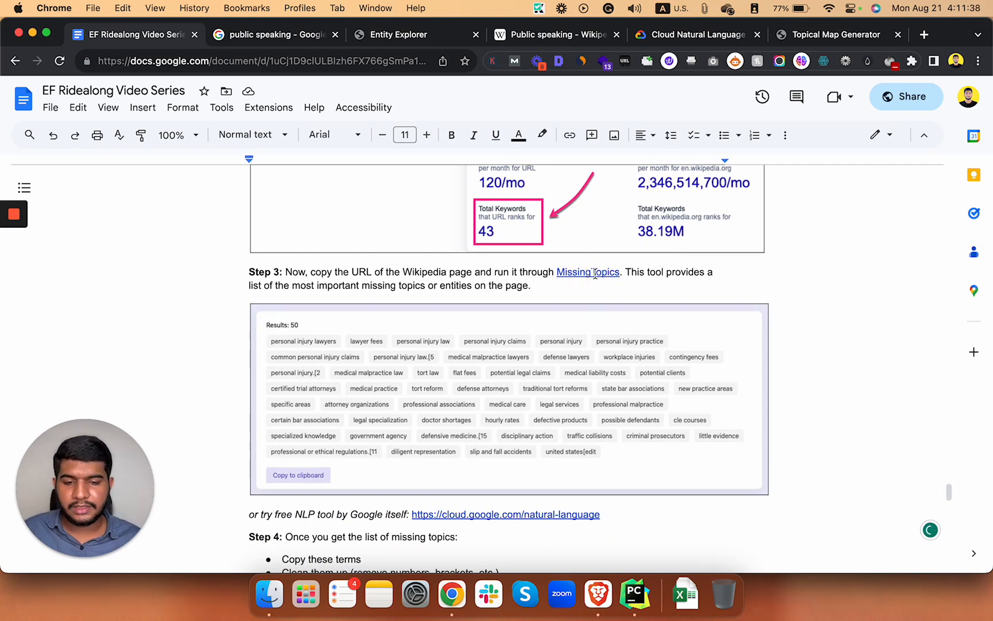
left_click(588, 272)
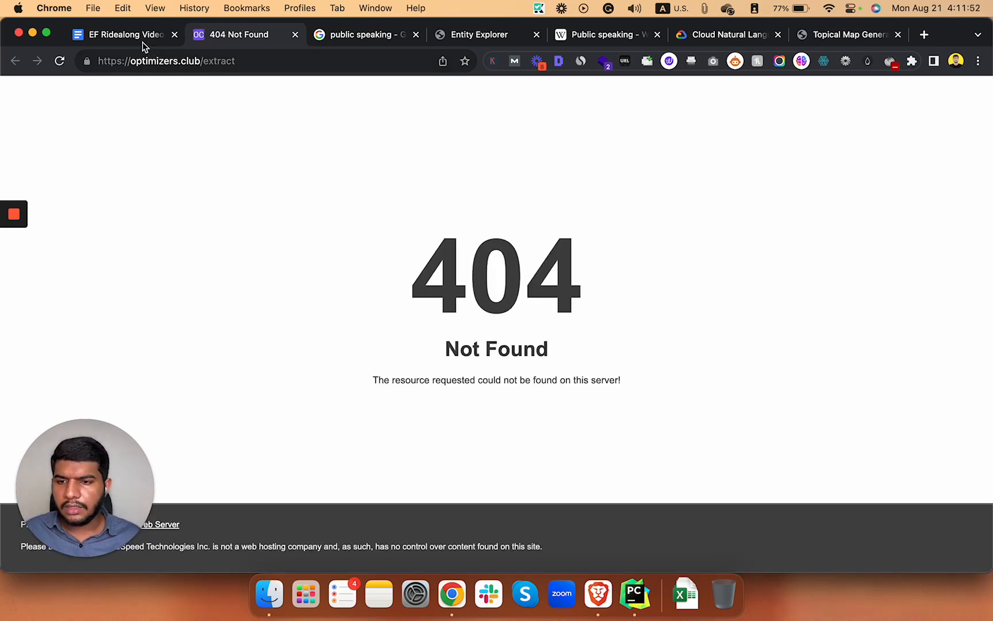
Reopen the MissingTopics link, browse the Optimizers Club homepage, then return to the doc.
left_click(120, 34)
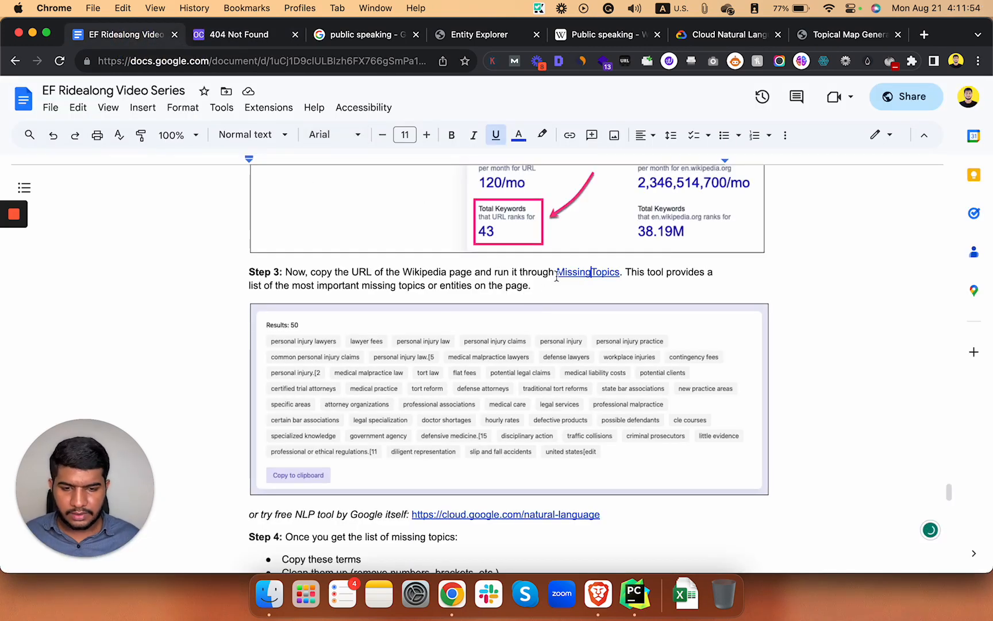
left_click(587, 272)
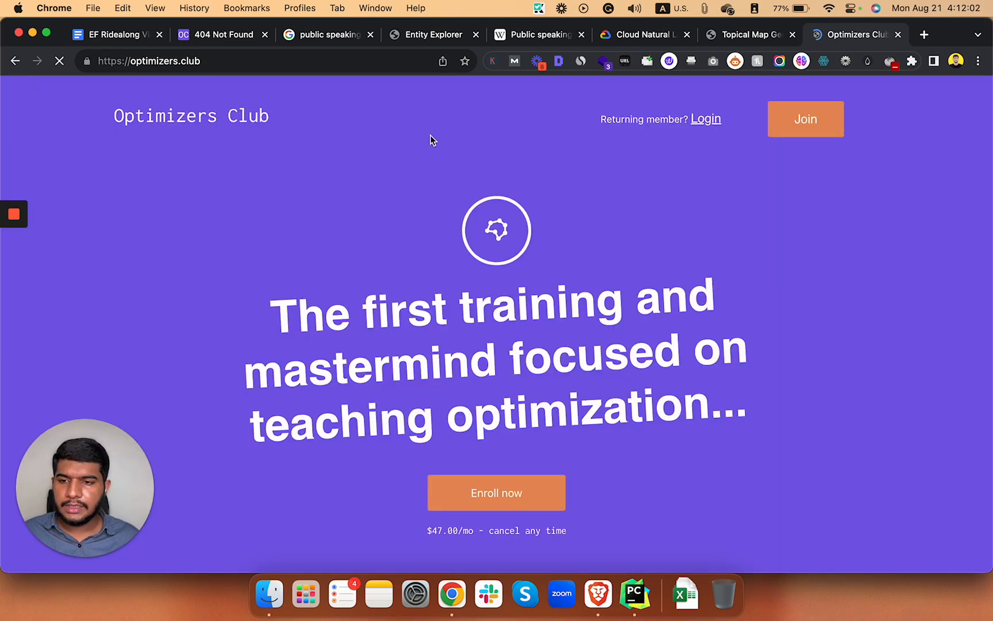
scroll("down", 3)
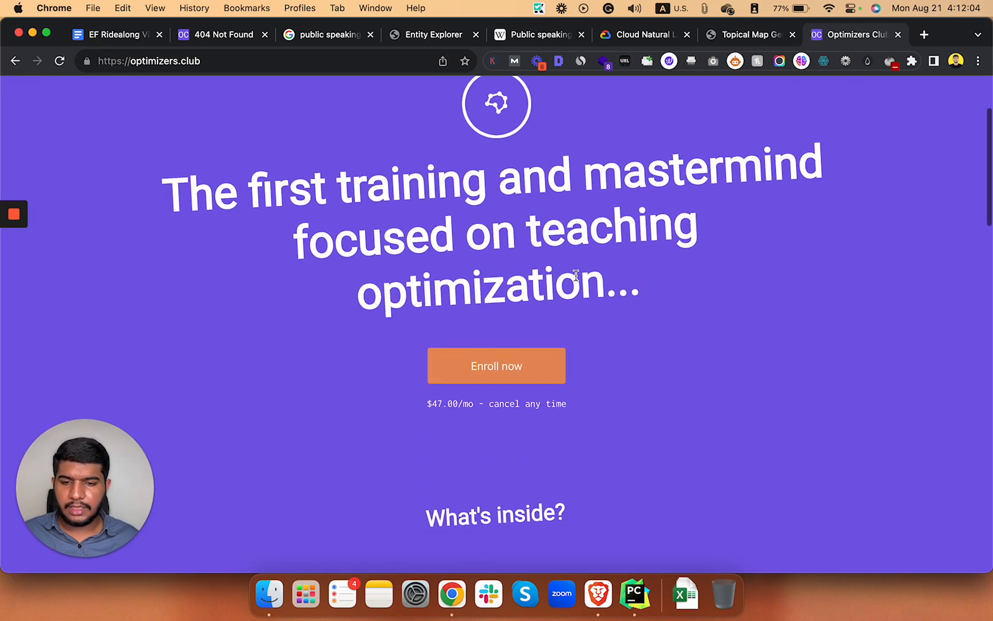
scroll("down", 3)
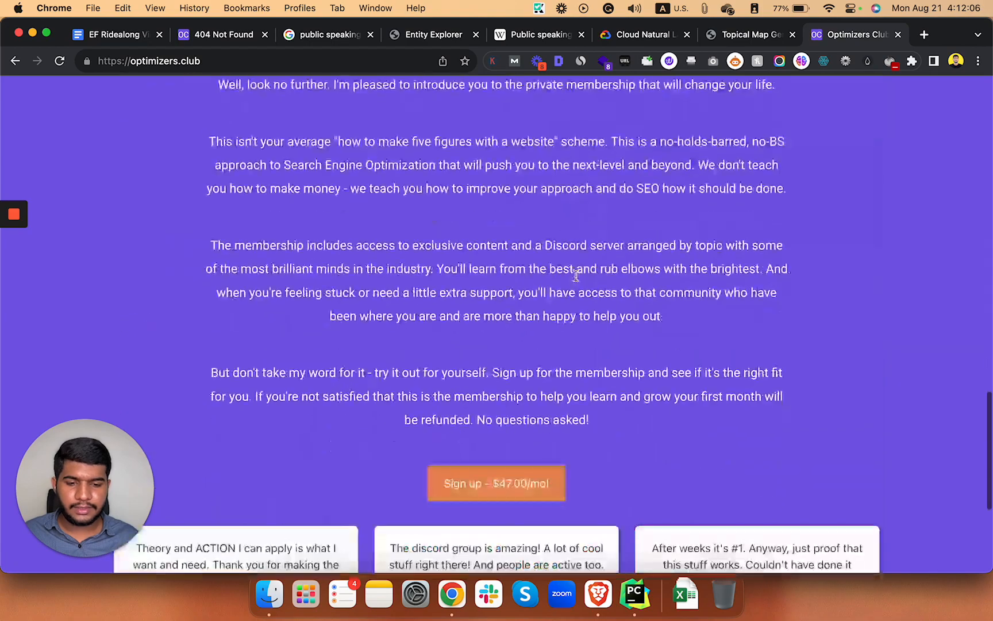
scroll("up", 3)
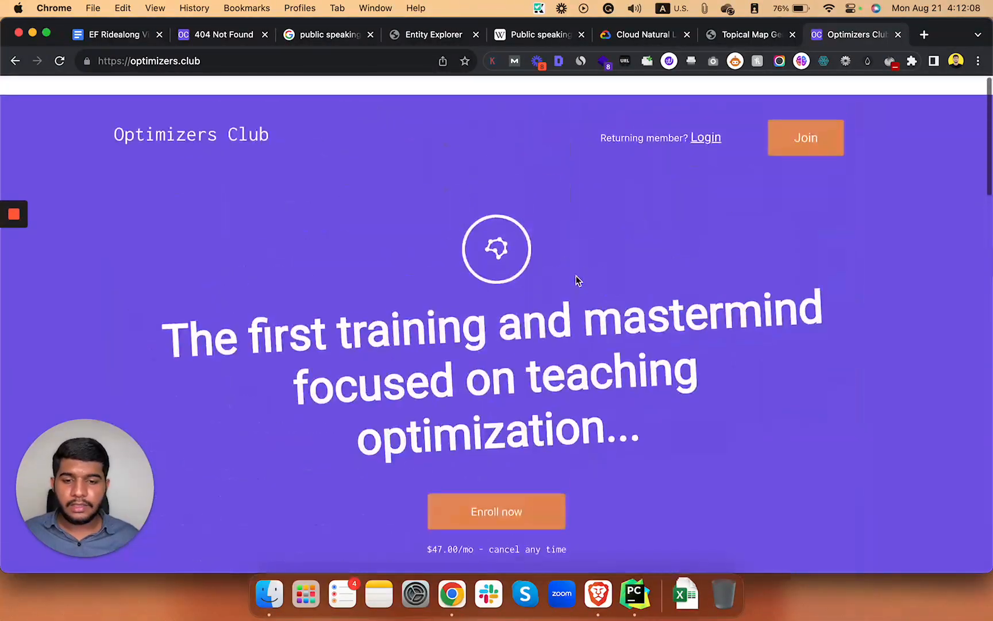
scroll("up", 3)
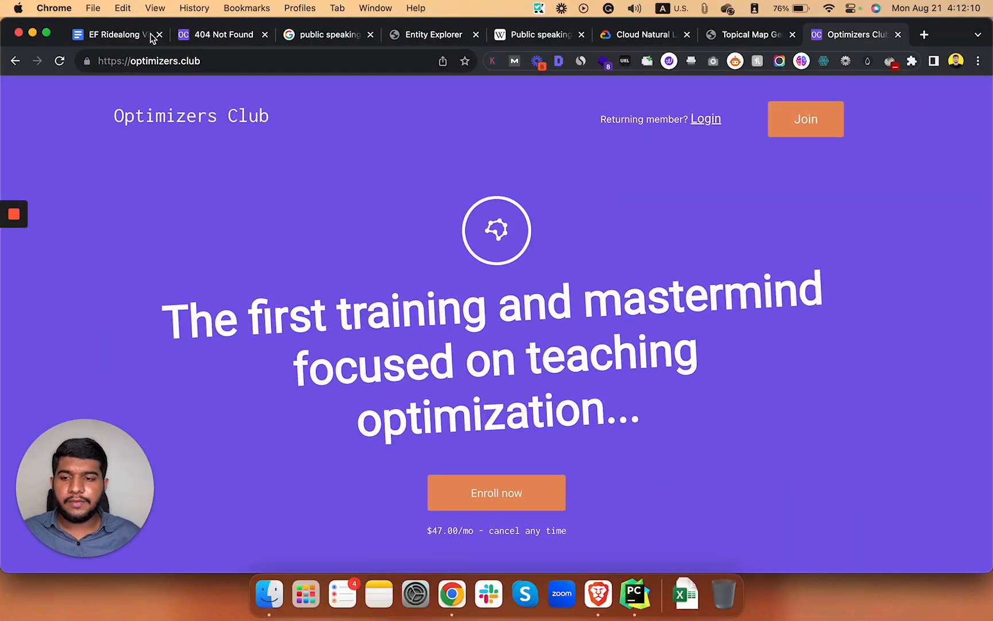
left_click(265, 35)
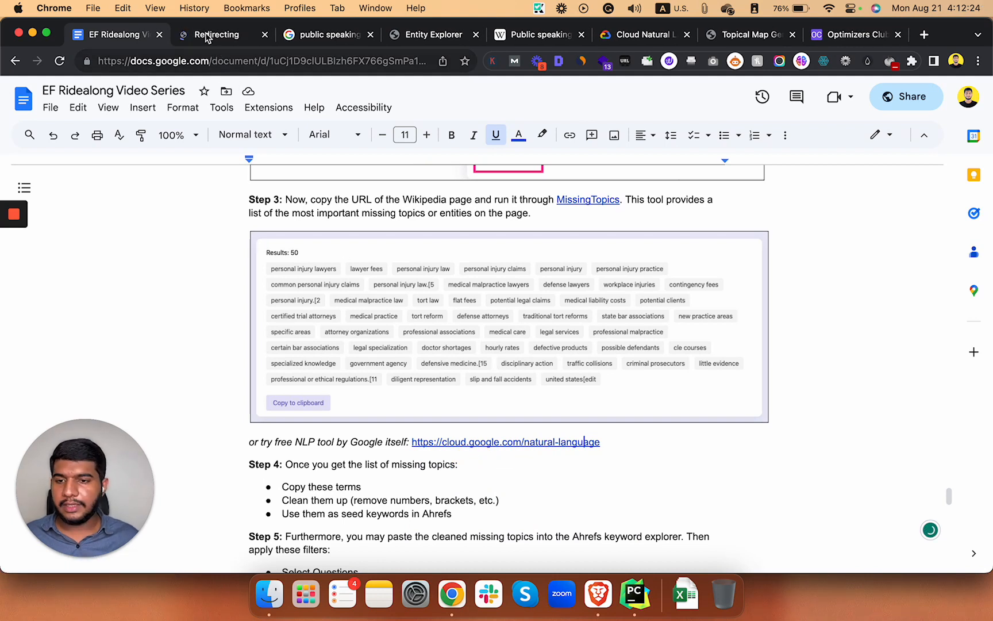
Open the Cloud Natural Language link, skim the Wikipedia Public speaking article, then return.
left_click(505, 442)
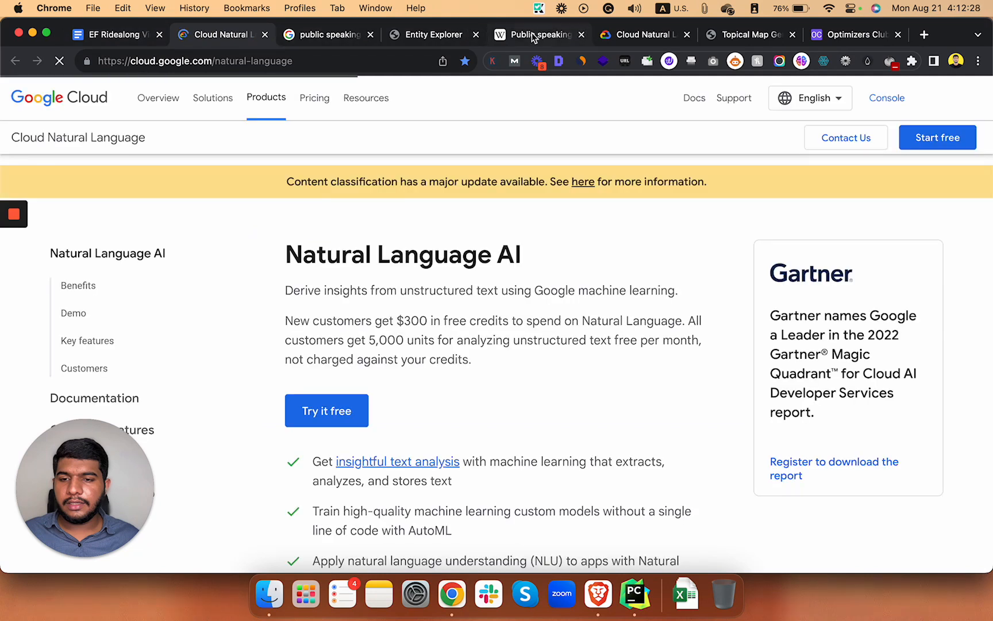
left_click(538, 34)
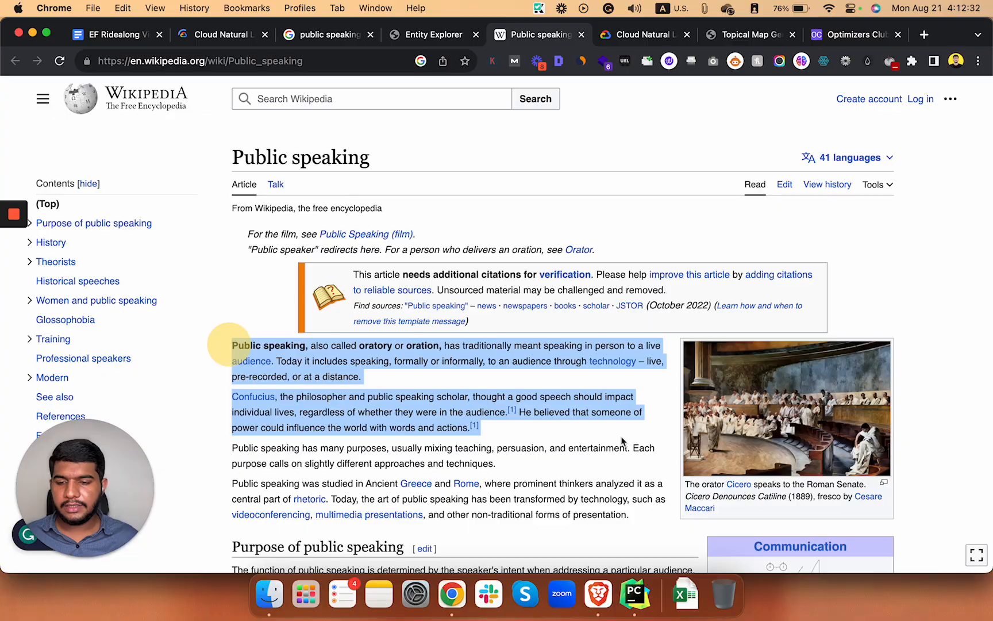
scroll("down", 3)
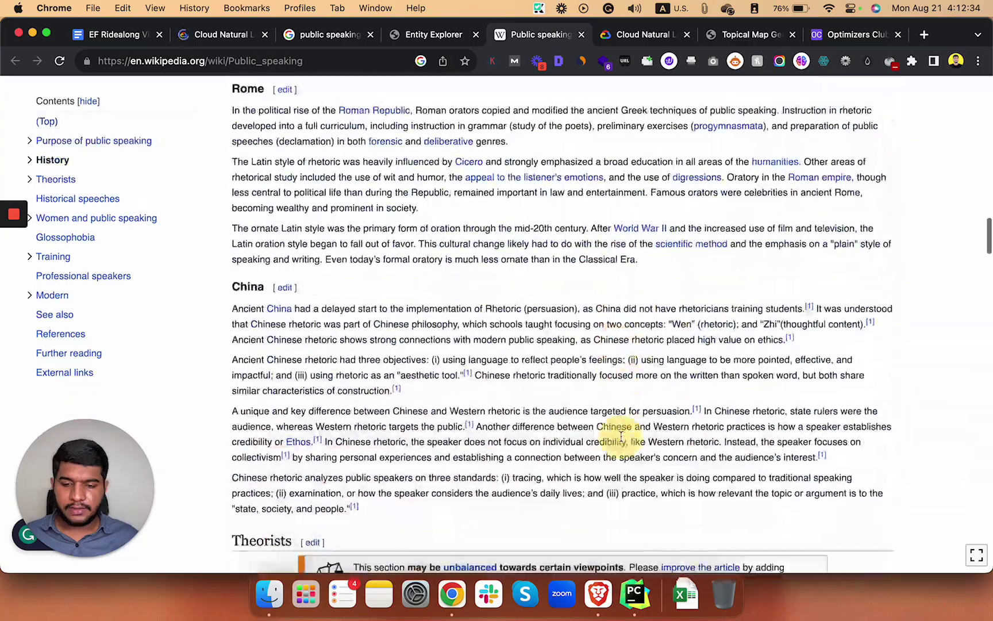
scroll("down", 3)
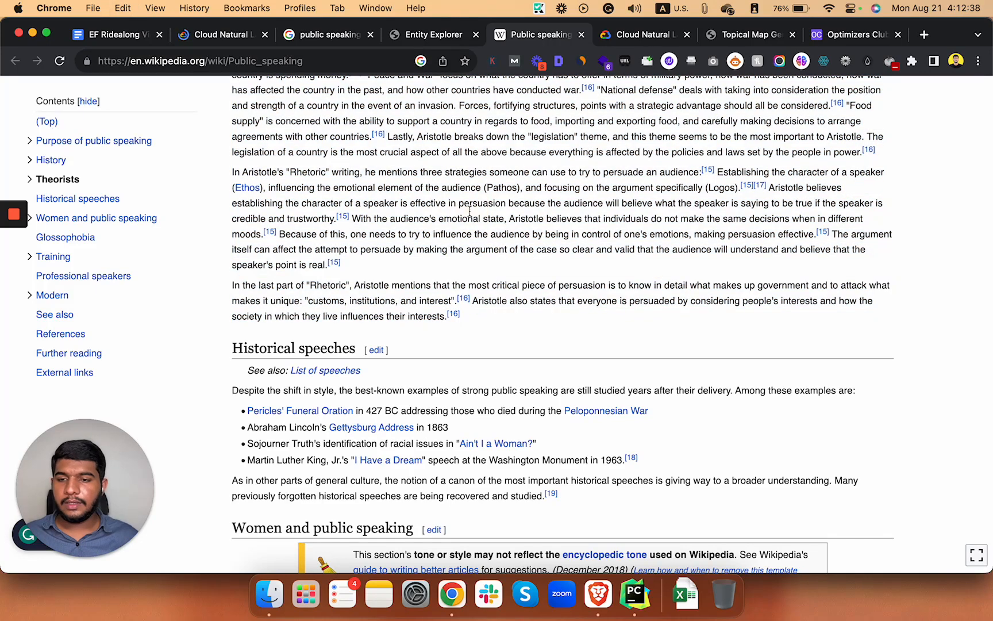
left_click(219, 35)
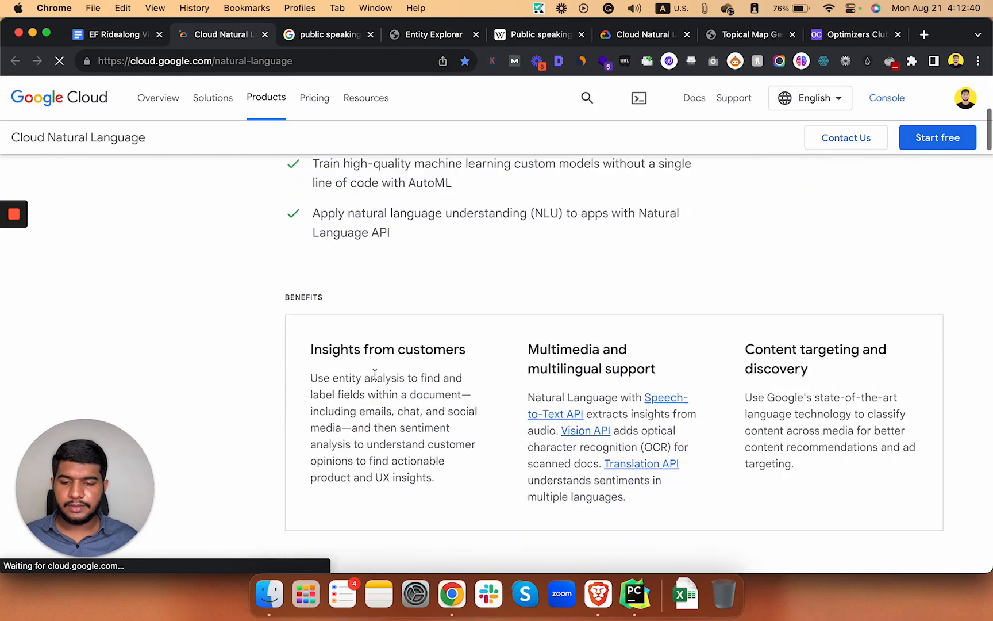
Analyze the pasted passage, clearing the reCAPTCHA check, and show the entity results.
scroll("up", 3)
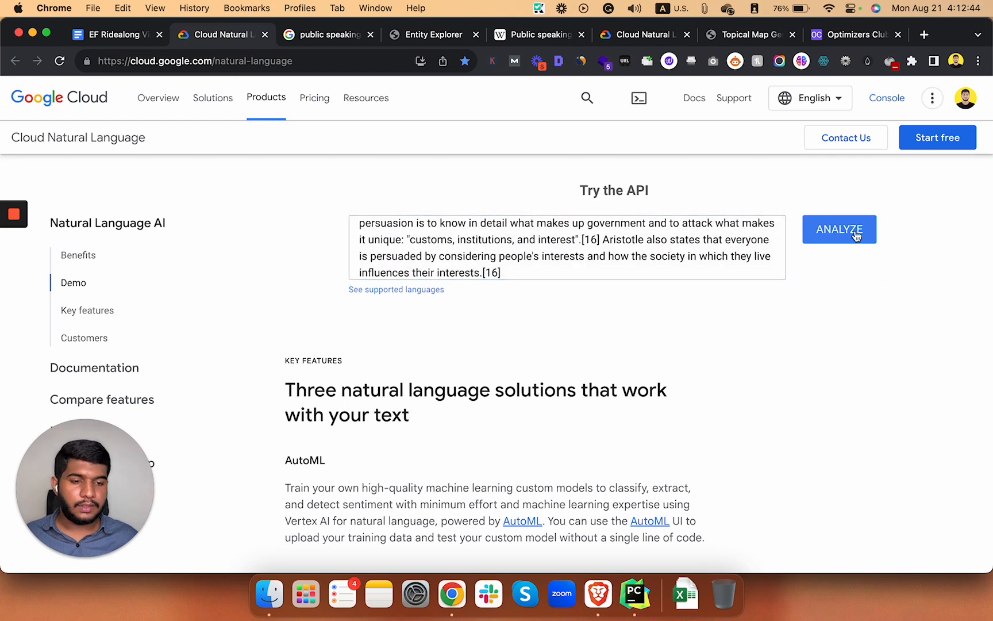
left_click(840, 229)
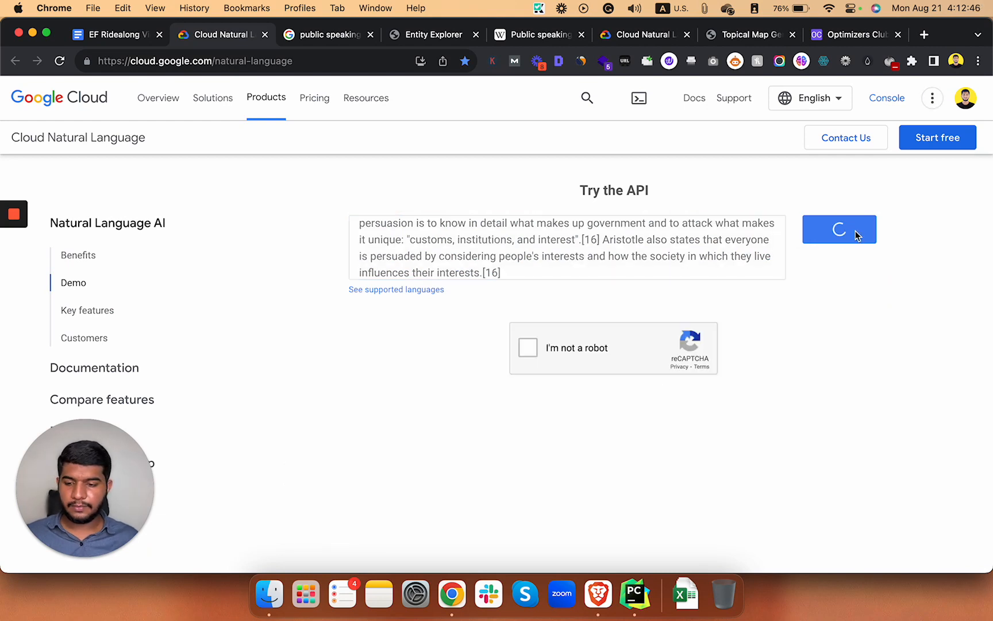
left_click(526, 347)
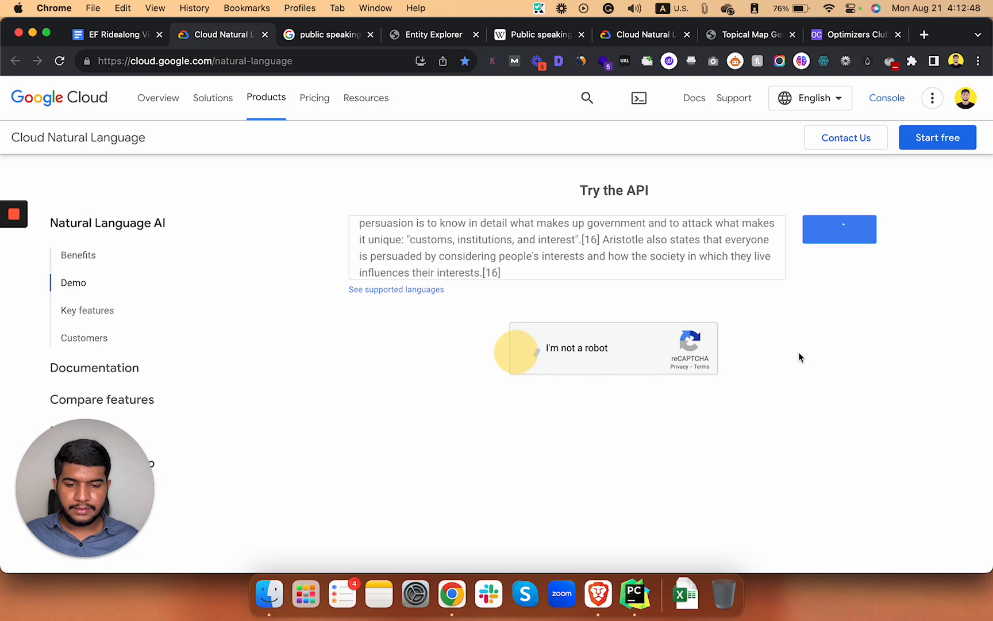
left_click(517, 348)
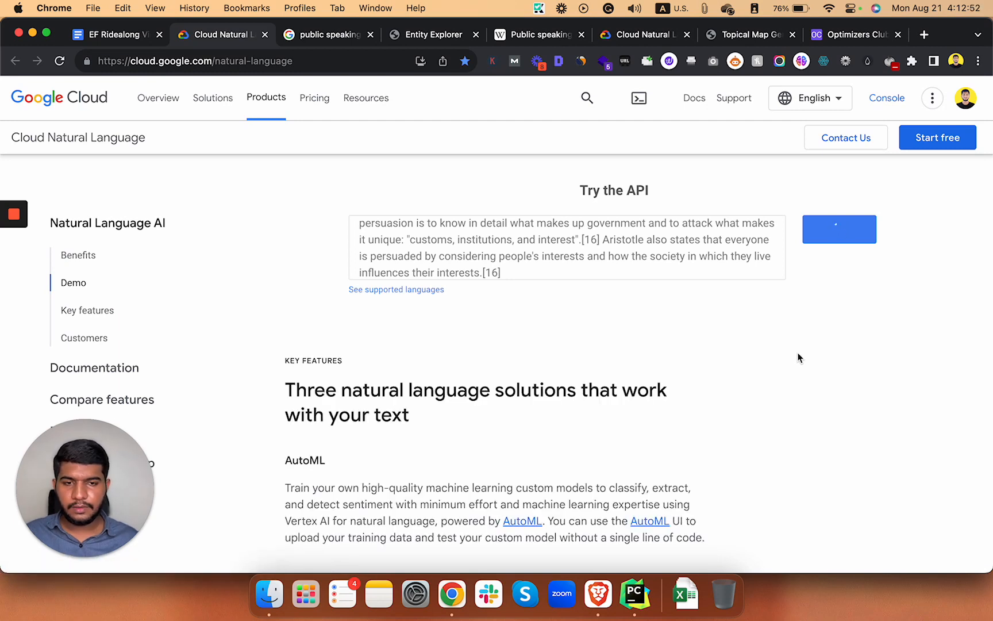
left_click(840, 229)
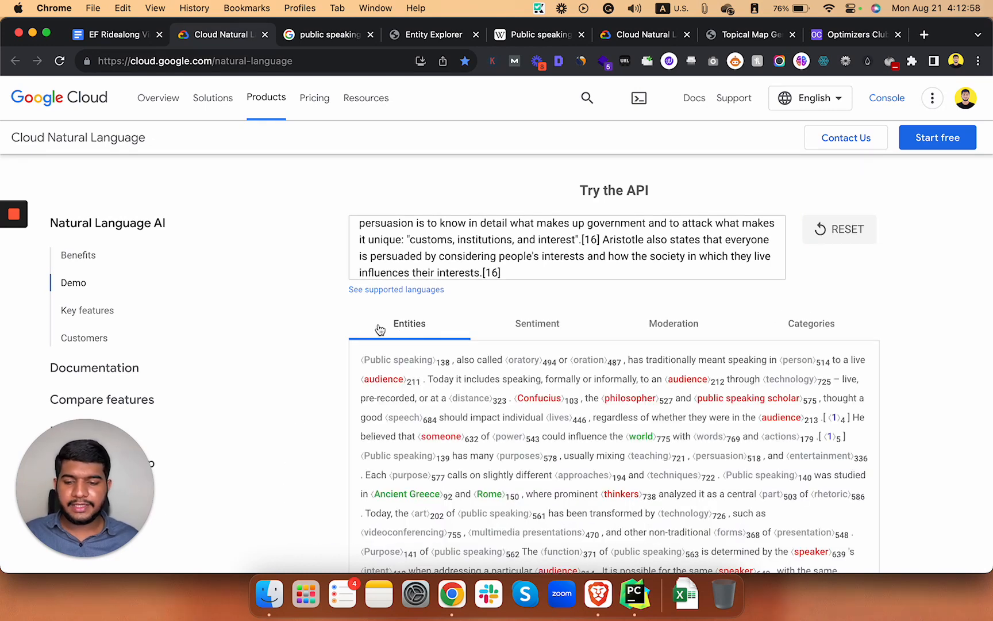
Scroll through detected entities such as Plato, Philip II and Harvard University.
scroll("down", 3)
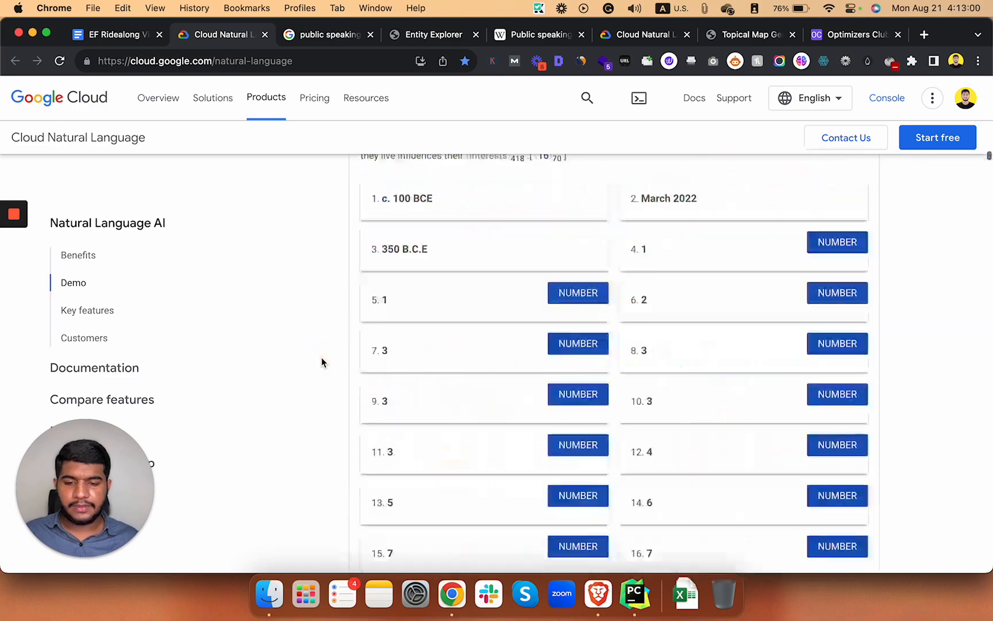
scroll("down", 3)
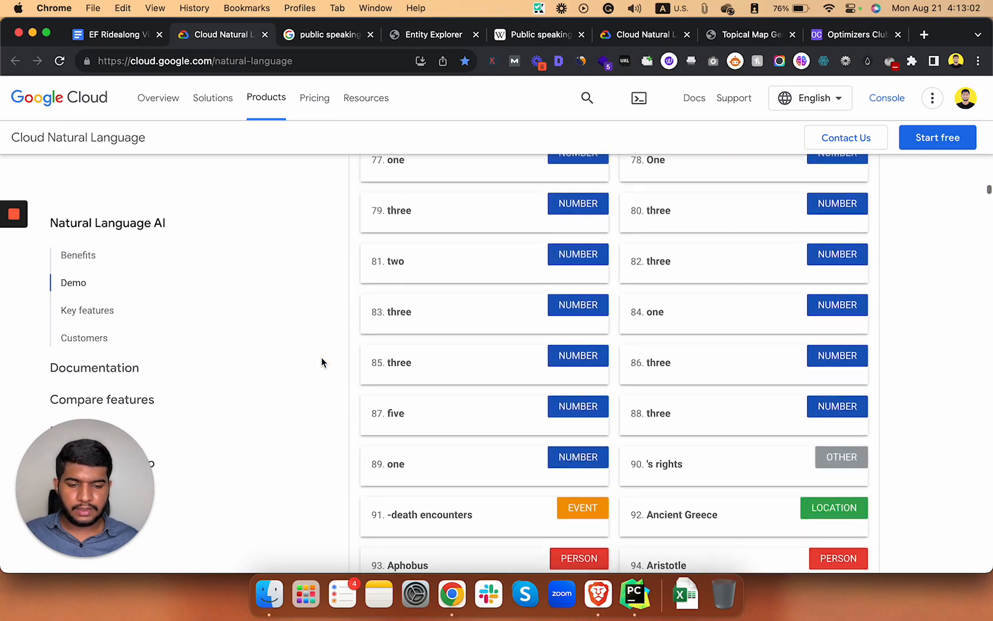
scroll("down", 3)
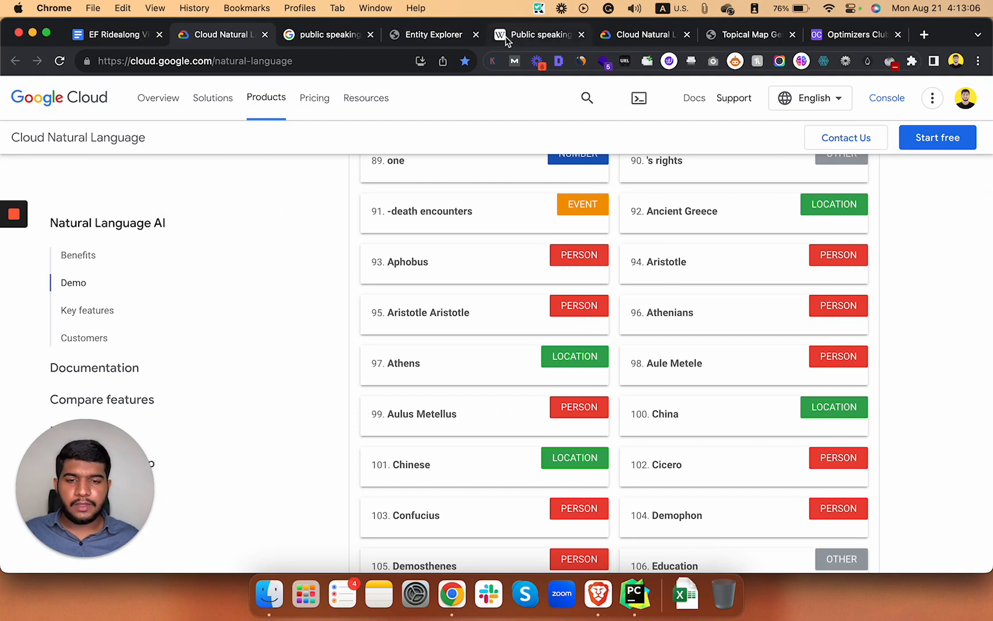
mouse_move(624, 260)
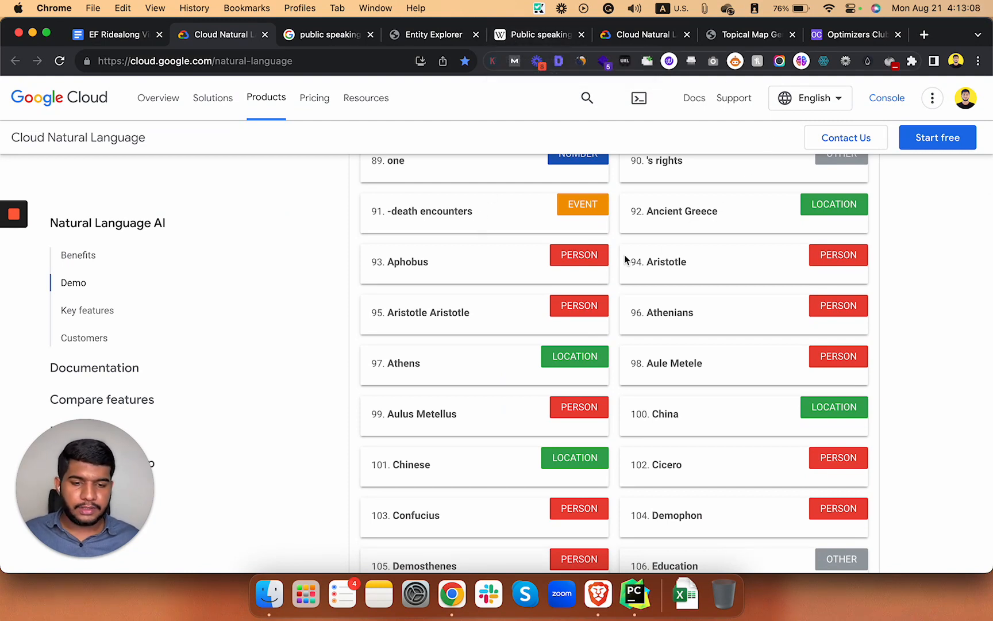
scroll("down", 3)
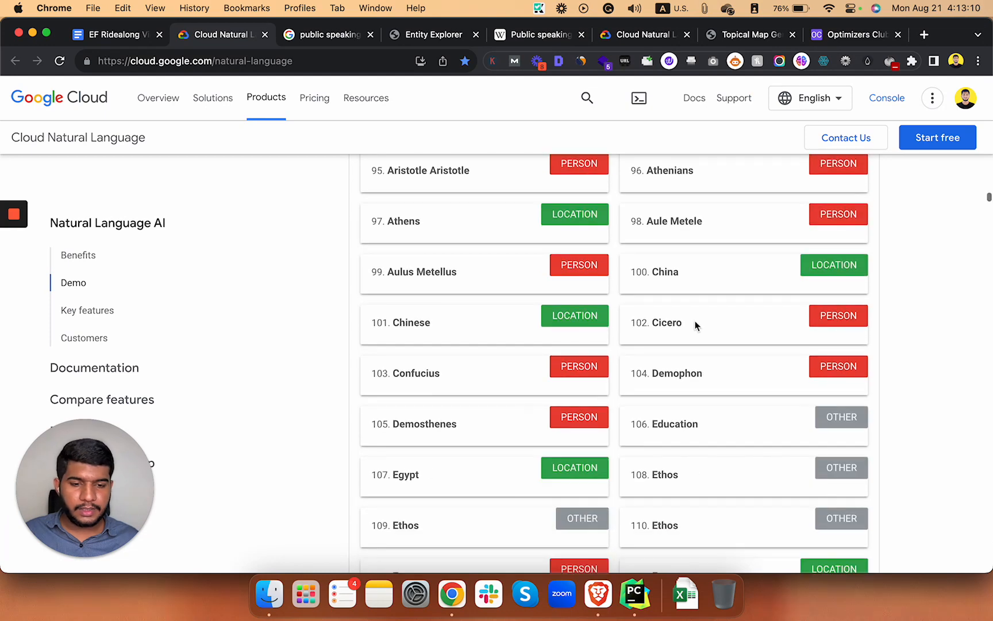
scroll("down", 3)
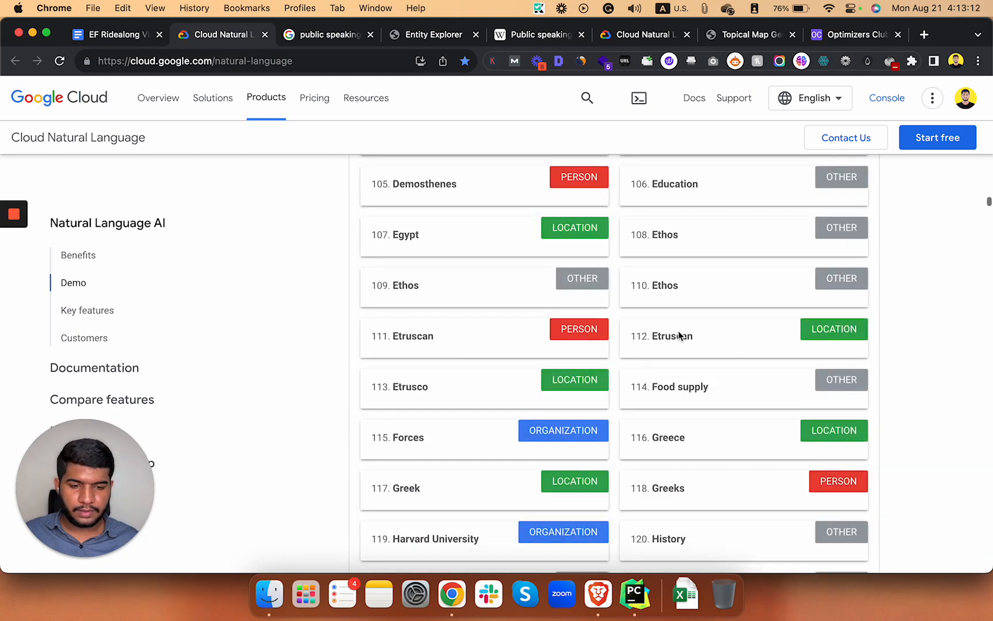
scroll("down", 3)
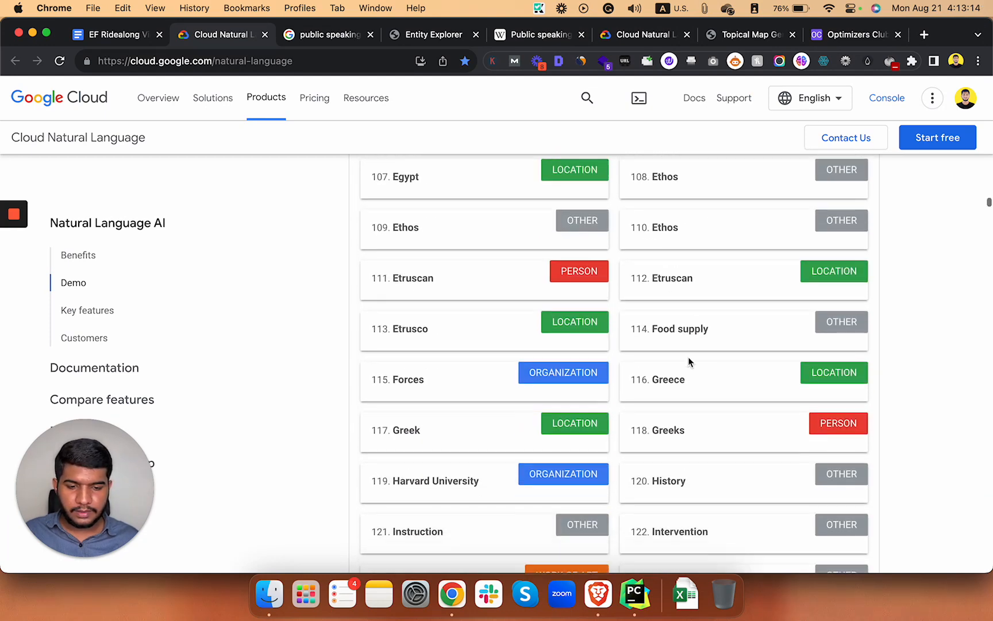
scroll("down", 3)
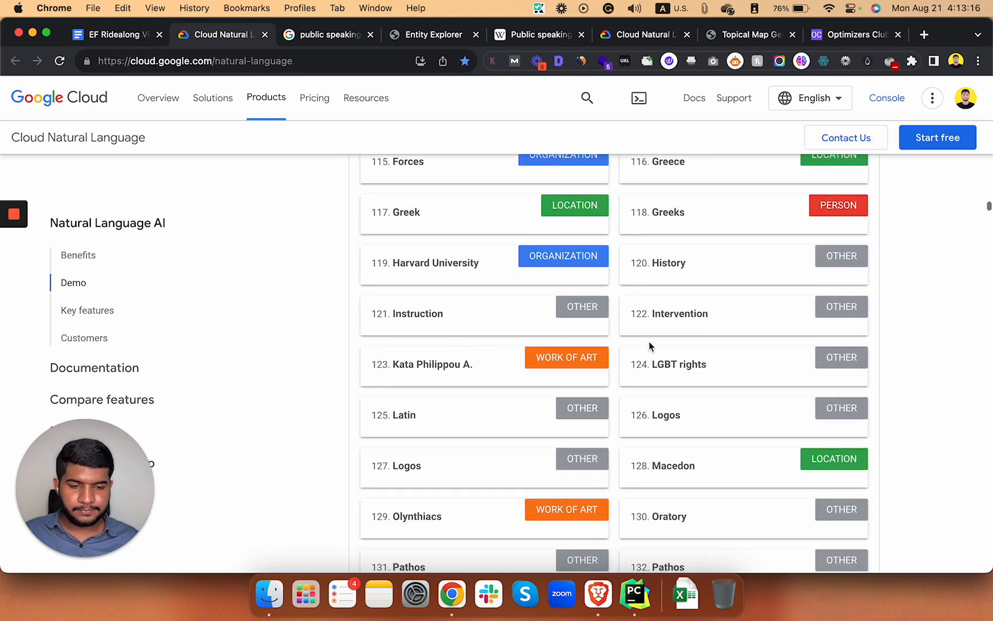
scroll("down", 3)
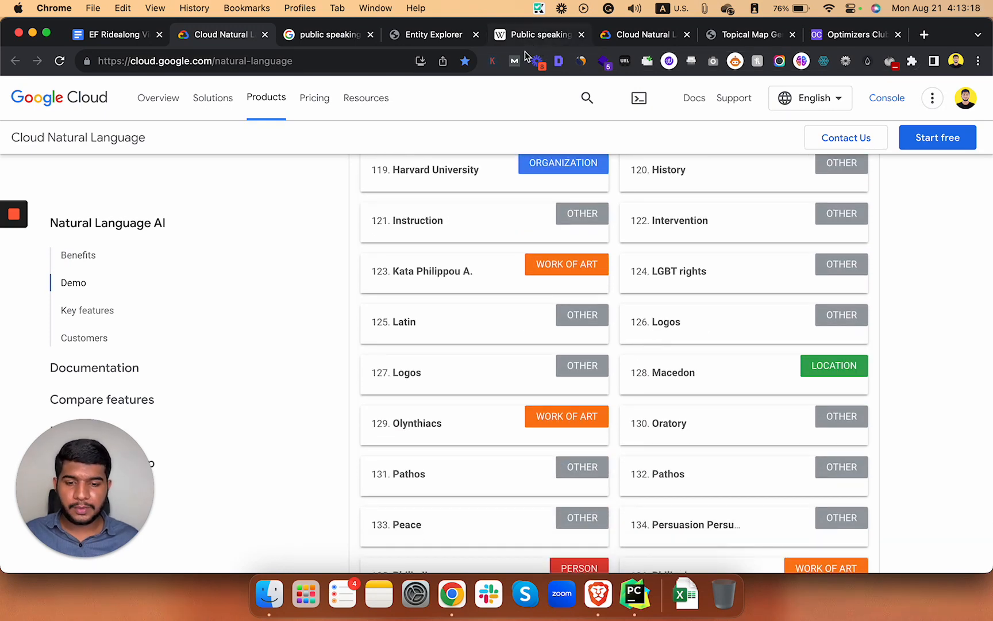
mouse_move(319, 238)
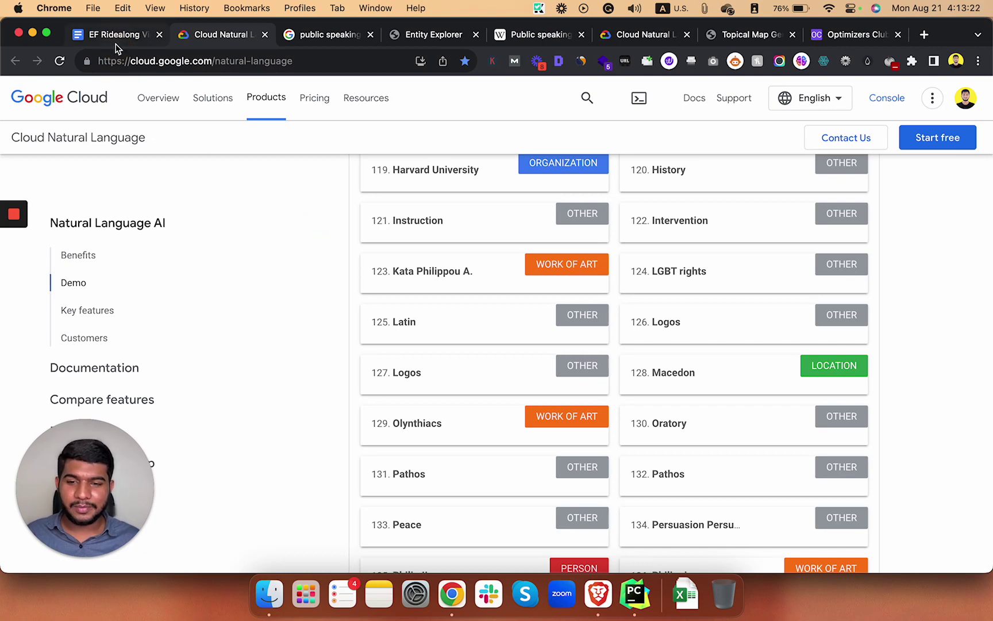
Go back to the keyword strategy doc after one more look at the entities.
left_click(113, 34)
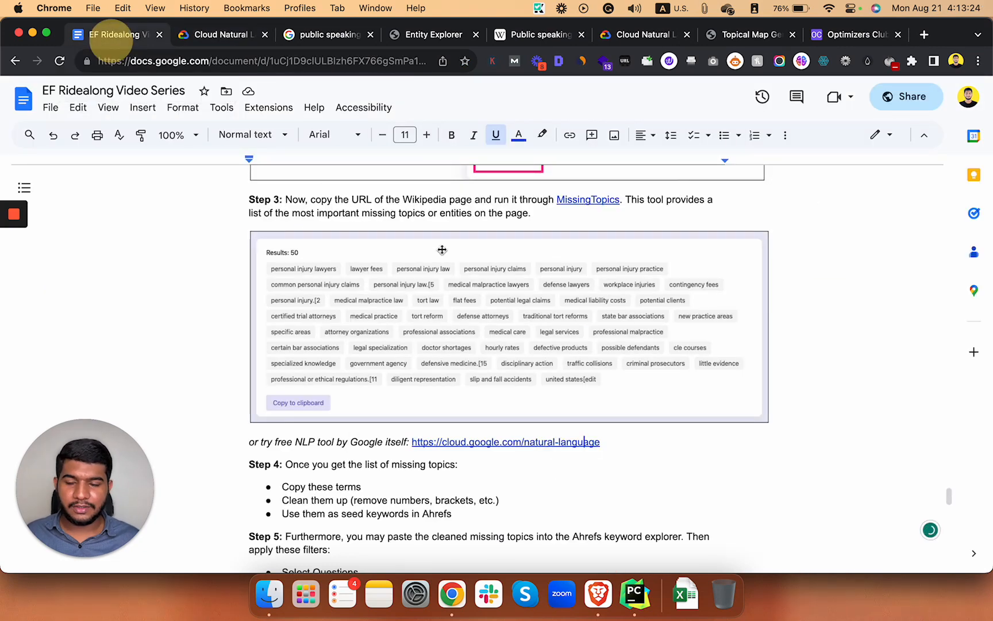
mouse_move(475, 35)
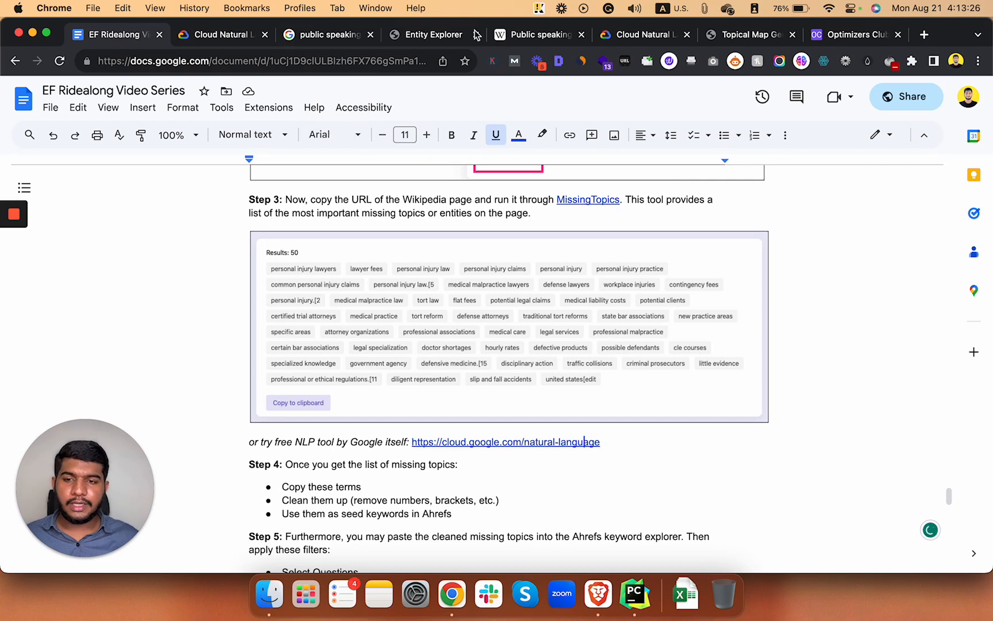
left_click(222, 34)
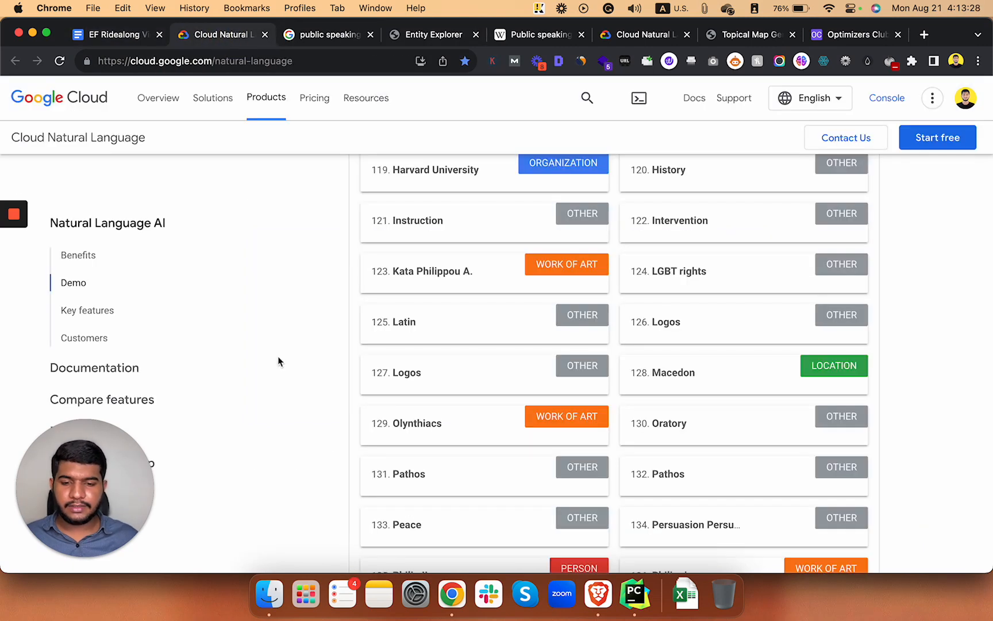
scroll("down", 3)
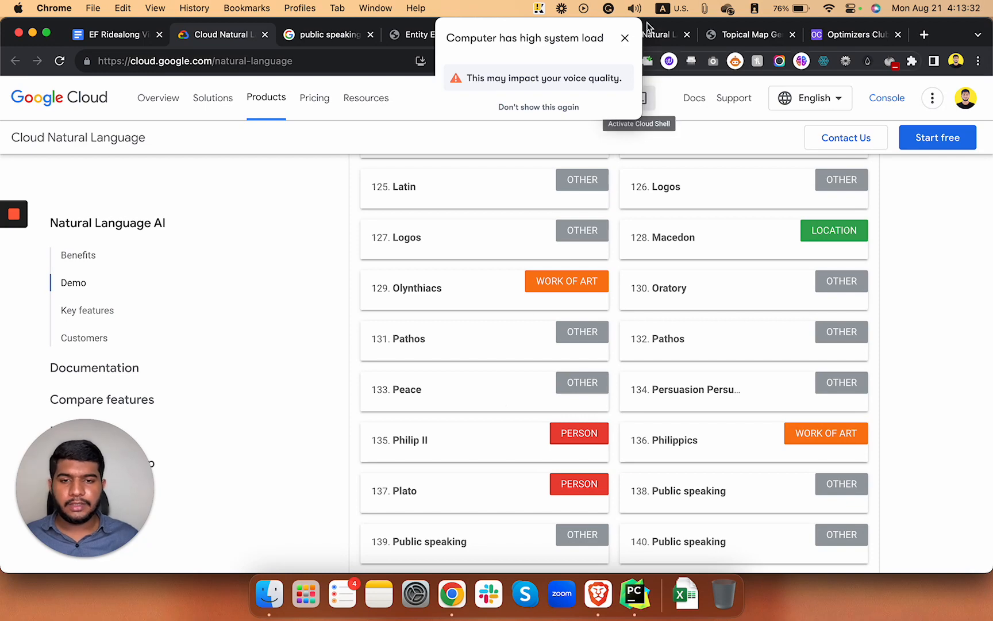
left_click(113, 35)
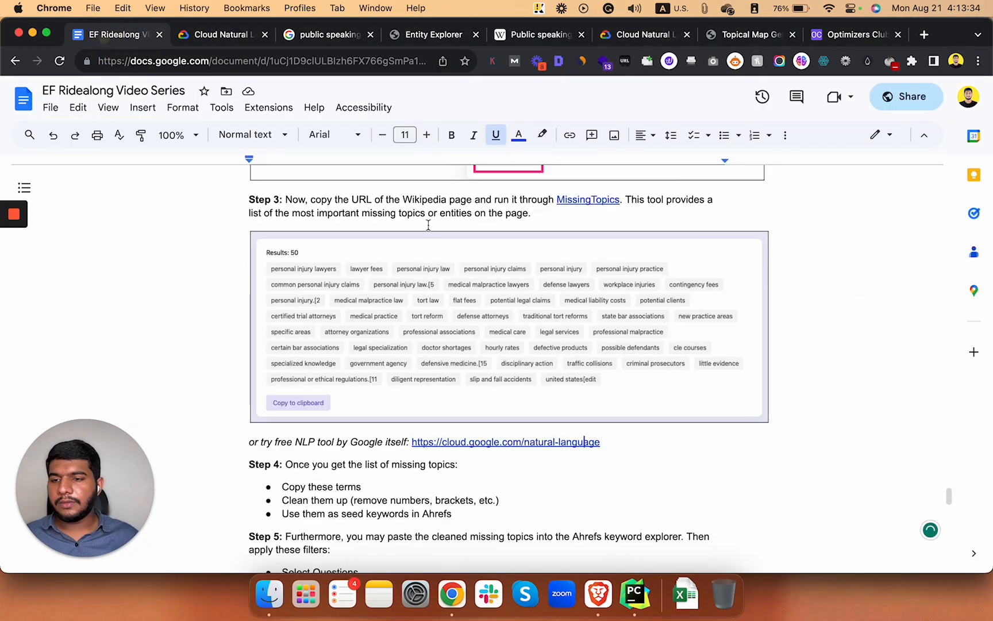
Scroll past Step 5's Ahrefs question-filter screenshots to the 'Create Topical Map: Tool' heading.
scroll("down", 3)
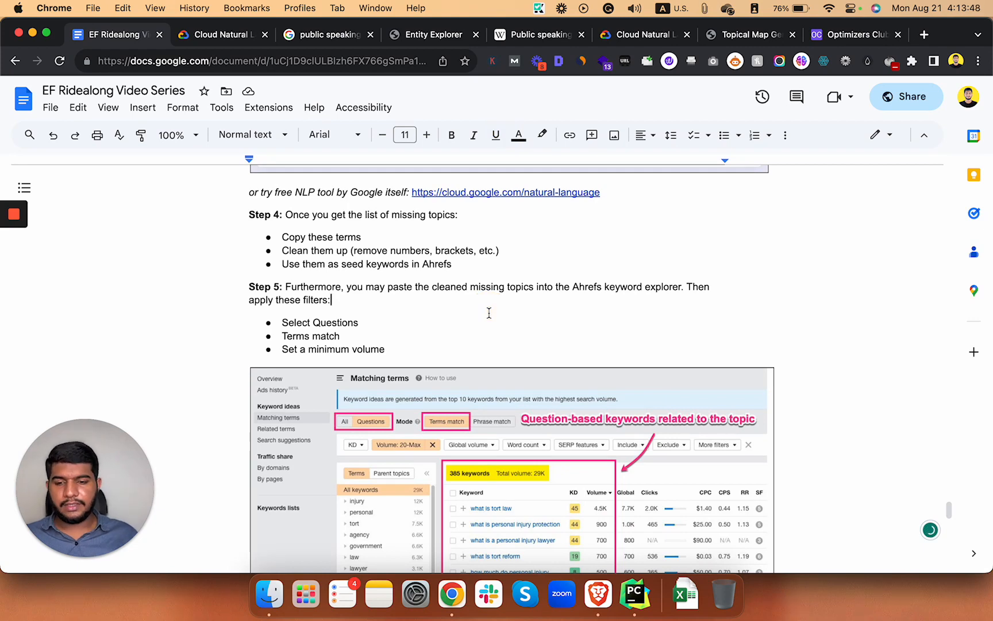
scroll("down", 3)
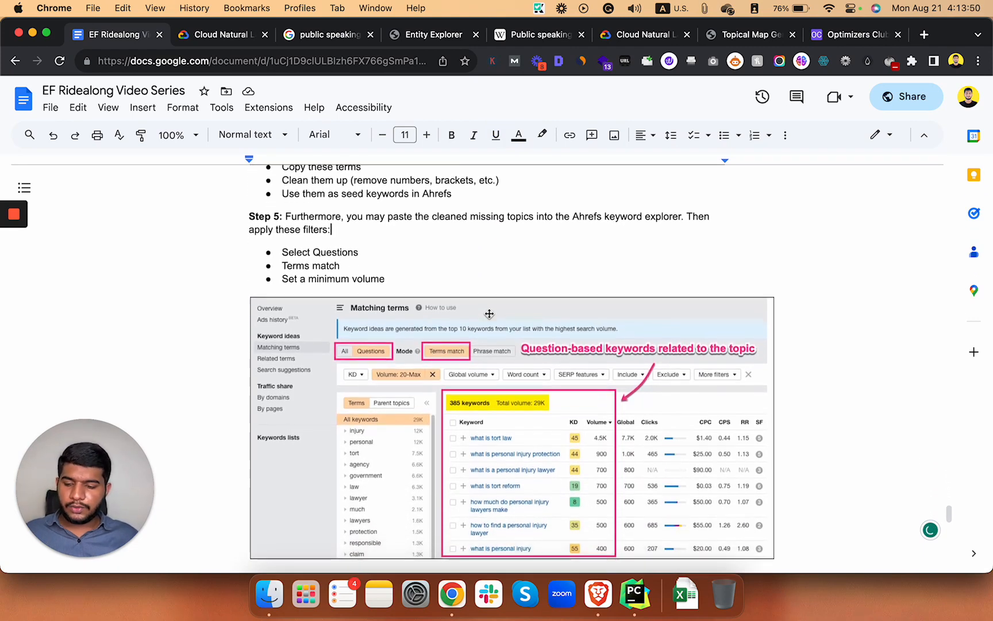
scroll("down", 3)
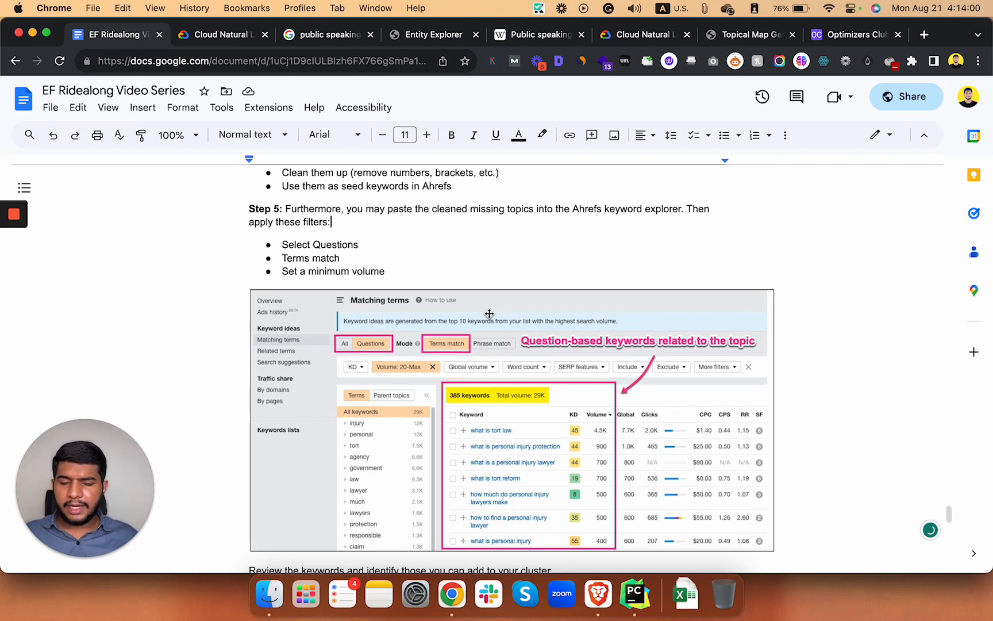
mouse_move(389, 369)
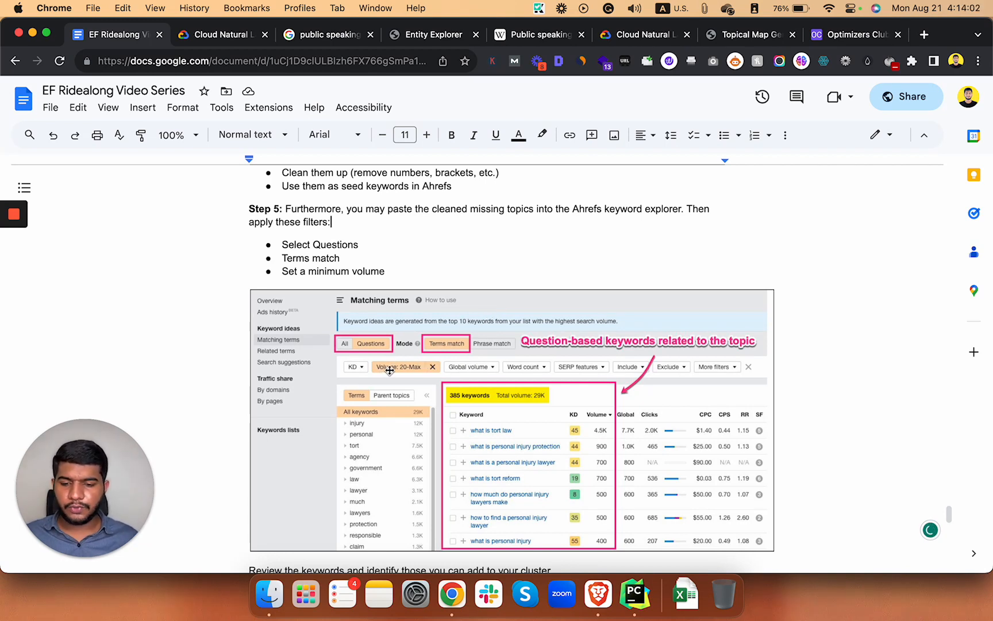
mouse_move(411, 362)
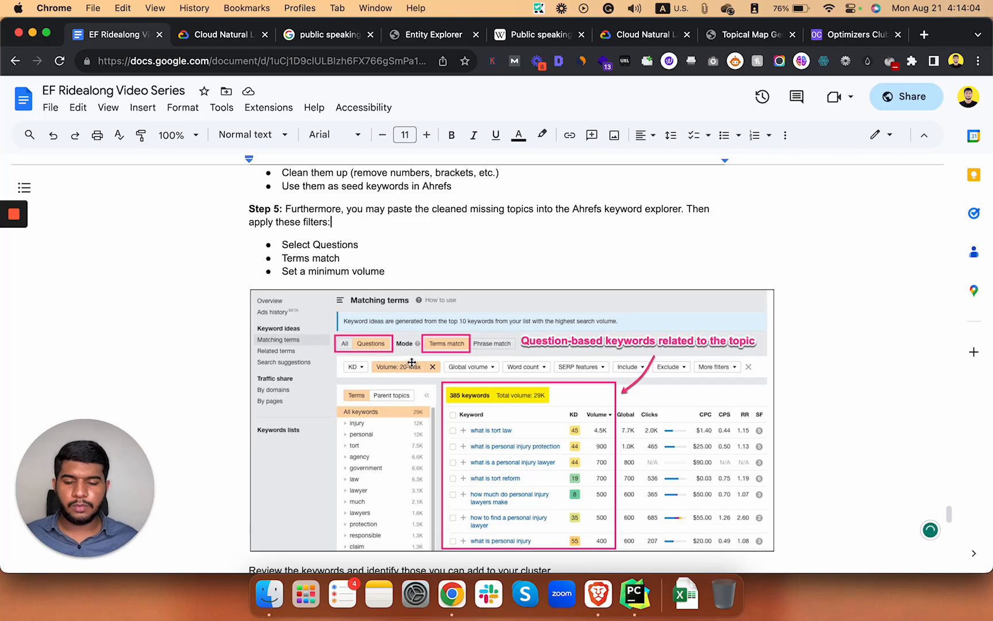
scroll("down", 3)
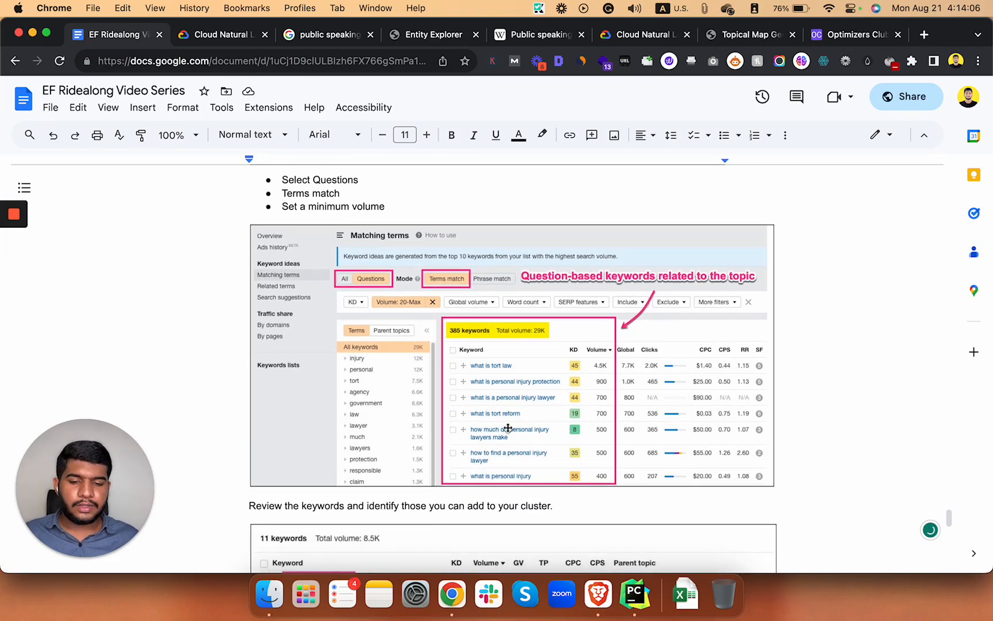
mouse_move(520, 431)
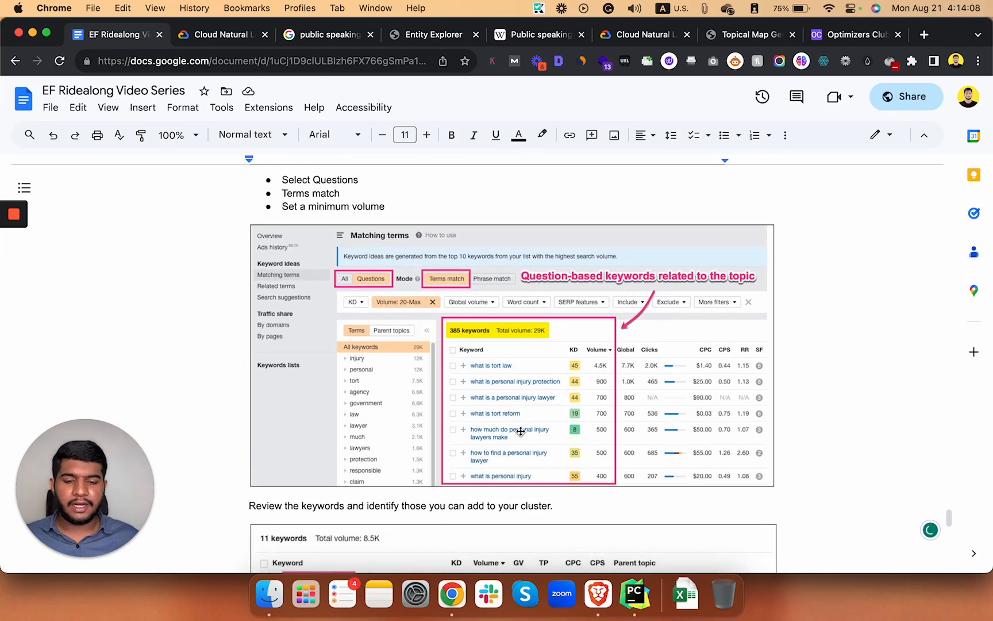
scroll("down", 3)
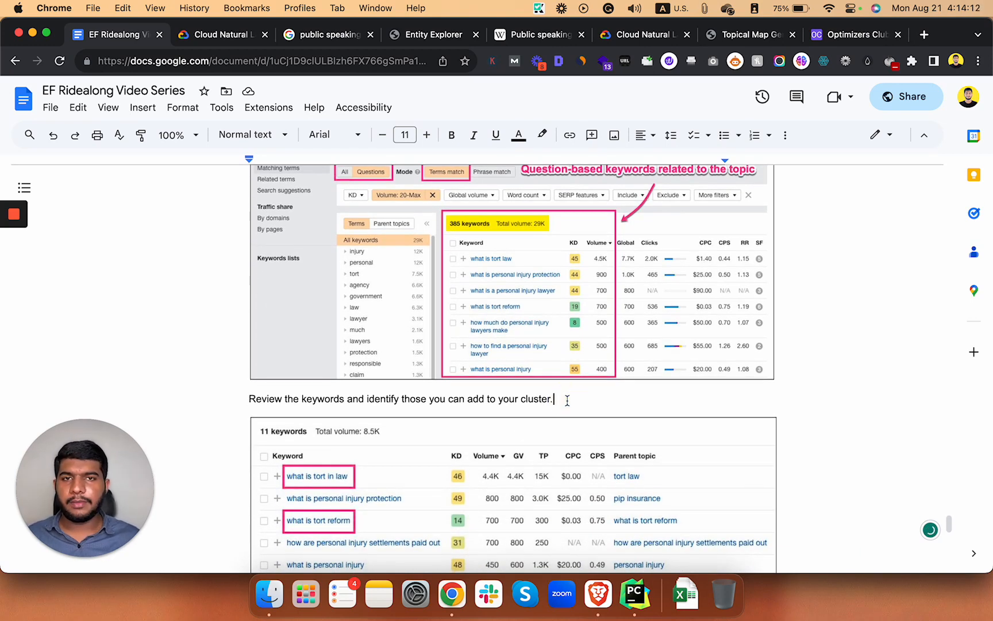
scroll("down", 3)
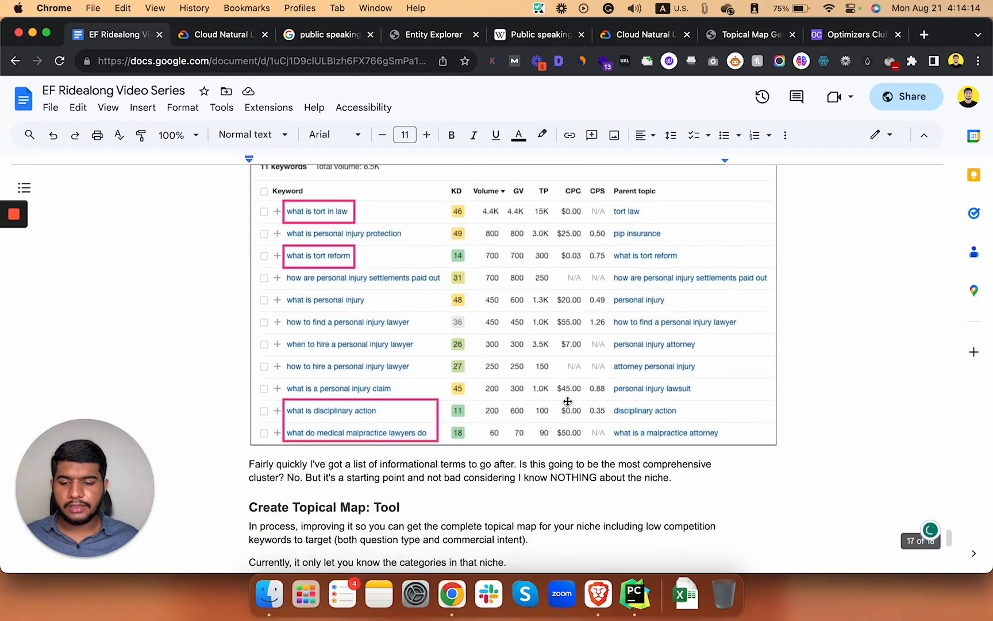
scroll("down", 3)
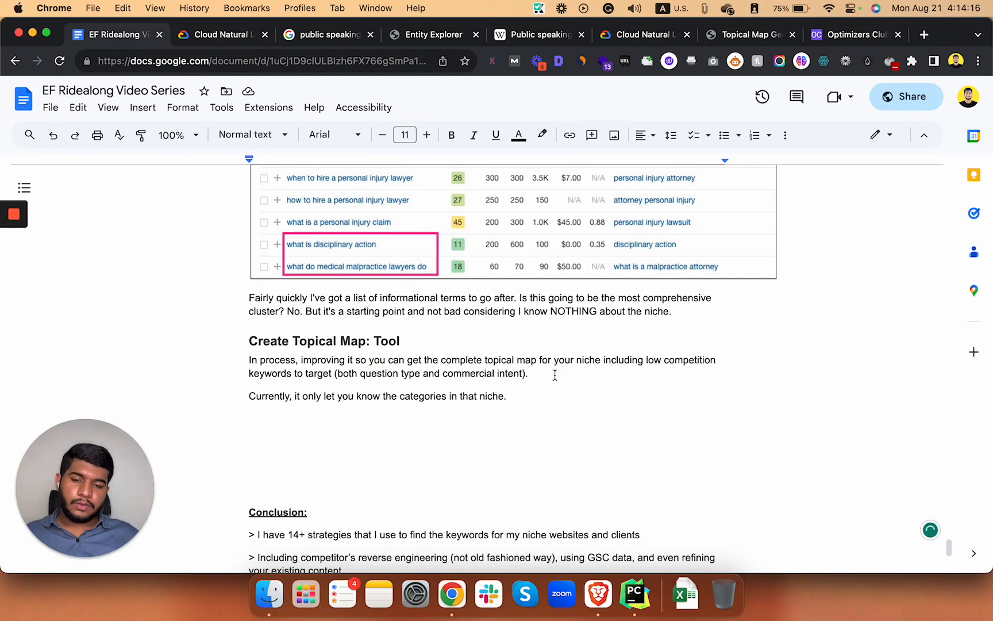
scroll("up", 3)
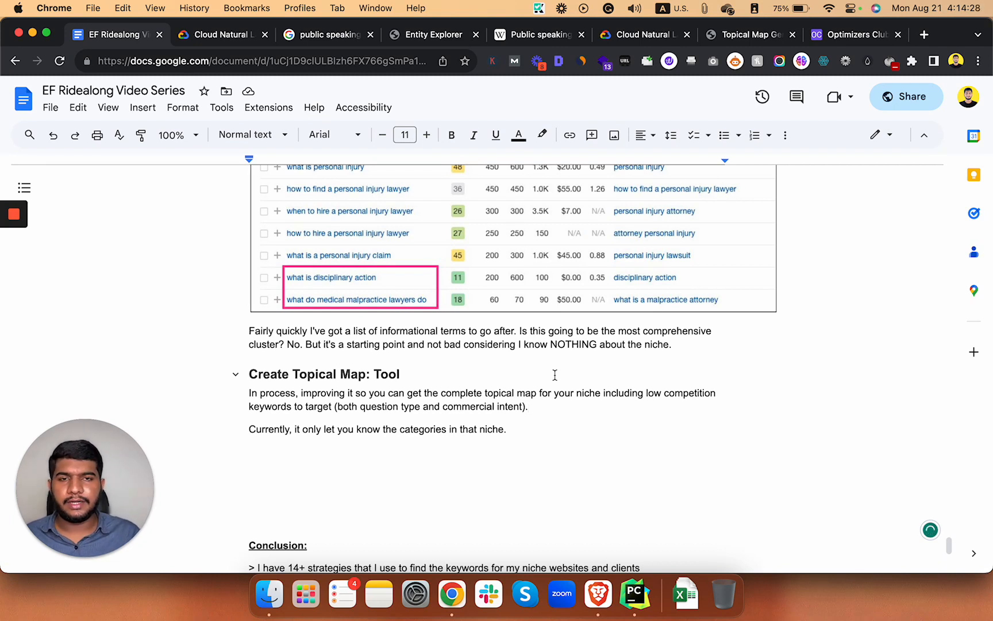
mouse_move(564, 369)
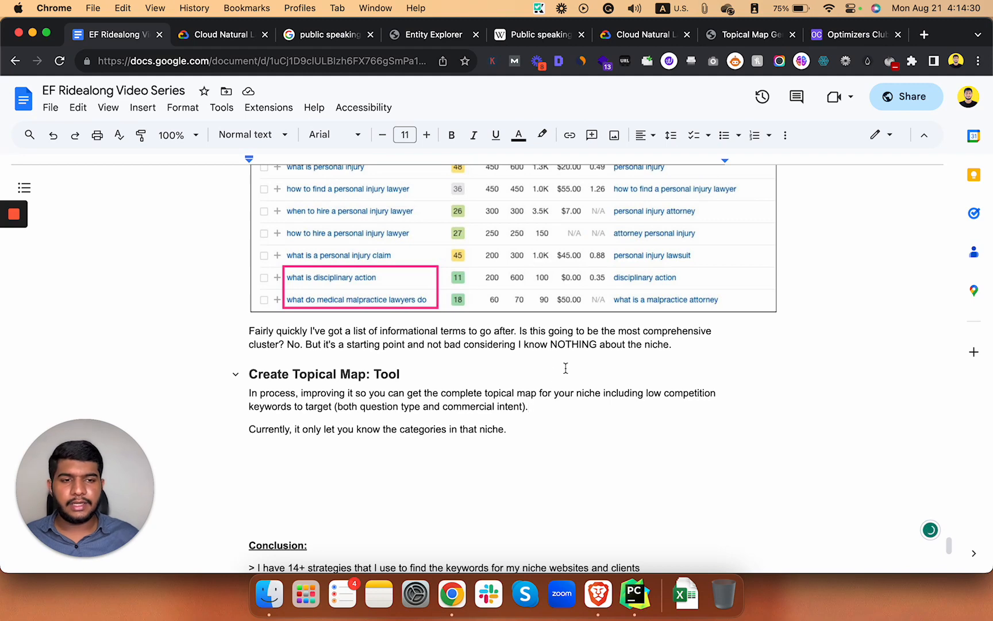
Glance at Optimizers Club's 'What's inside?' and Entity Explorer, ending on the Topical Map Generator.
left_click(855, 34)
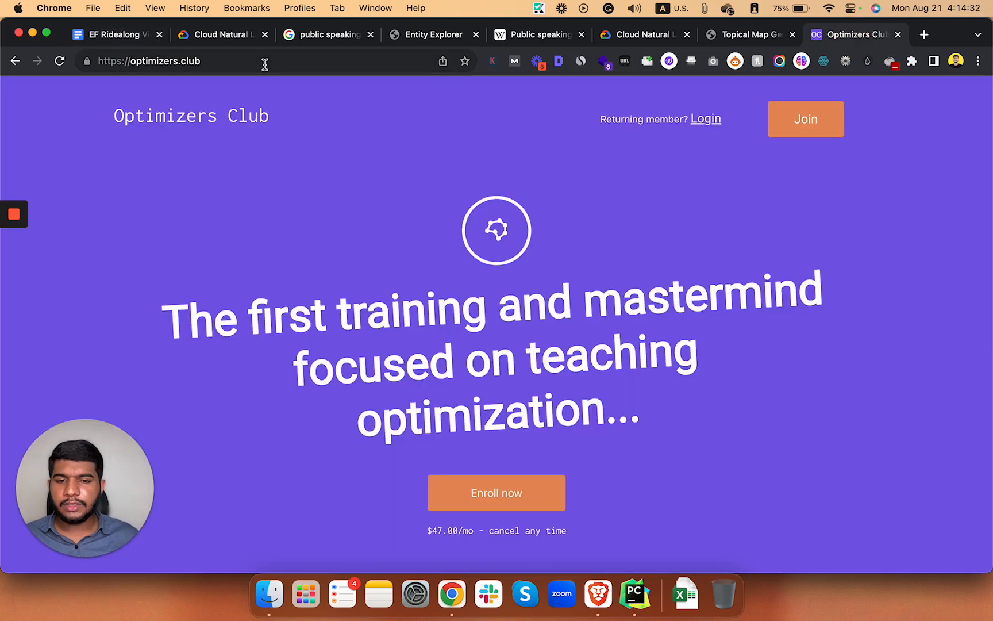
scroll("down", 3)
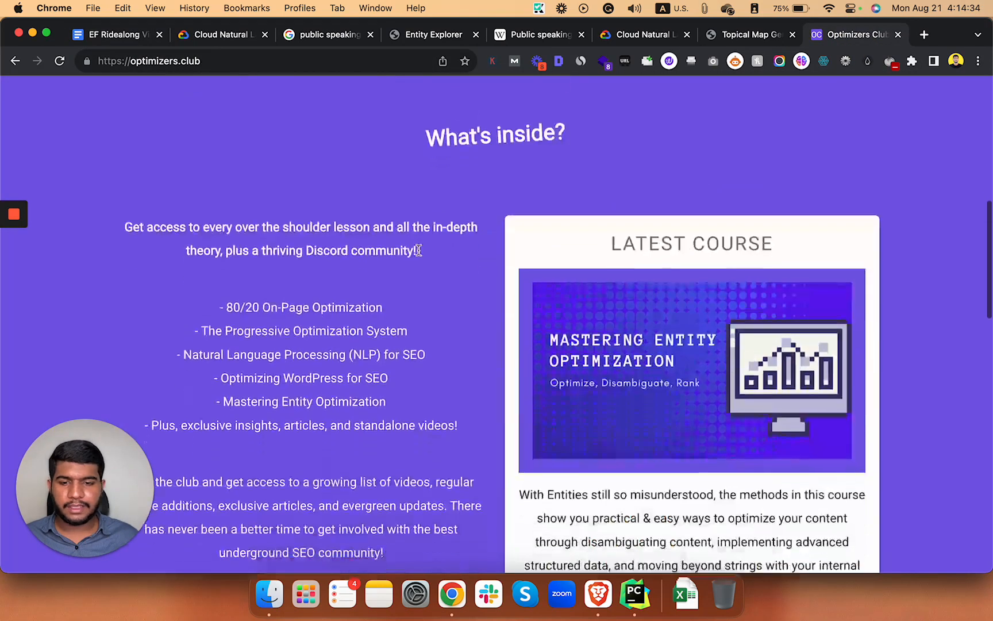
left_click(114, 35)
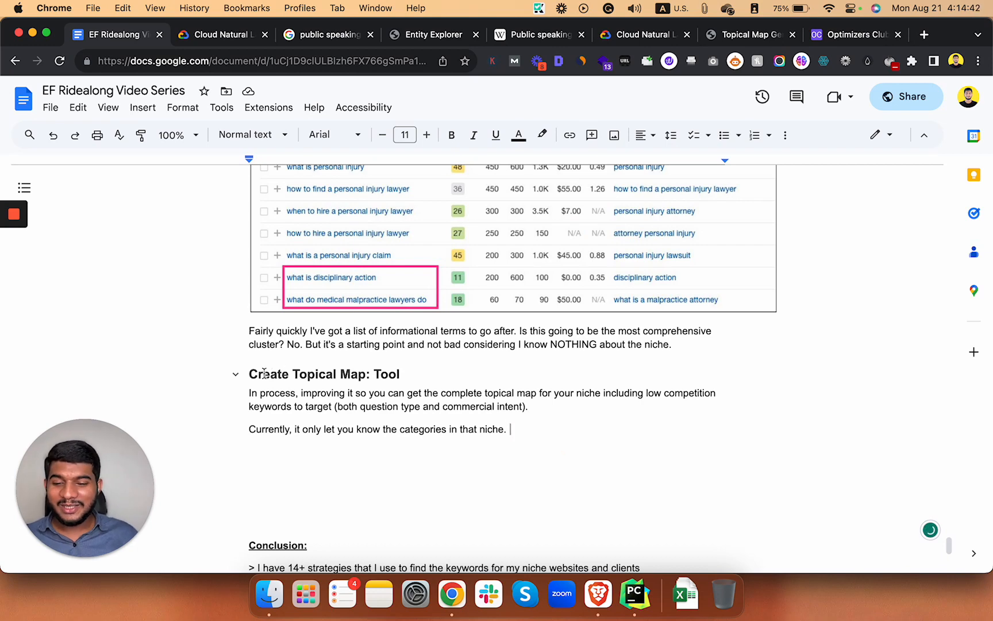
left_click(434, 34)
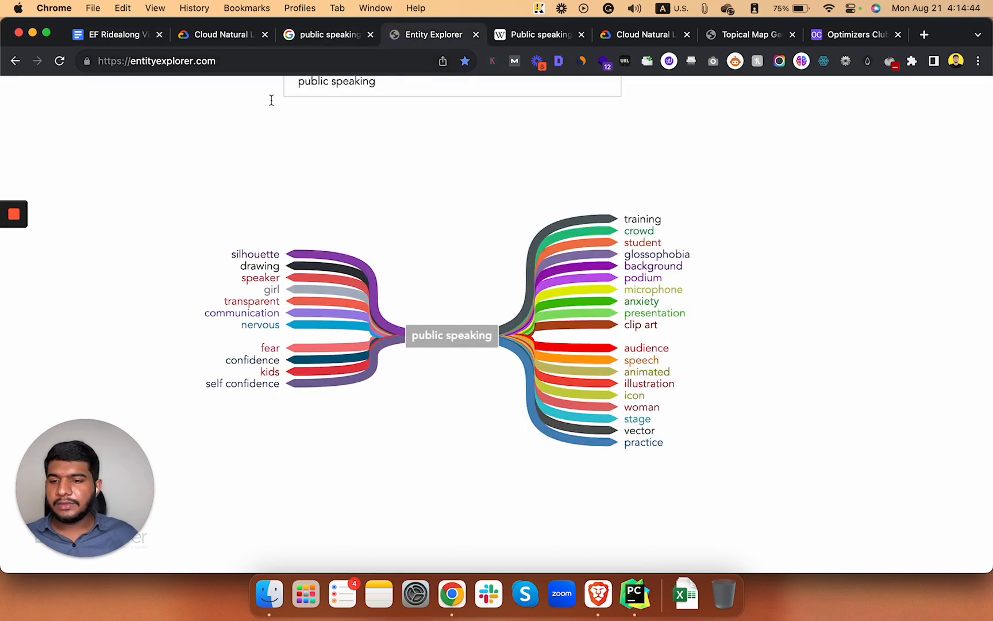
left_click(748, 34)
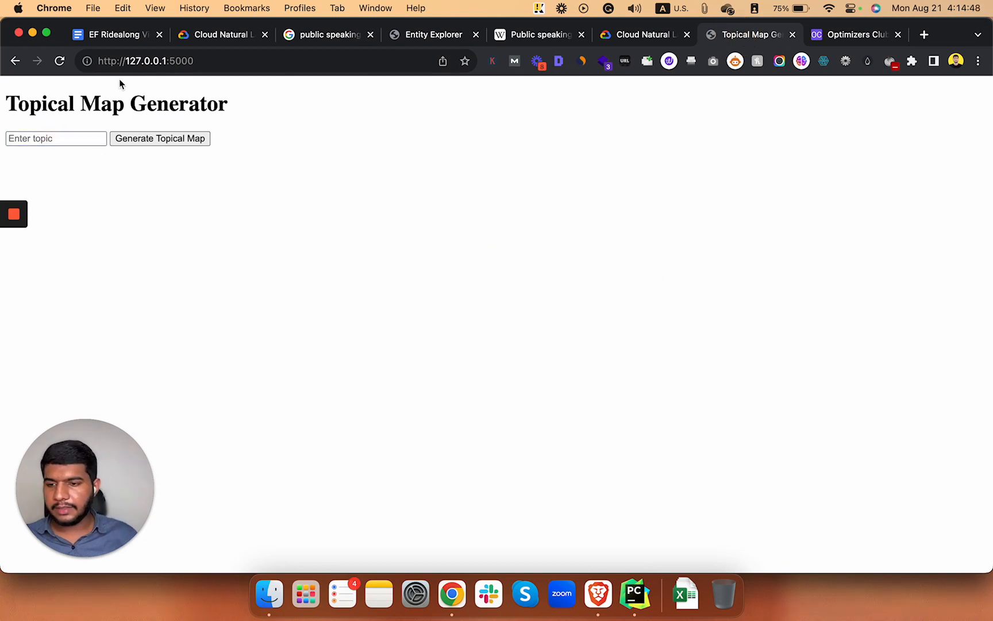
Enter 'public speaking' as the topic and generate the topical map.
type("public")
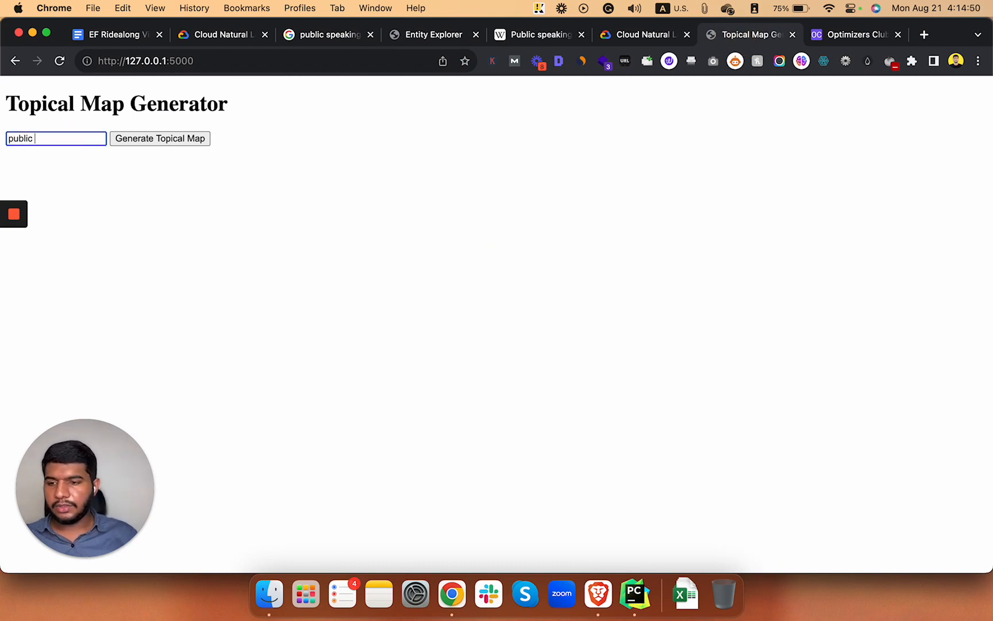
type("speaki")
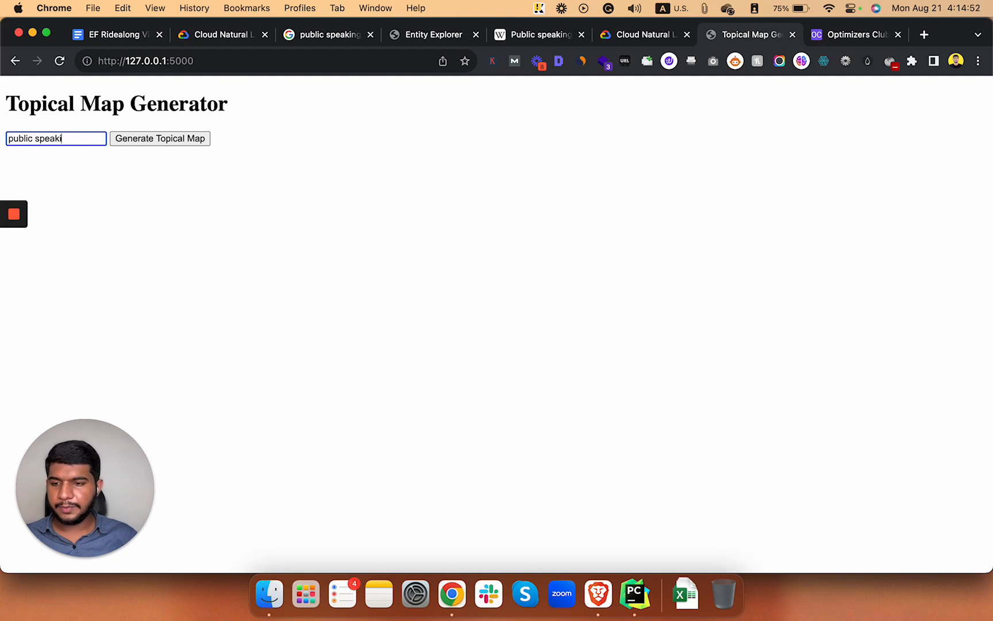
left_click(160, 138)
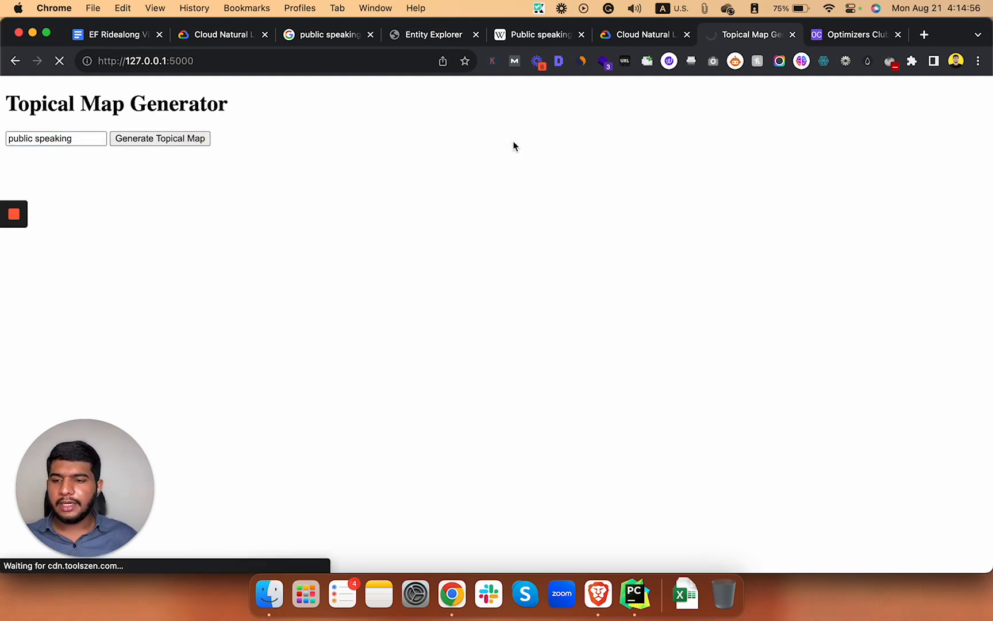
mouse_move(311, 110)
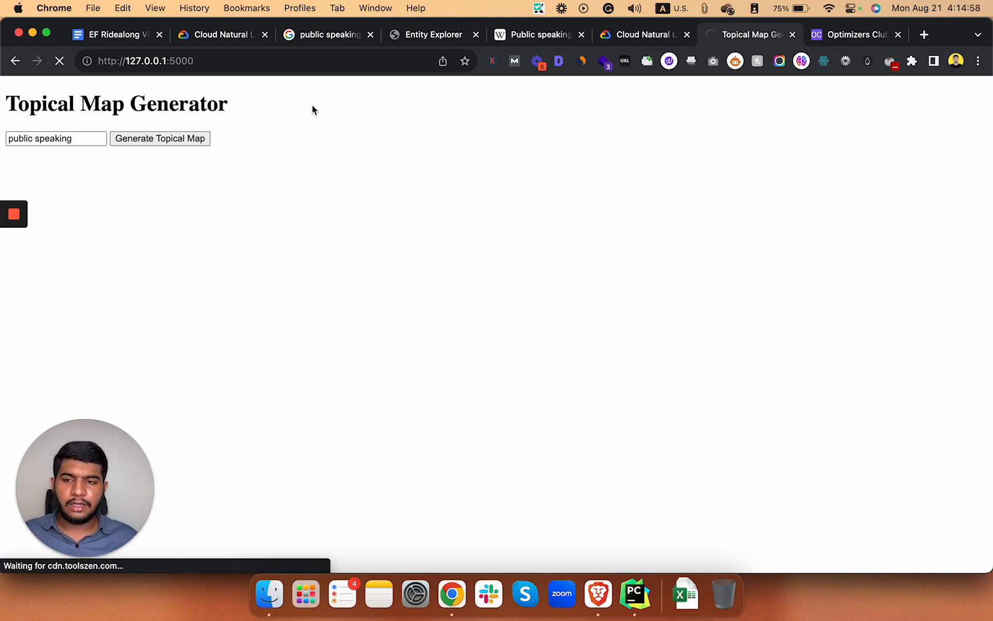
mouse_move(368, 187)
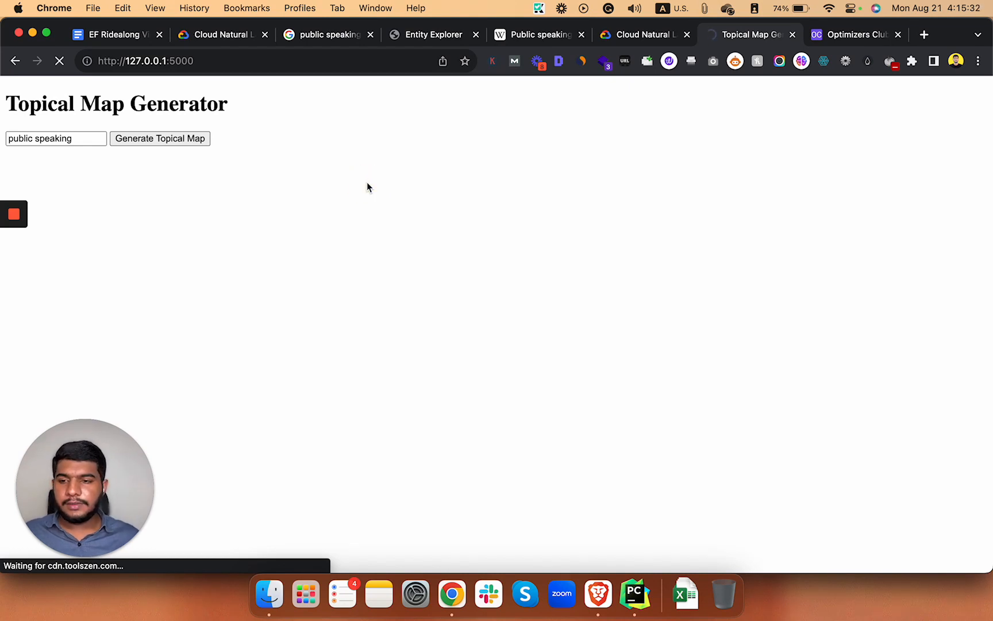
mouse_move(359, 204)
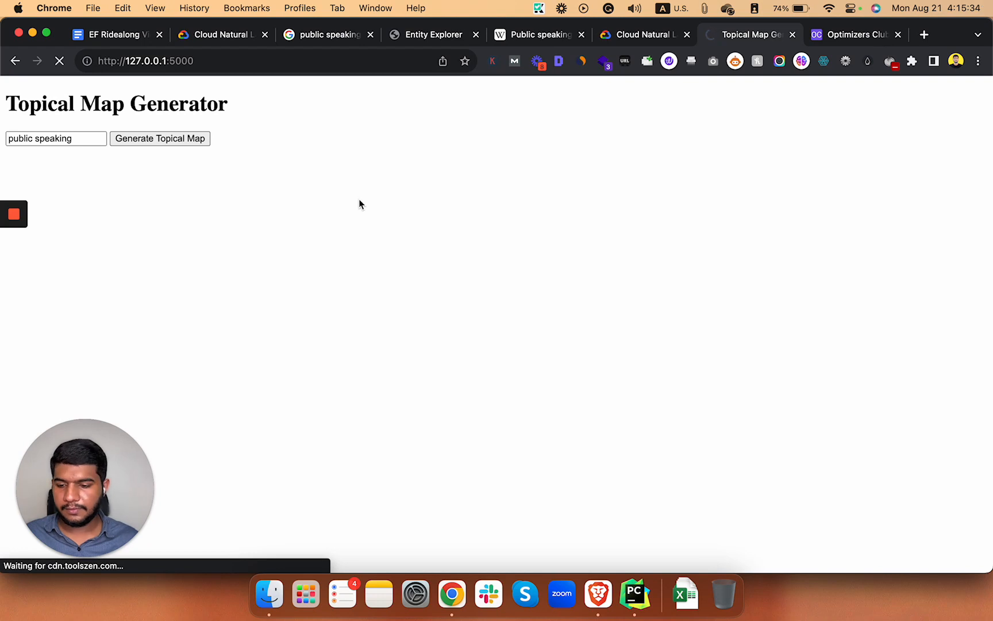
left_click(160, 138)
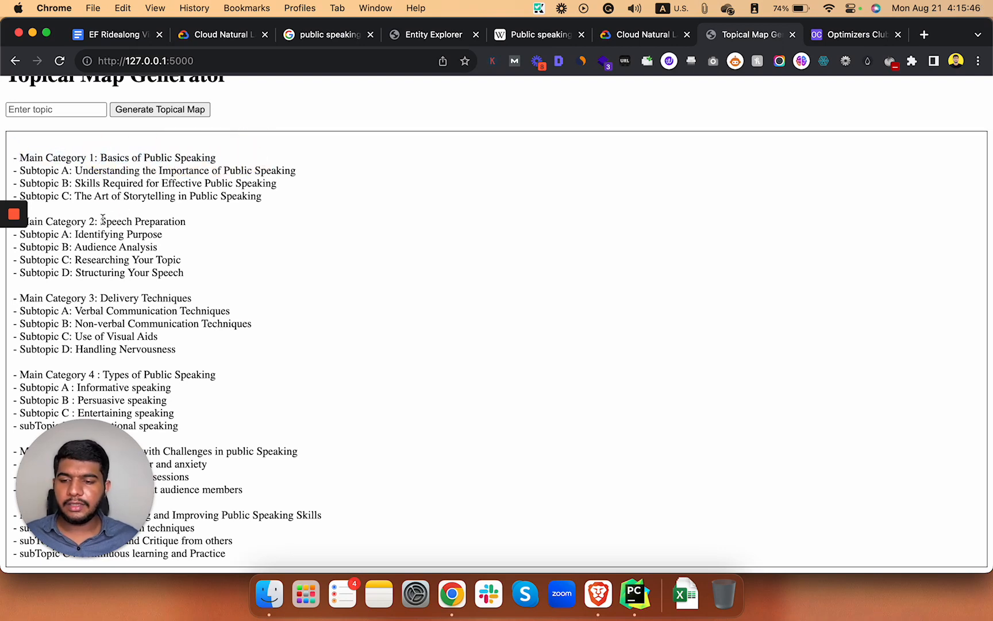
Review the generated categories, select the topic field, then return to the strategy doc tab.
scroll("up", 3)
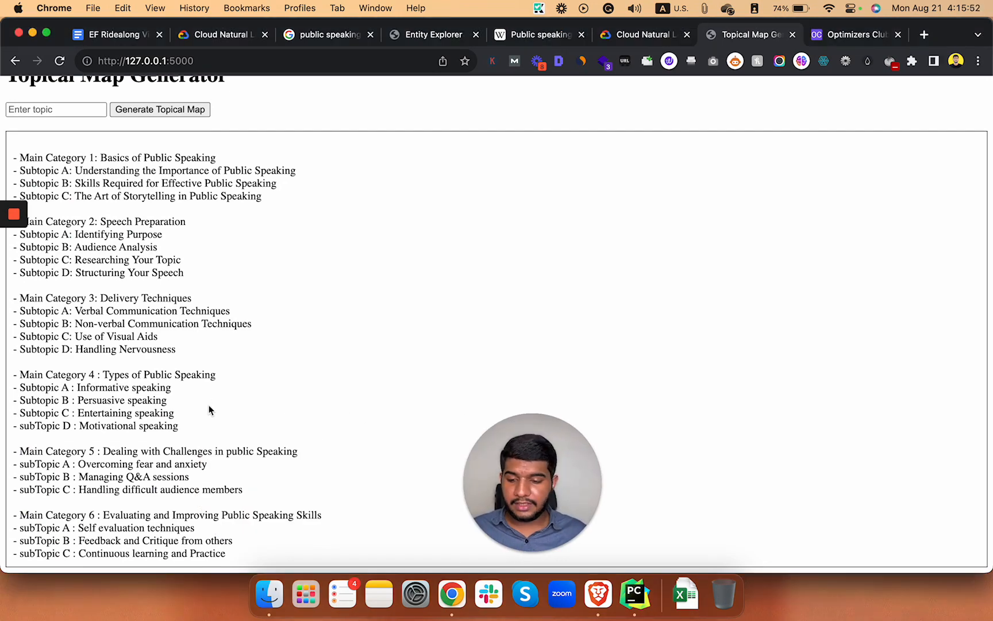
mouse_move(294, 320)
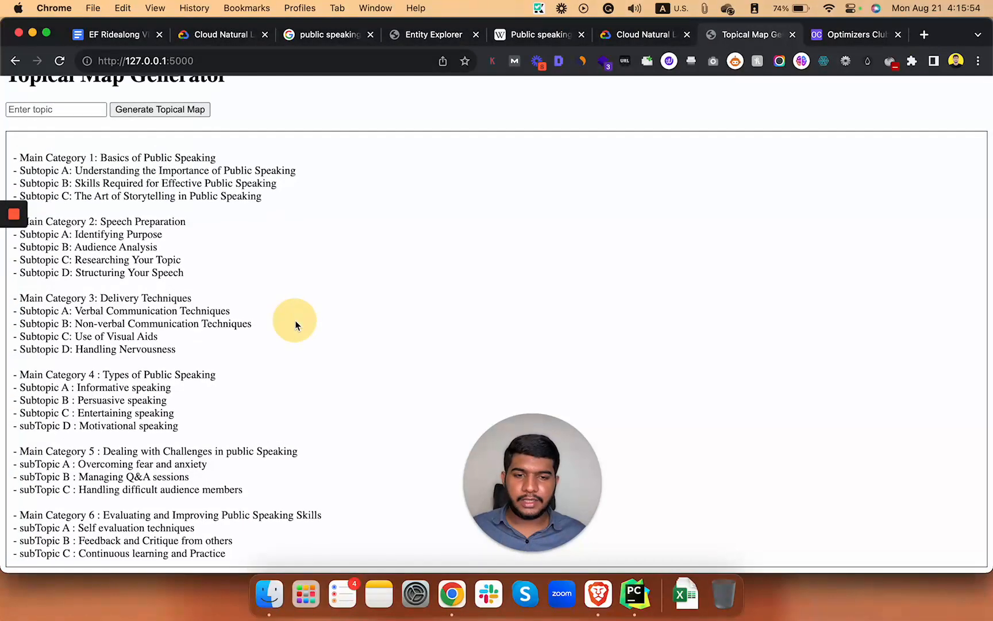
scroll("up", 3)
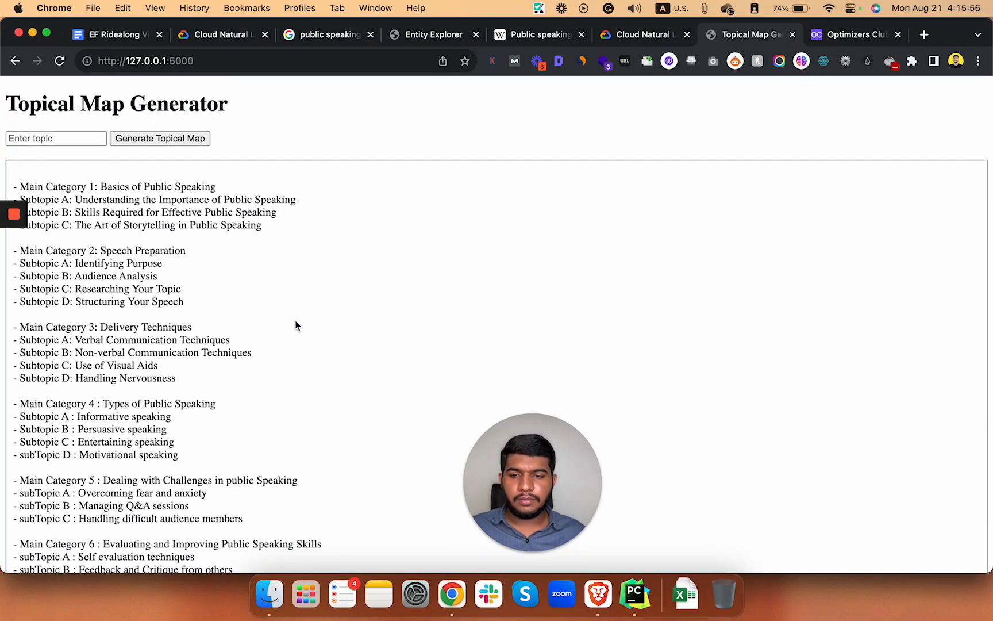
left_click(56, 138)
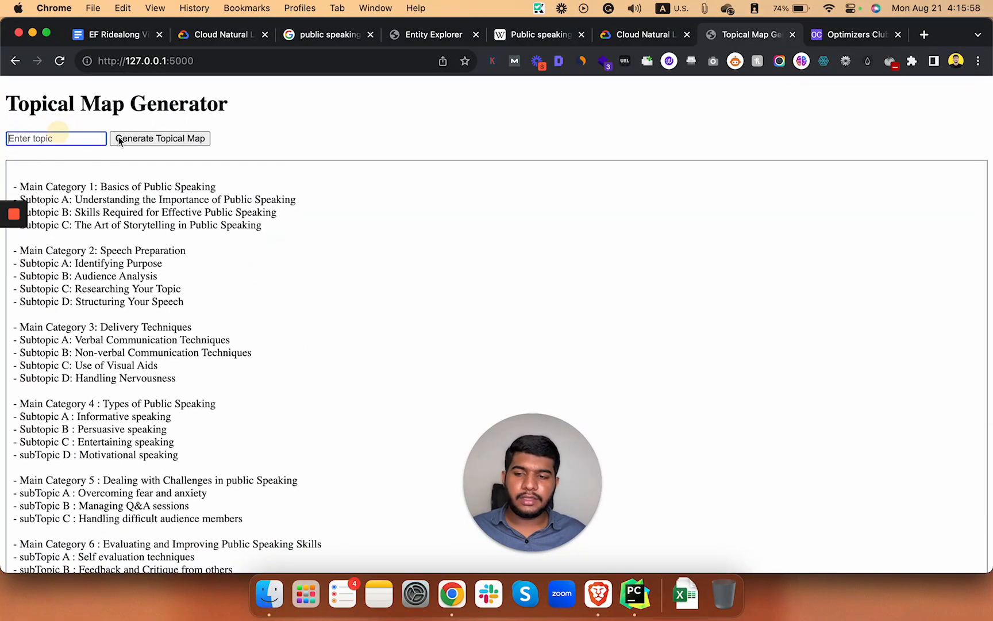
mouse_move(227, 173)
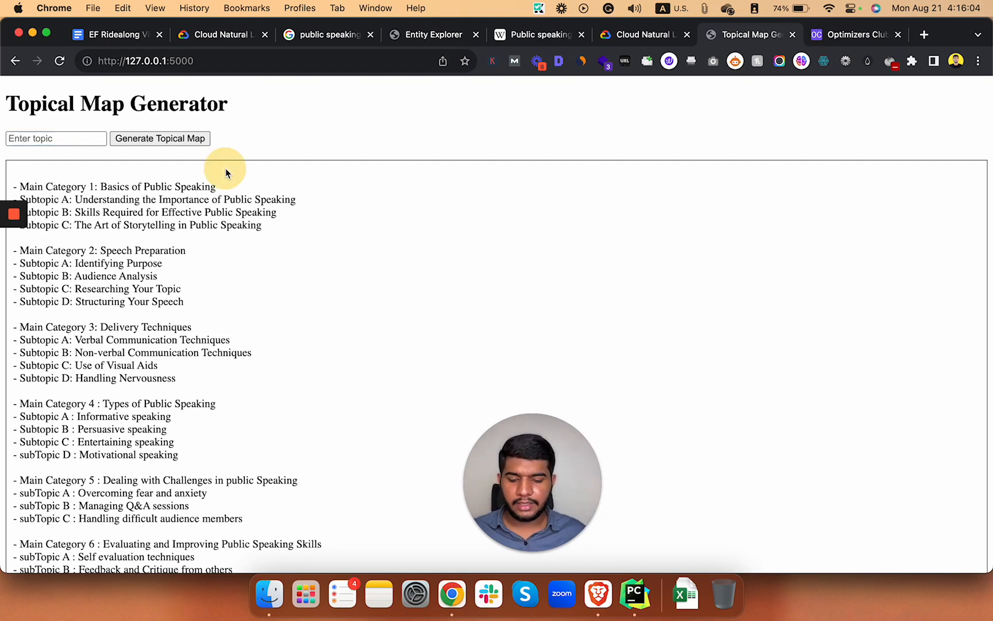
mouse_move(335, 239)
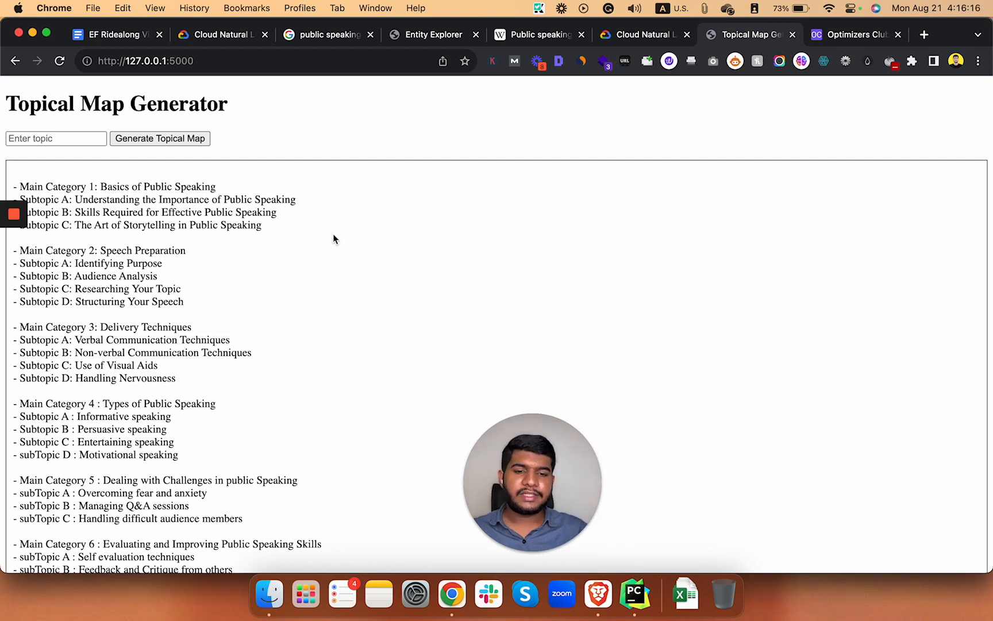
mouse_move(428, 201)
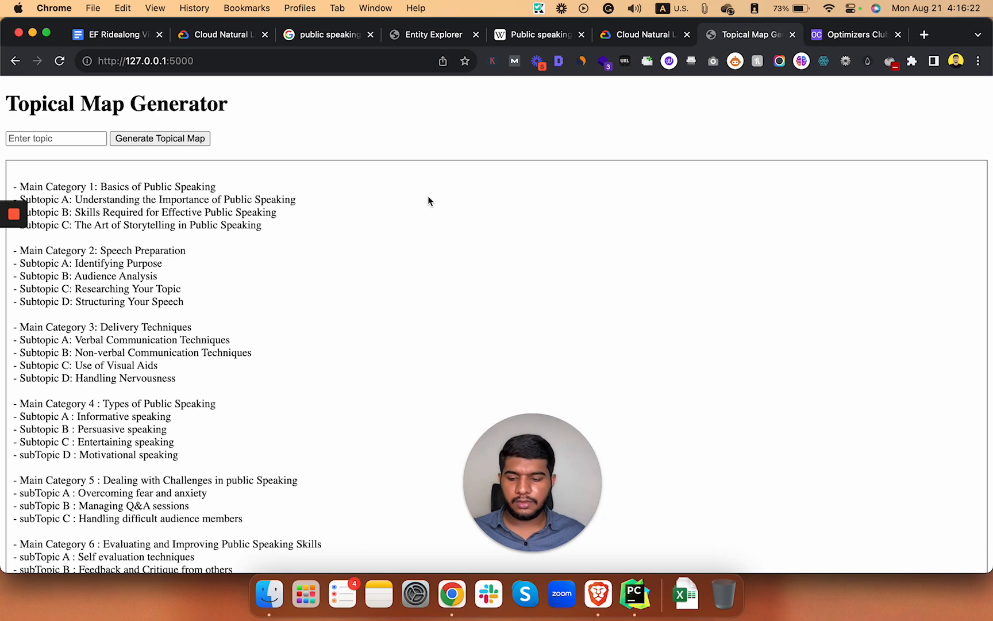
left_click(114, 35)
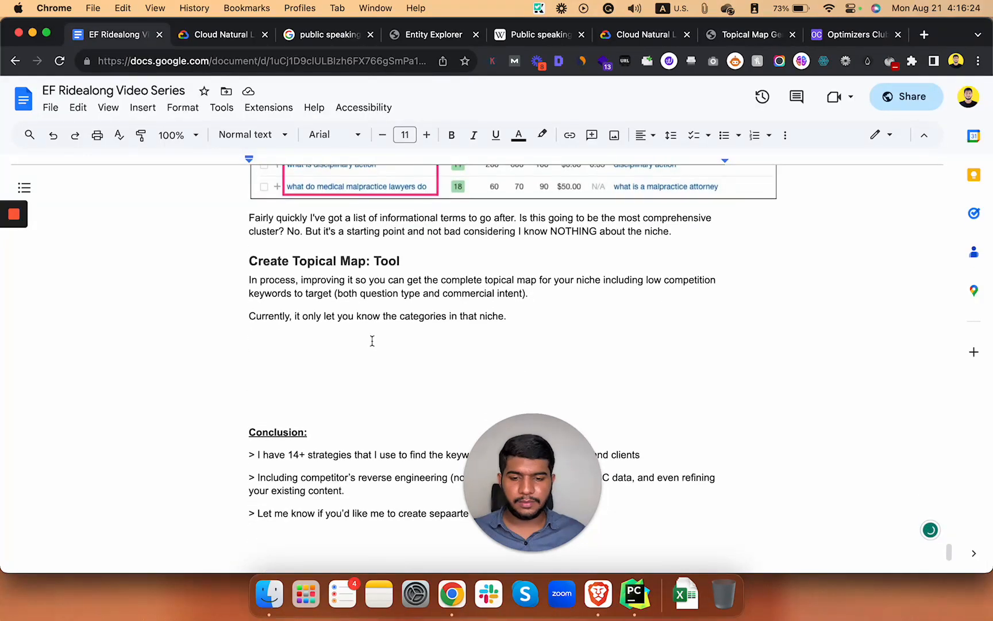
Scroll down to the Conclusion mentioning 14+ keyword strategies.
scroll("down", 3)
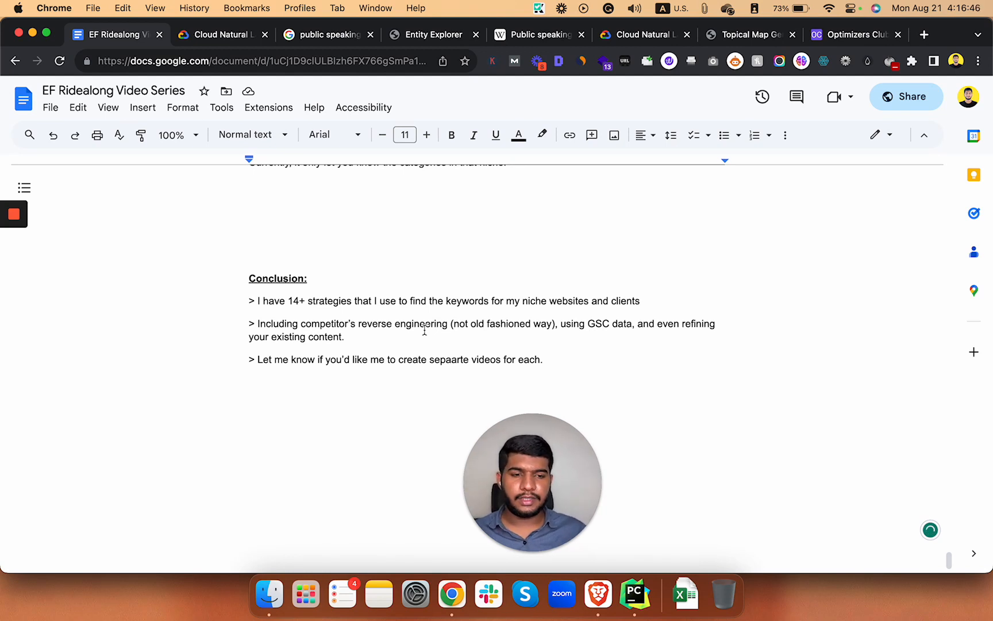
scroll("up", 3)
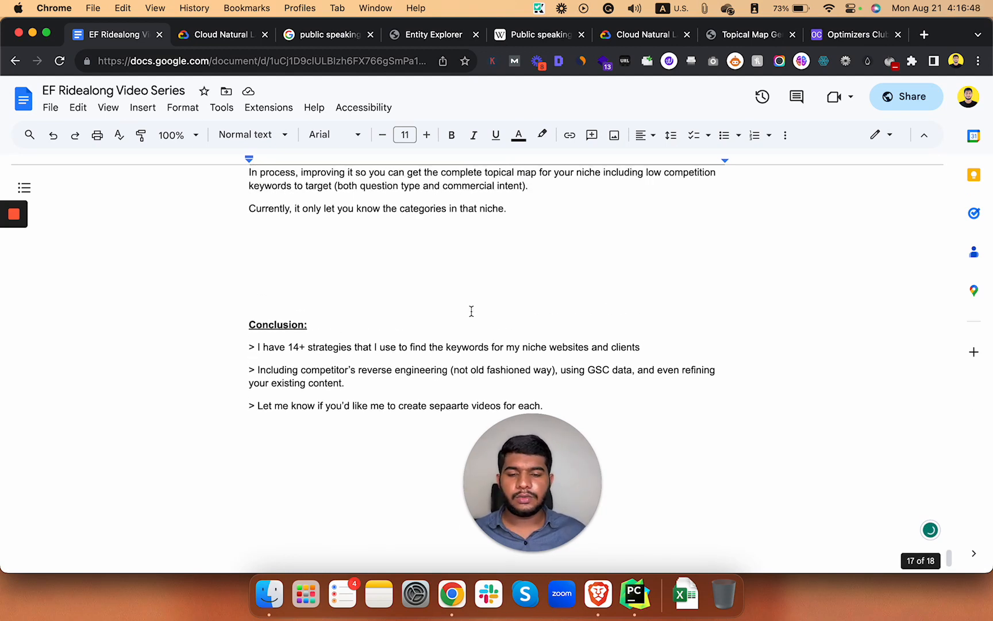
mouse_move(549, 289)
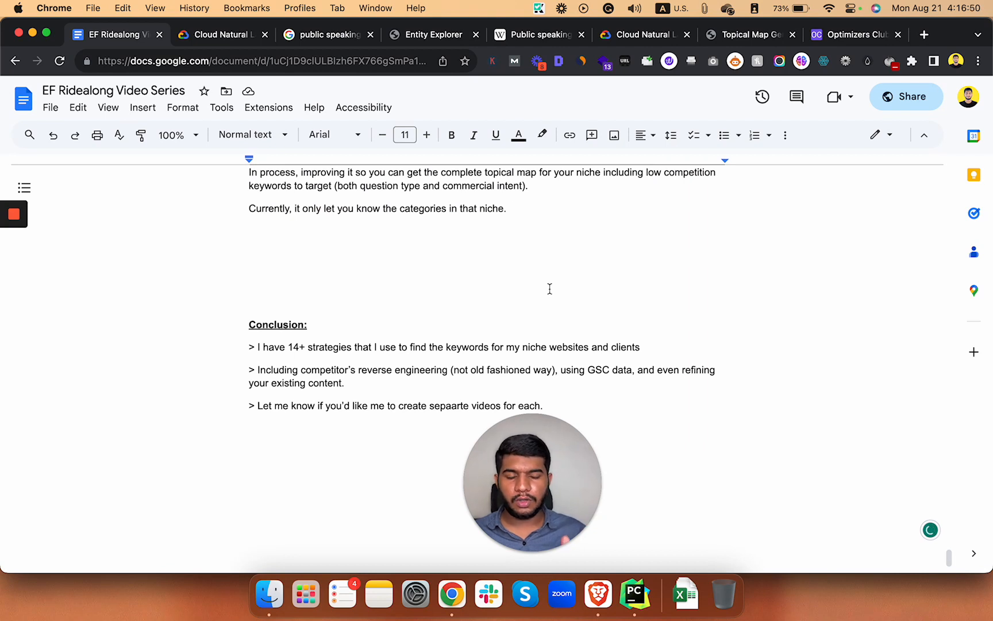
scroll("down", 3)
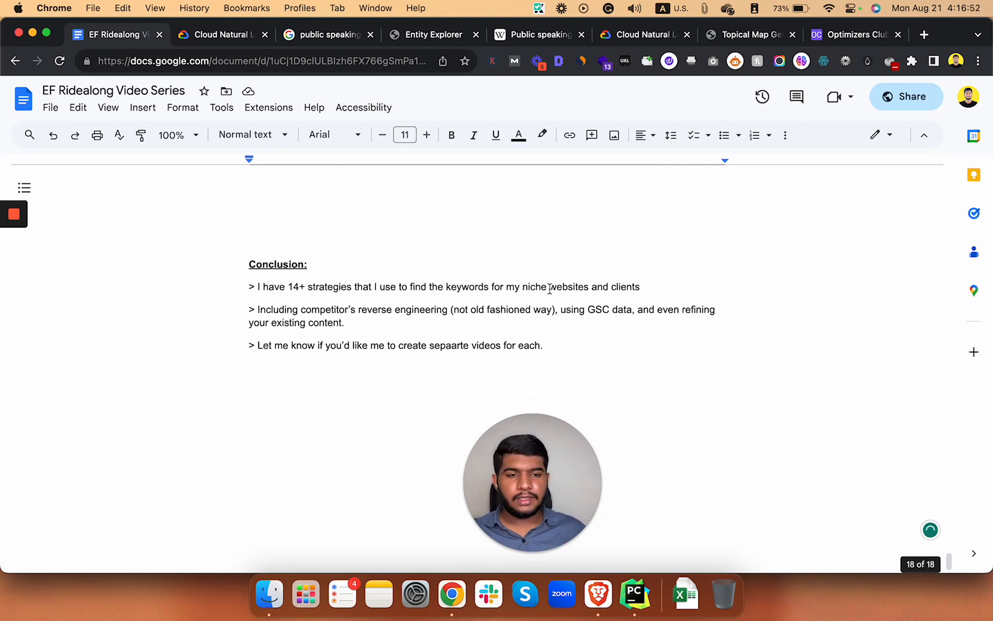